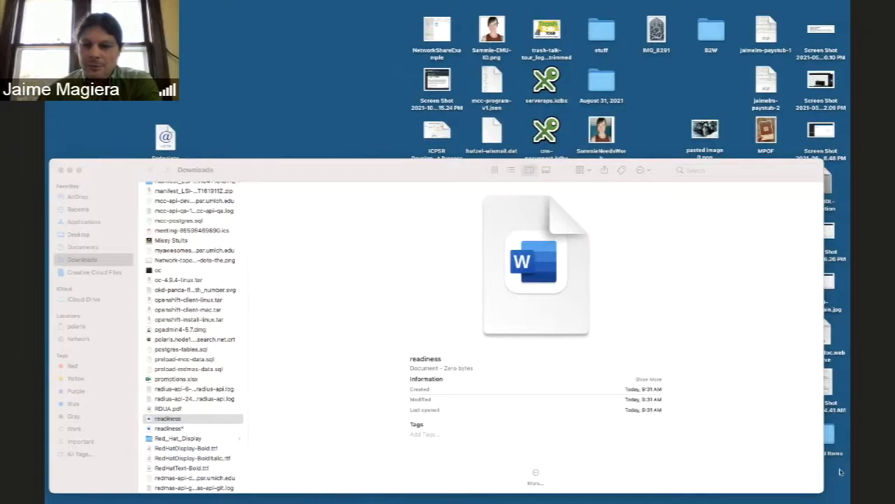
{"action": "mouse_move", "coordinate": [254, 314]}
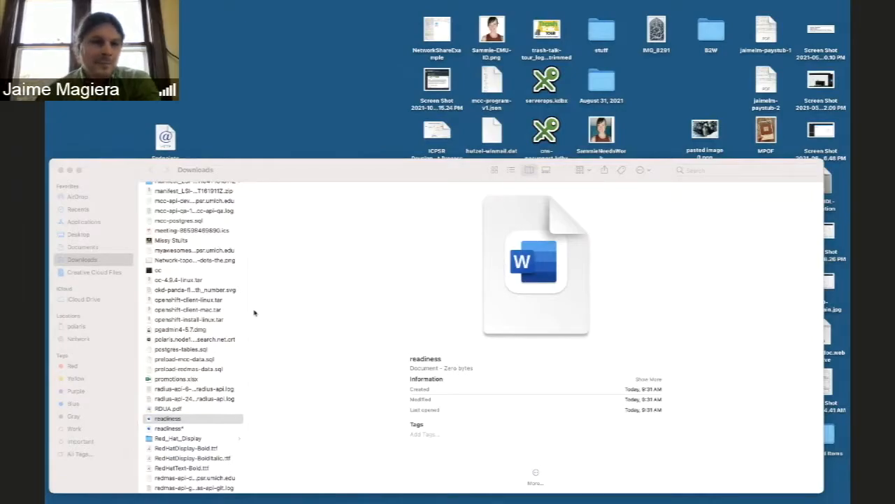
{"action": "mouse_move", "coordinate": [213, 30]}
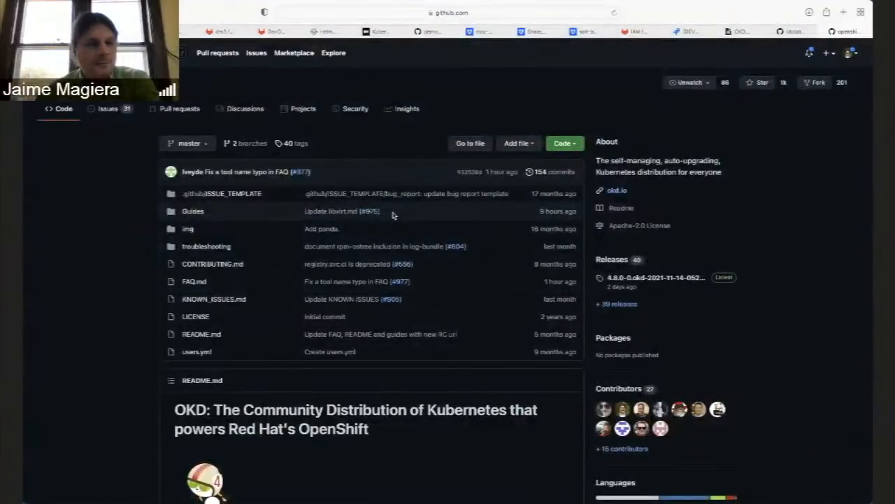
{"action": "mouse_move", "coordinate": [148, 243]}
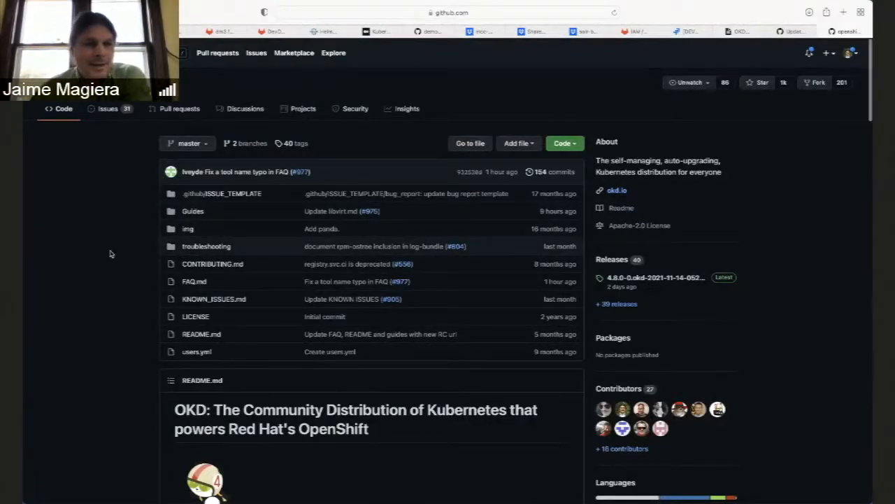
Step: Scroll back and forth through the OKD README's Getting Started instructions
{"action": "scroll", "scroll_direction": "down", "scroll_amount": 3}
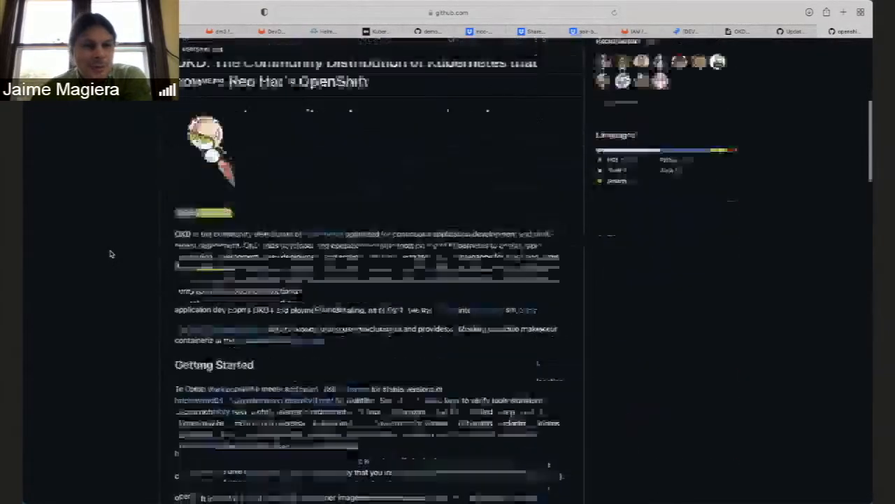
{"action": "scroll", "scroll_direction": "up", "scroll_amount": 3}
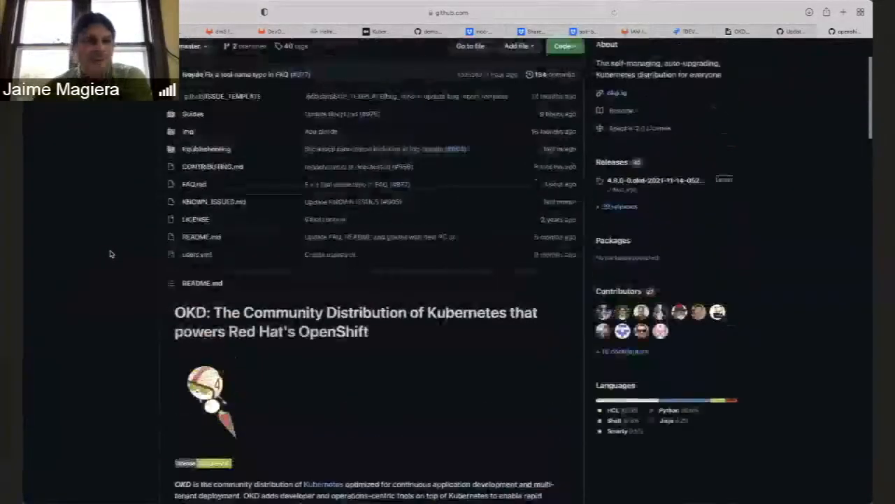
{"action": "scroll", "scroll_direction": "up", "scroll_amount": 3}
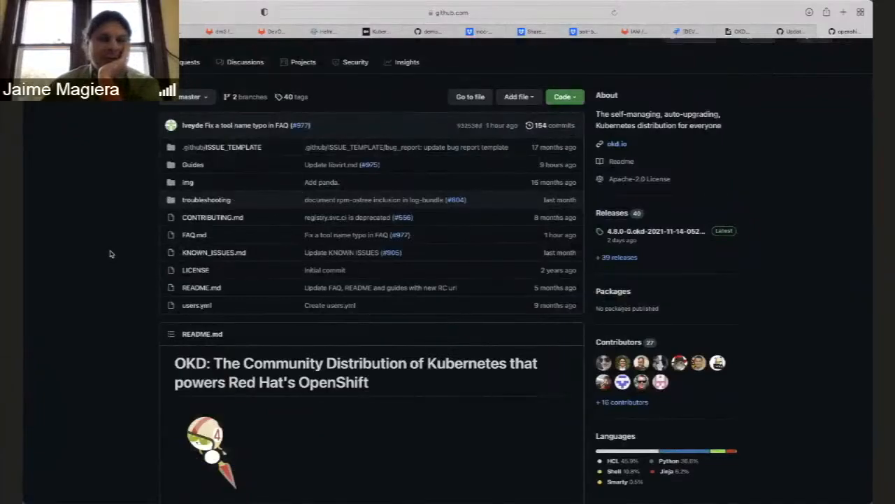
{"action": "scroll", "scroll_direction": "down", "scroll_amount": 3}
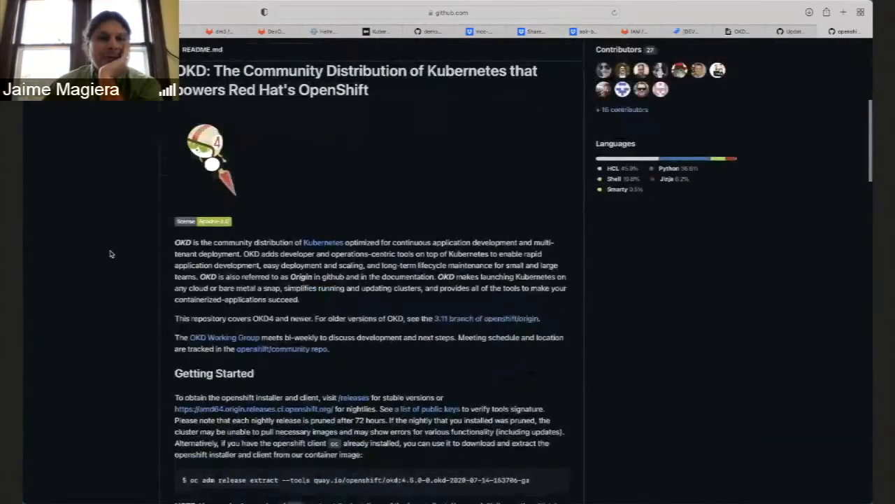
{"action": "scroll", "scroll_direction": "down", "scroll_amount": 3}
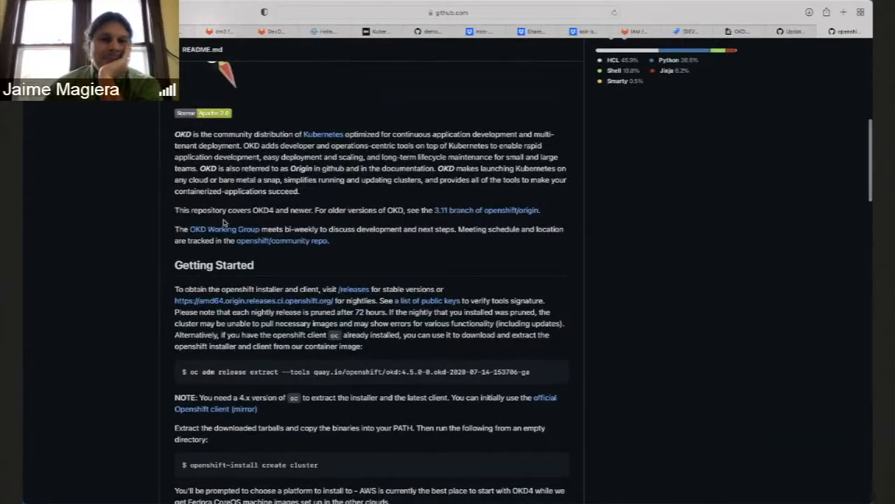
{"action": "scroll", "scroll_direction": "down", "scroll_amount": 3}
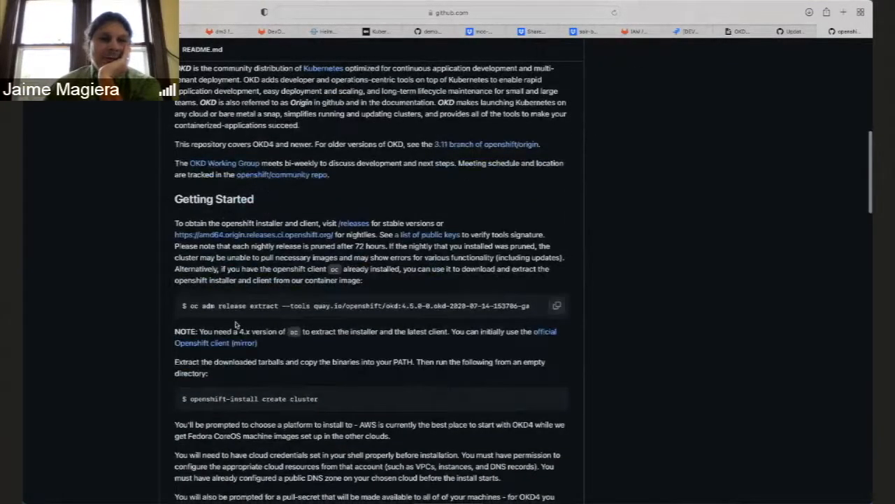
{"action": "scroll", "scroll_direction": "down", "scroll_amount": 3}
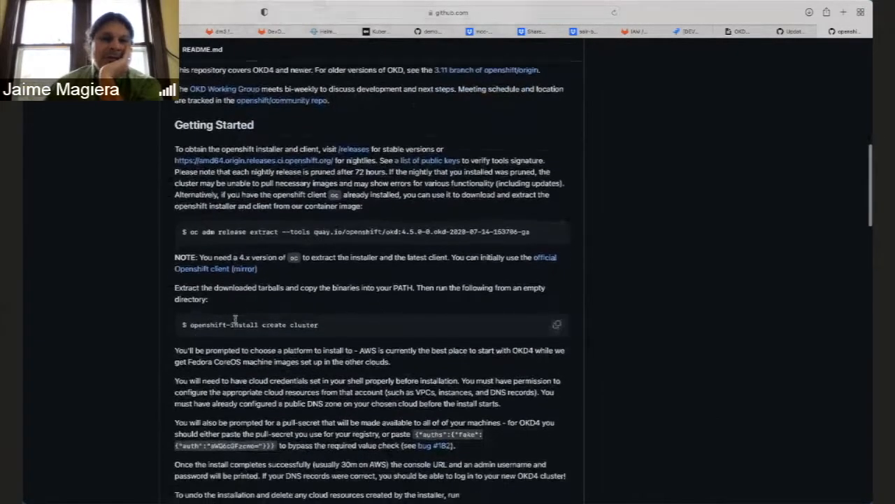
{"action": "scroll", "scroll_direction": "down", "scroll_amount": 3}
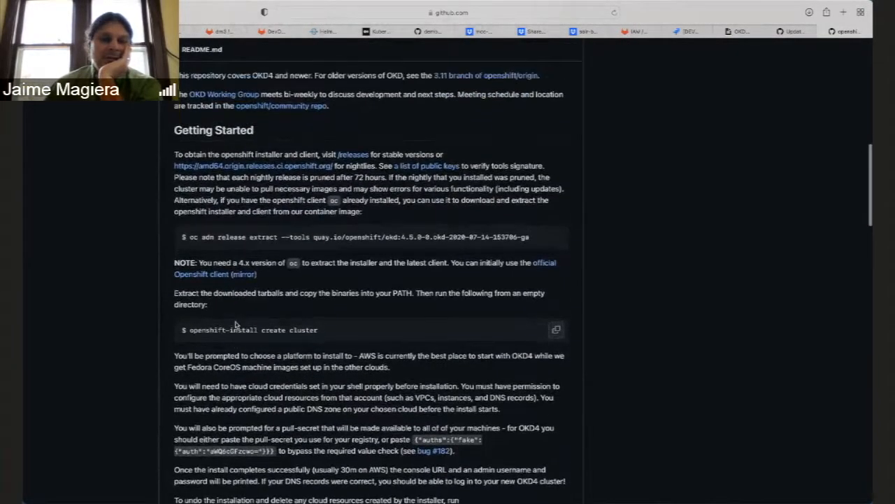
{"action": "scroll", "scroll_direction": "up", "scroll_amount": 3}
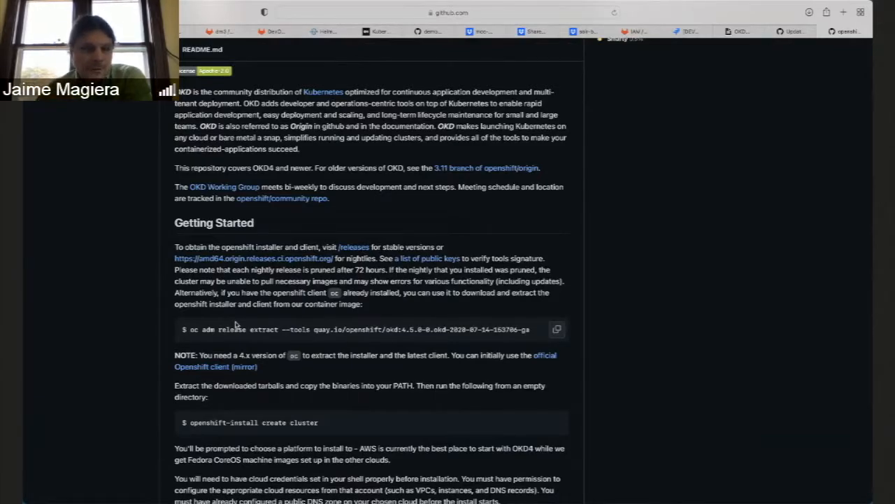
{"action": "mouse_move", "coordinate": [97, 381]}
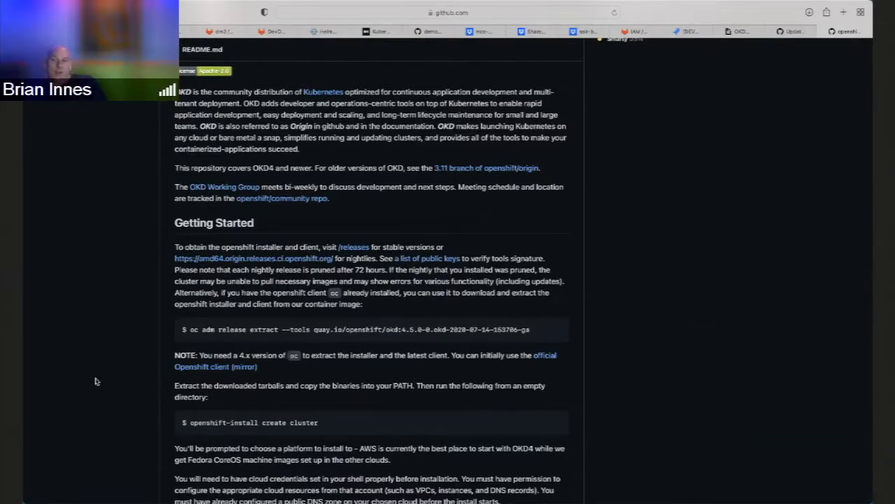
{"action": "scroll", "scroll_direction": "down", "scroll_amount": 3}
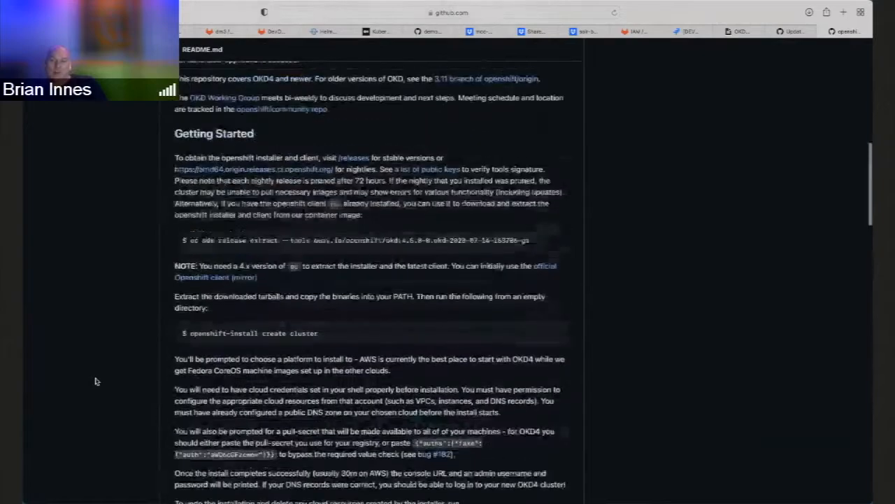
{"action": "scroll", "scroll_direction": "up", "scroll_amount": 3}
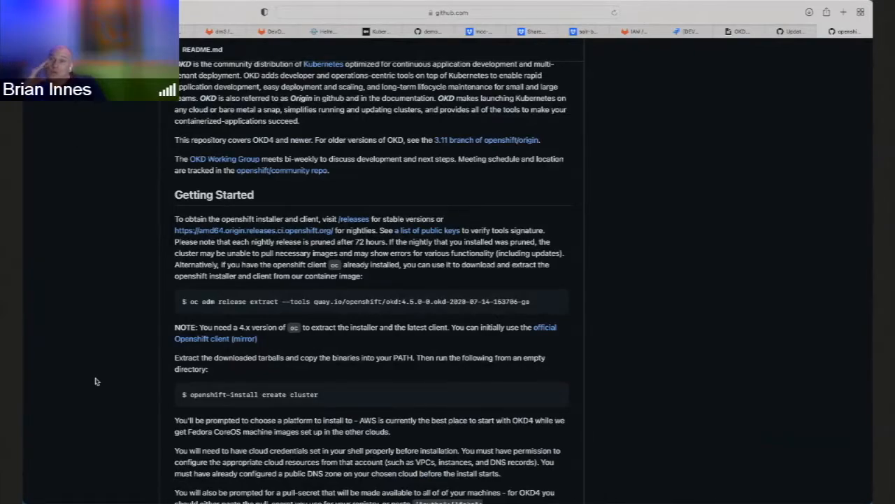
{"action": "mouse_move", "coordinate": [84, 380]}
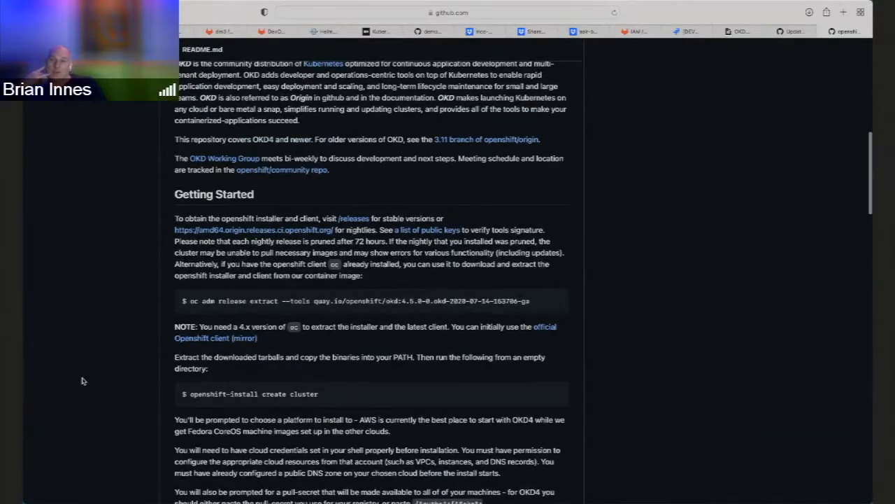
{"action": "scroll", "scroll_direction": "down", "scroll_amount": 3}
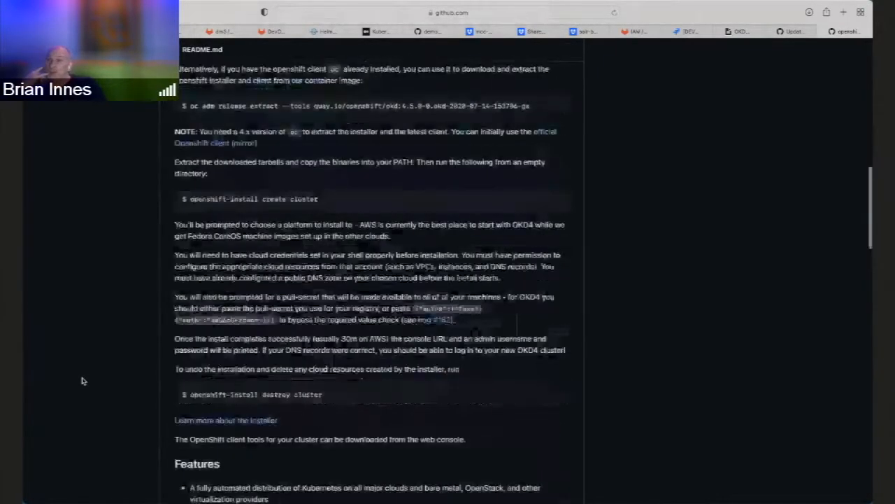
{"action": "scroll", "scroll_direction": "up", "scroll_amount": 3}
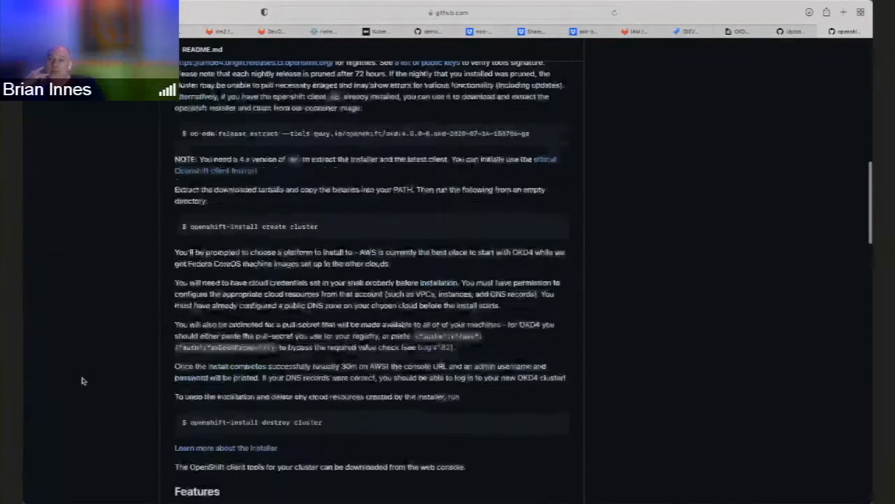
{"action": "scroll", "scroll_direction": "up", "scroll_amount": 3}
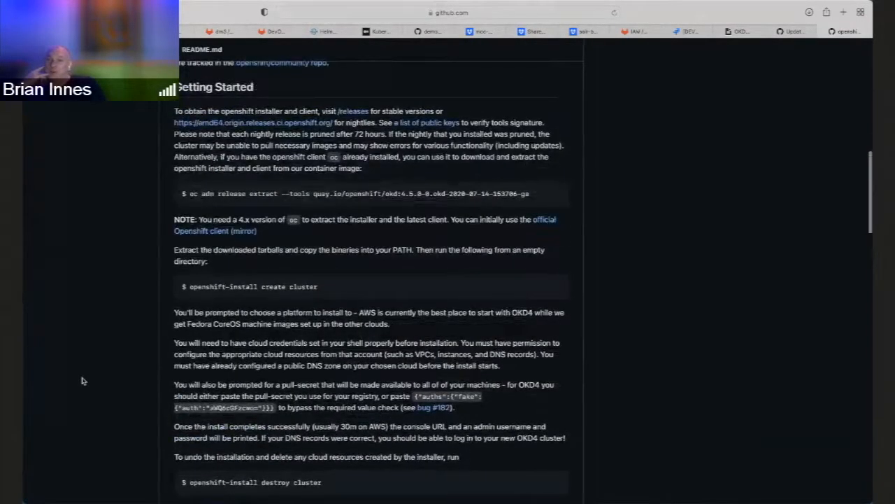
{"action": "scroll", "scroll_direction": "down", "scroll_amount": 3}
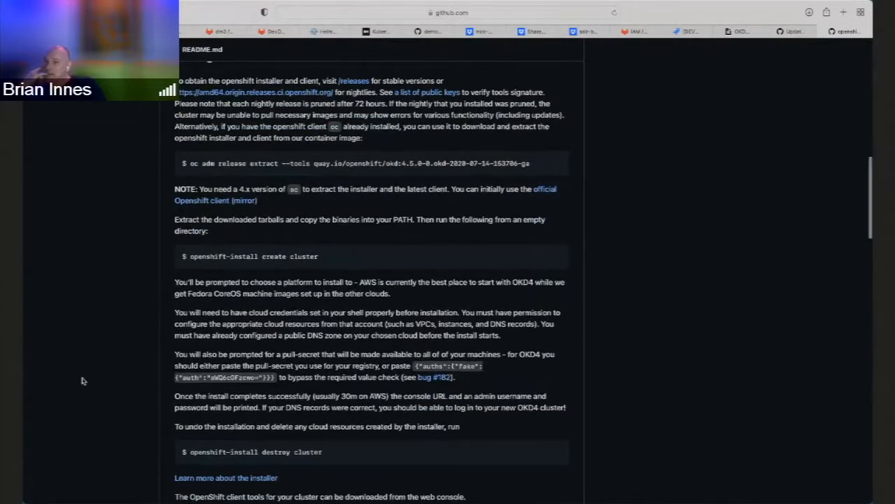
{"action": "scroll", "scroll_direction": "up", "scroll_amount": 3}
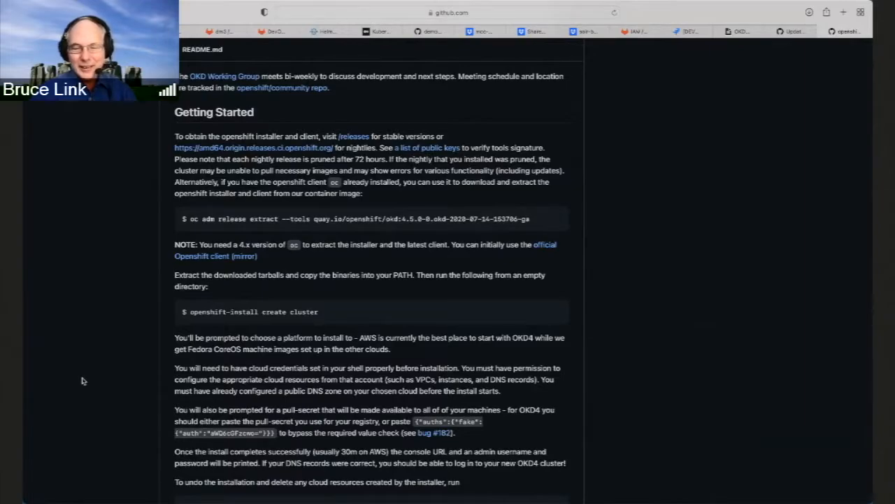
{"action": "mouse_move", "coordinate": [323, 344]}
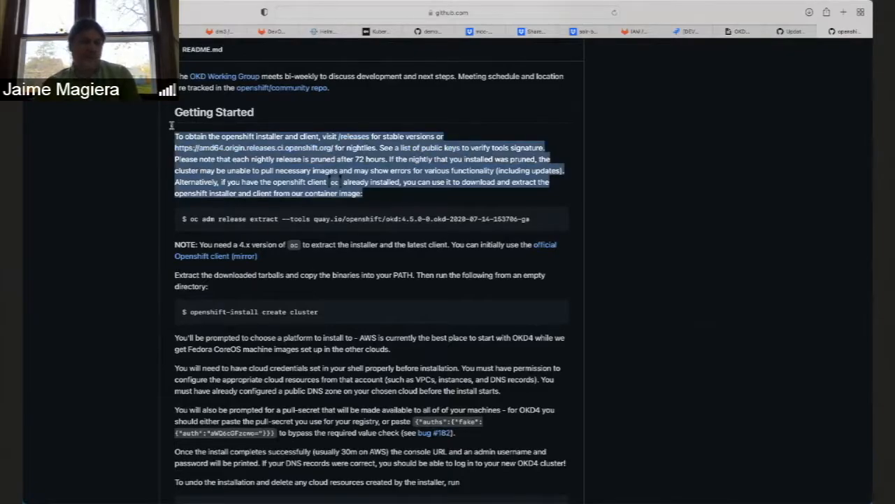
{"action": "mouse_move", "coordinate": [145, 157]}
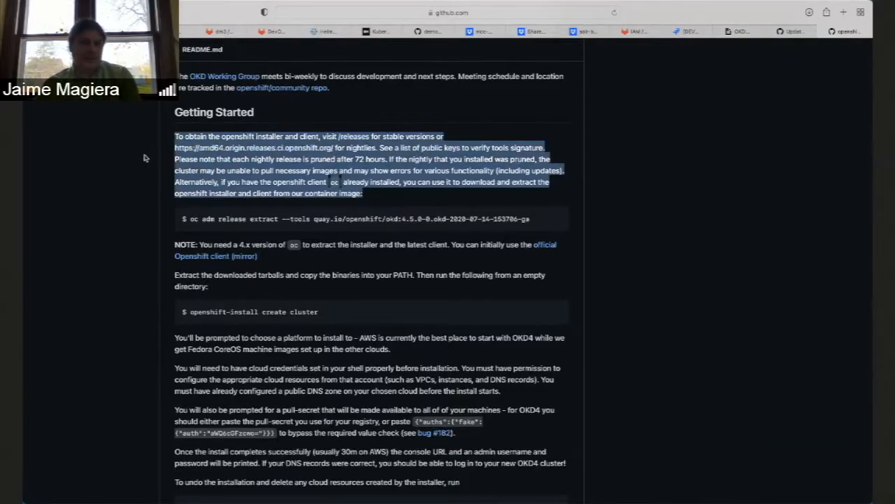
Step: Deselect the Getting Started paragraph and select the 'openshift-install create cluster' command
{"action": "left_click", "coordinate": [279, 156]}
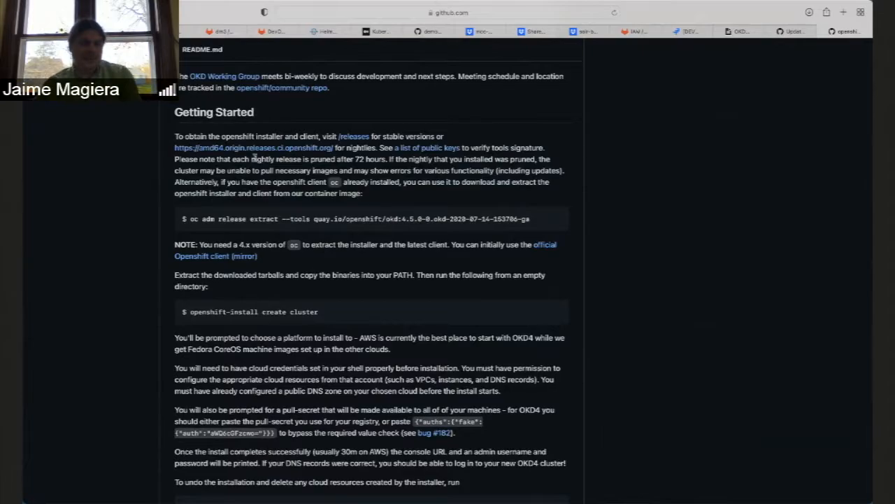
{"action": "mouse_move", "coordinate": [377, 252]}
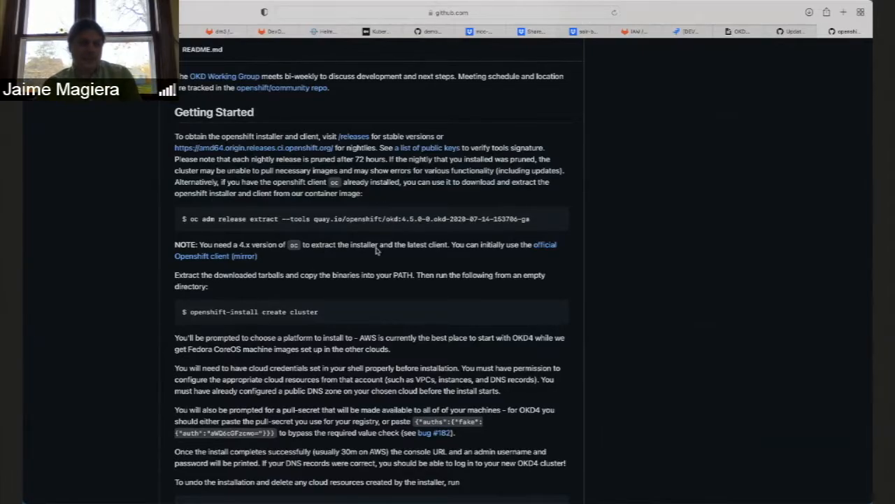
{"action": "mouse_move", "coordinate": [338, 407]}
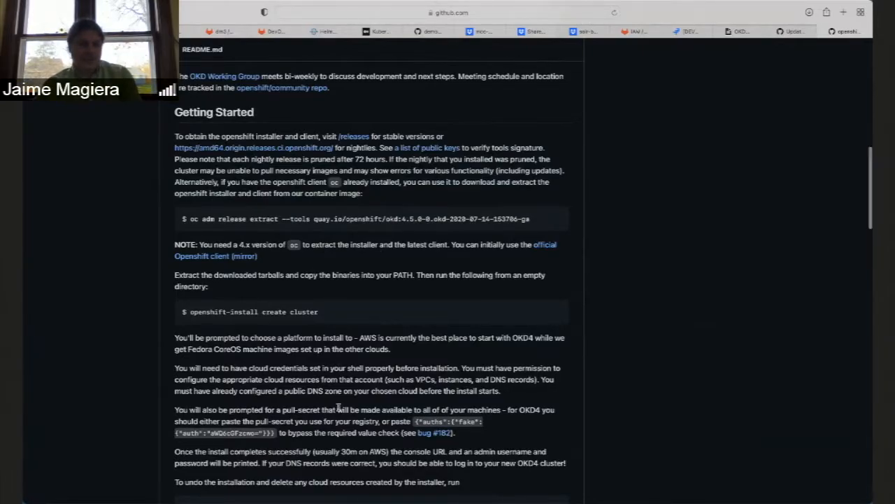
{"action": "scroll", "scroll_direction": "down", "scroll_amount": 3}
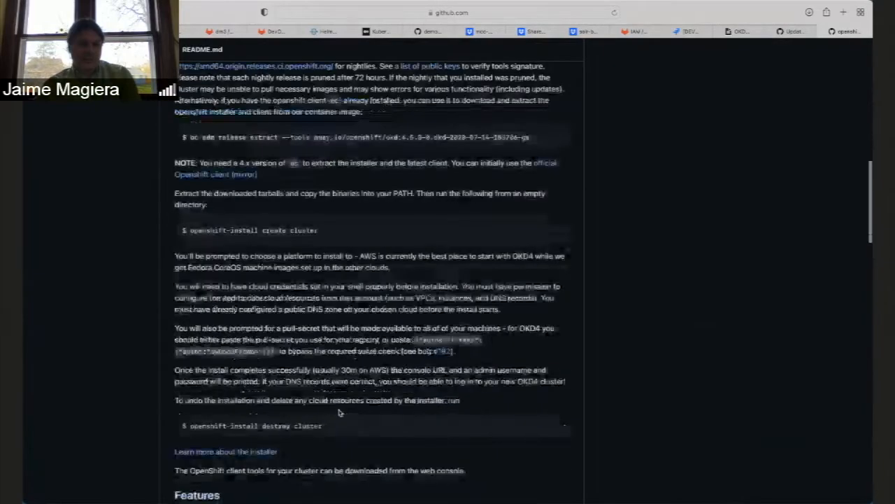
{"action": "scroll", "scroll_direction": "up", "scroll_amount": 3}
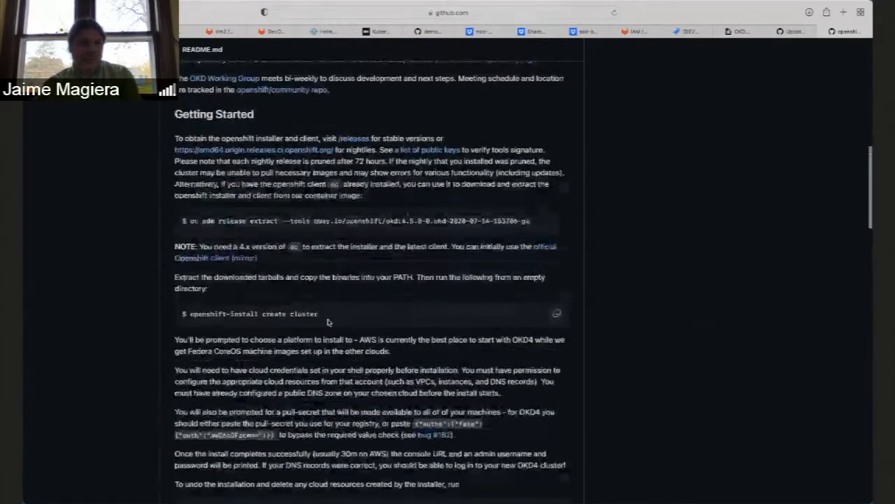
{"action": "double_click", "coordinate": [252, 314]}
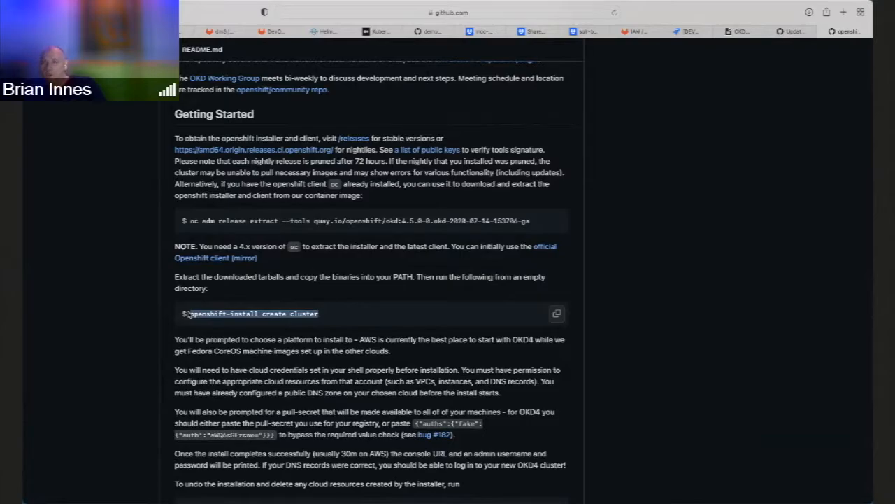
Step: Scroll the OKD repository page back to the file list showing Guides, FAQ and KNOWN_ISSUES
{"action": "scroll", "scroll_direction": "up", "scroll_amount": 3}
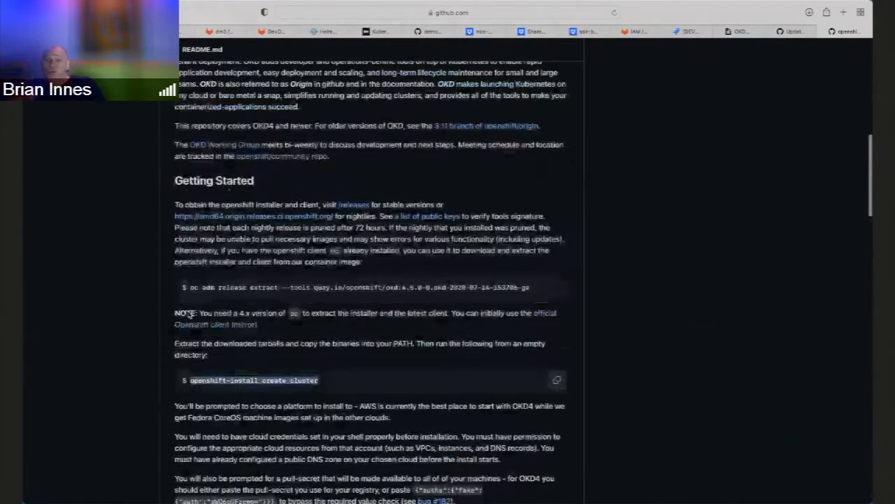
{"action": "scroll", "scroll_direction": "up", "scroll_amount": 3}
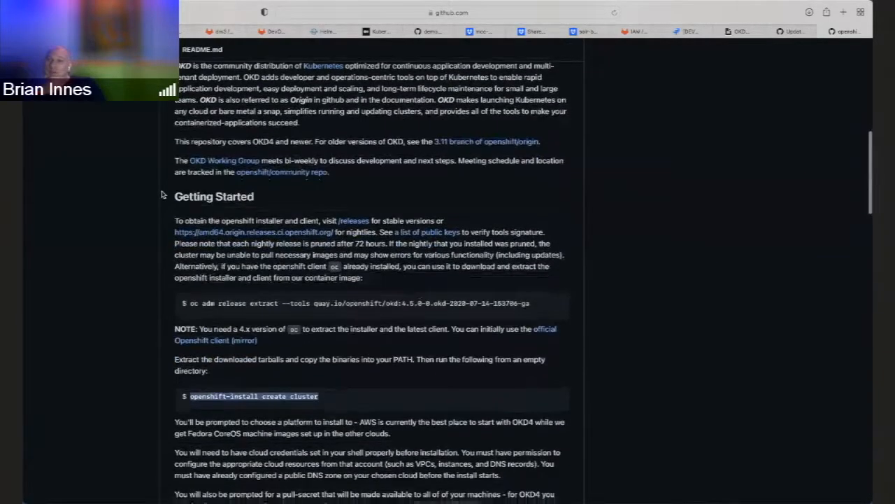
{"action": "scroll", "scroll_direction": "down", "scroll_amount": 3}
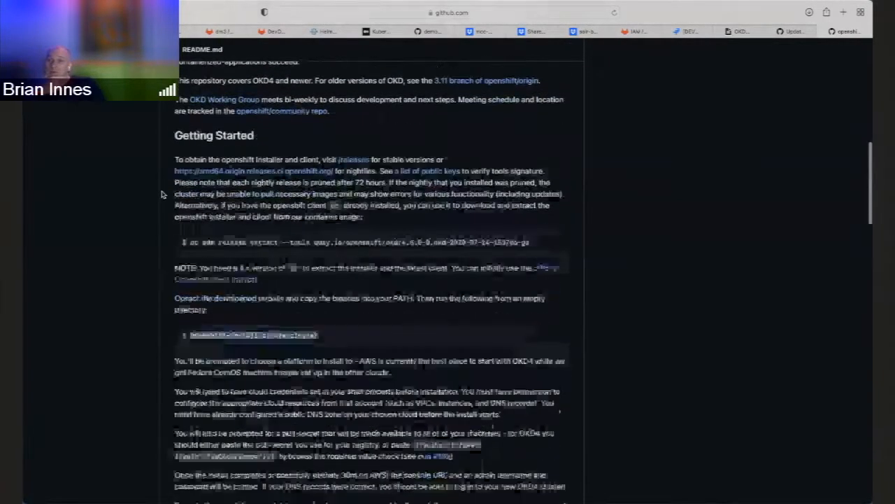
{"action": "scroll", "scroll_direction": "down", "scroll_amount": 3}
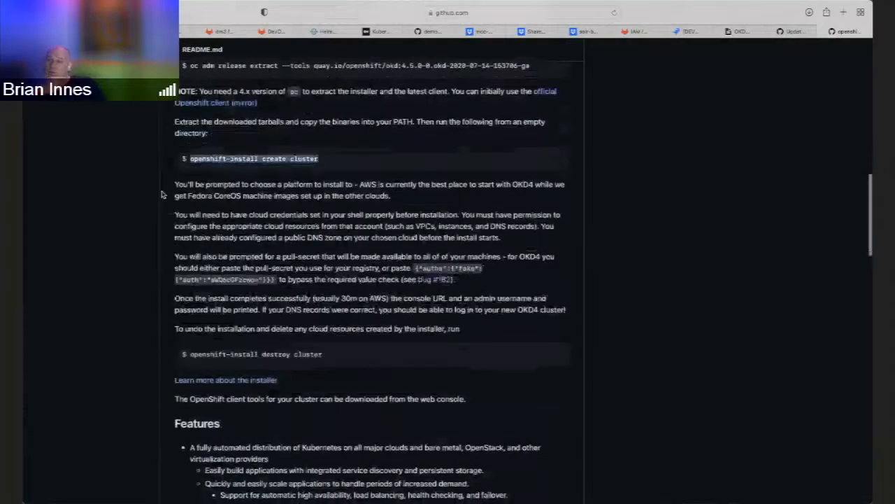
{"action": "scroll", "scroll_direction": "down", "scroll_amount": 3}
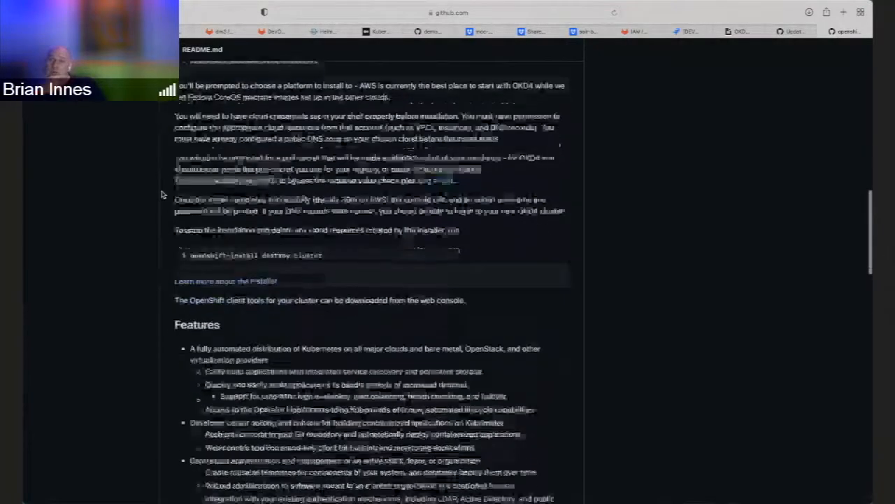
{"action": "scroll", "scroll_direction": "down", "scroll_amount": 3}
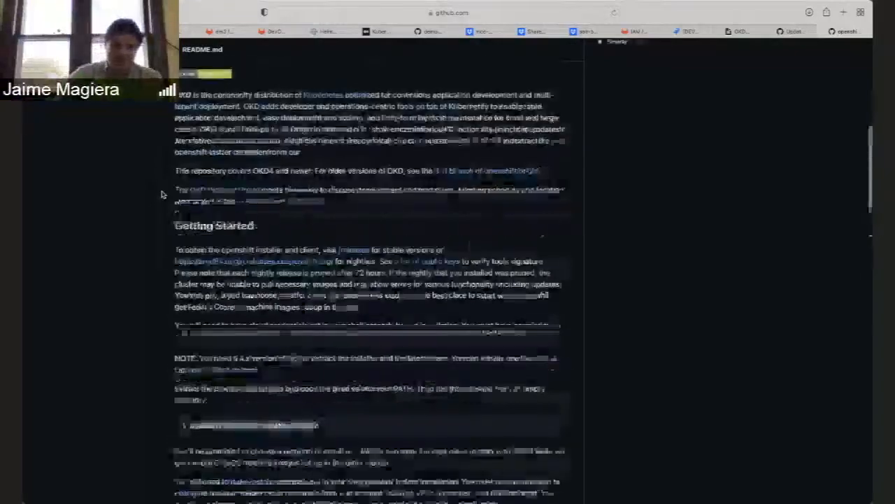
{"action": "scroll", "scroll_direction": "up", "scroll_amount": 3}
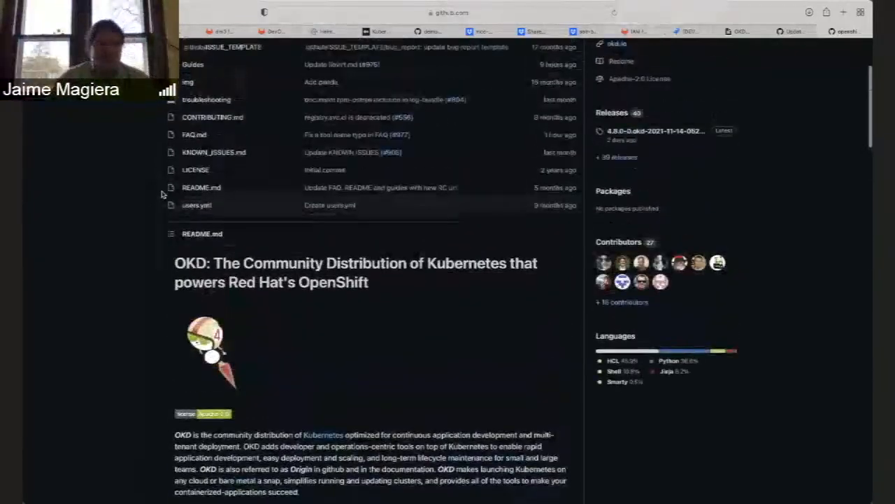
{"action": "scroll", "scroll_direction": "up", "scroll_amount": 3}
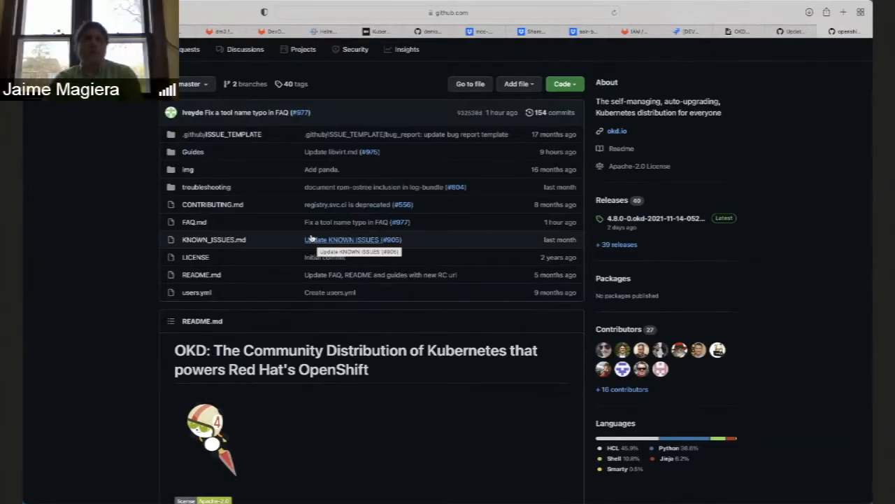
{"action": "mouse_move", "coordinate": [274, 252]}
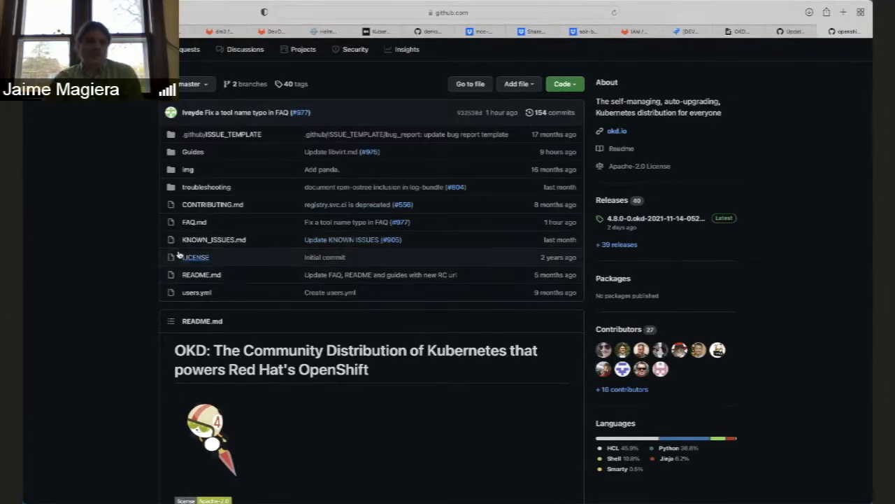
{"action": "mouse_move", "coordinate": [126, 288]}
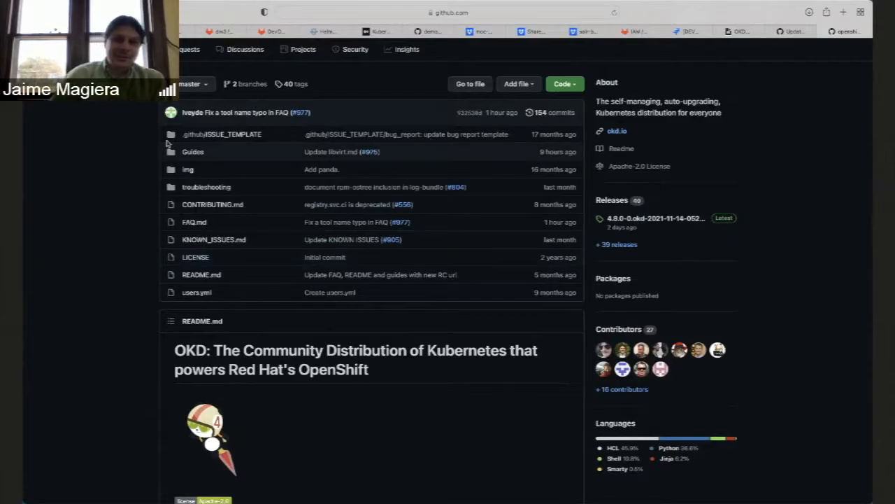
{"action": "mouse_move", "coordinate": [208, 179]}
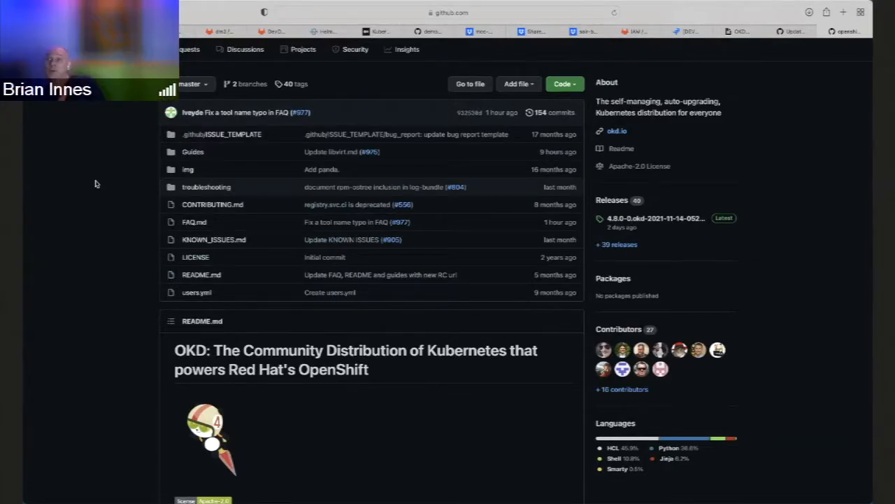
{"action": "mouse_move", "coordinate": [245, 166]}
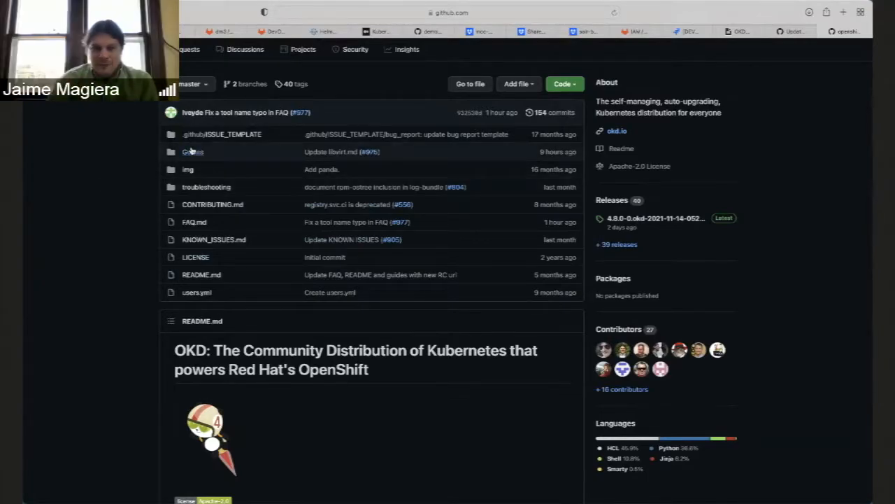
{"action": "mouse_move", "coordinate": [193, 151]}
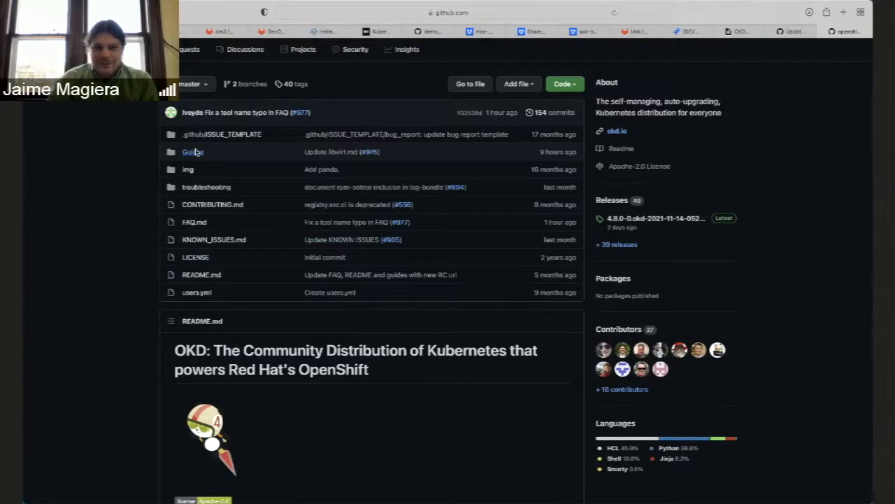
{"action": "left_click", "coordinate": [193, 151]}
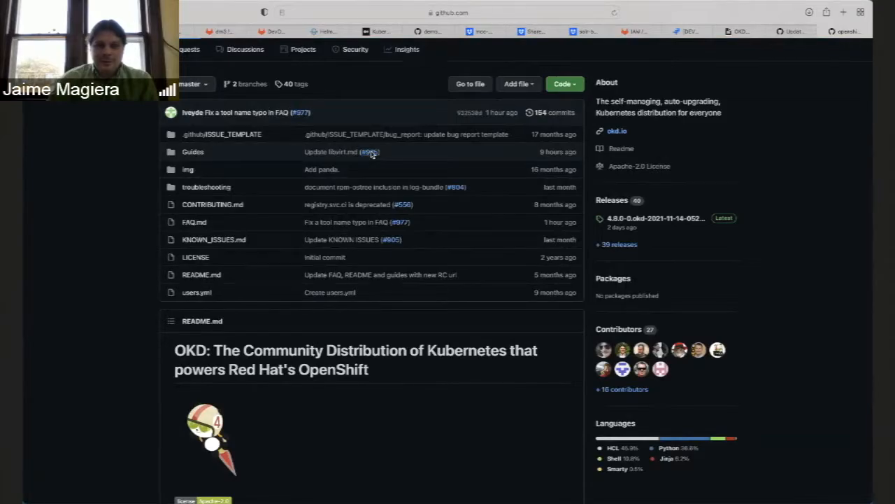
{"action": "left_click", "coordinate": [369, 151]}
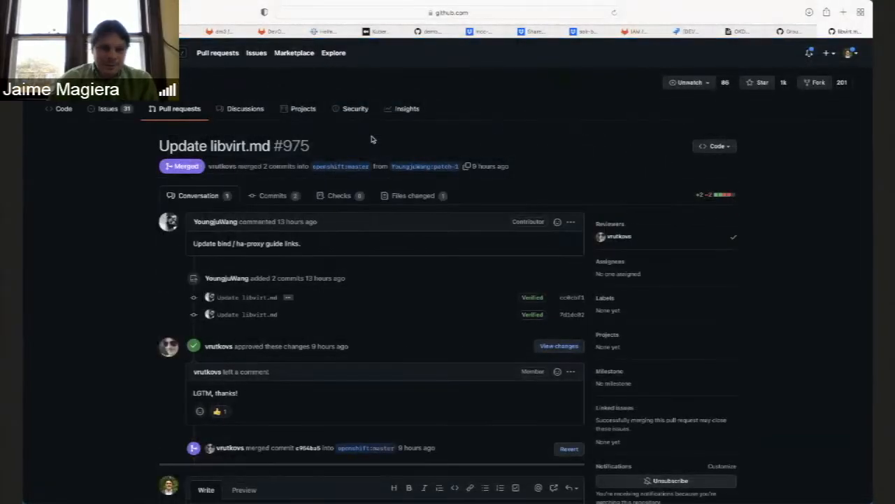
{"action": "mouse_move", "coordinate": [338, 320]}
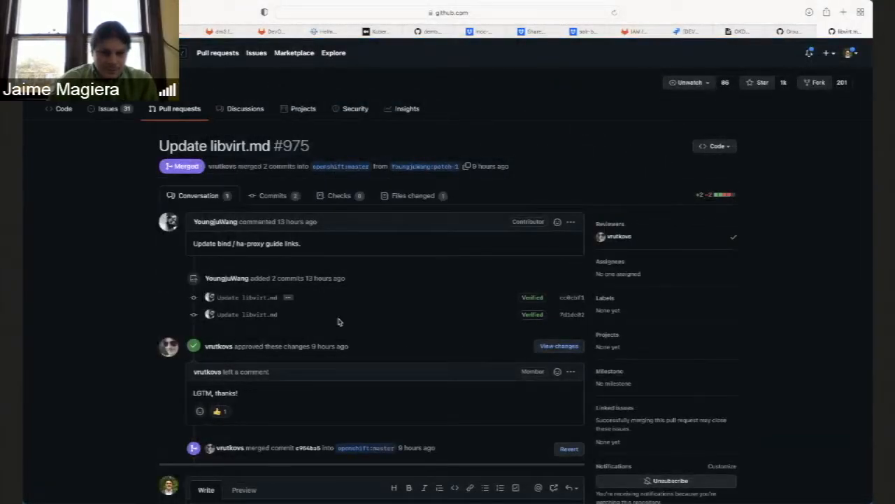
{"action": "scroll", "scroll_direction": "up", "scroll_amount": 3}
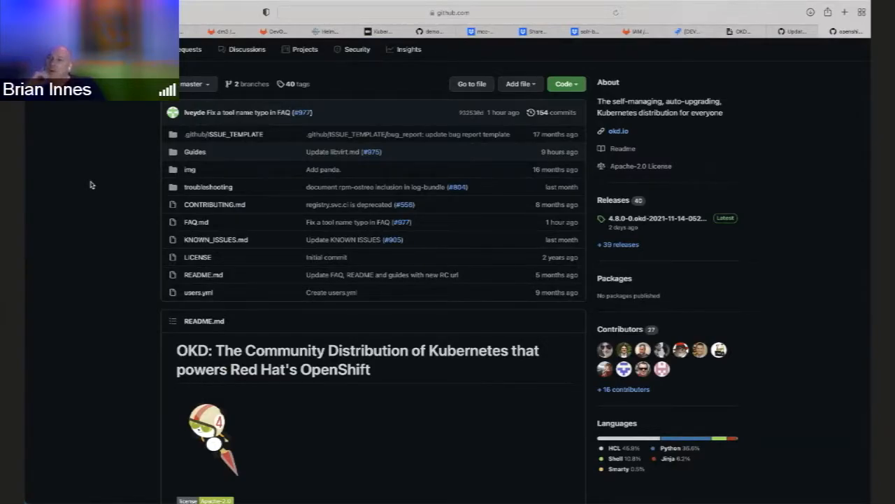
{"action": "mouse_move", "coordinate": [148, 162]}
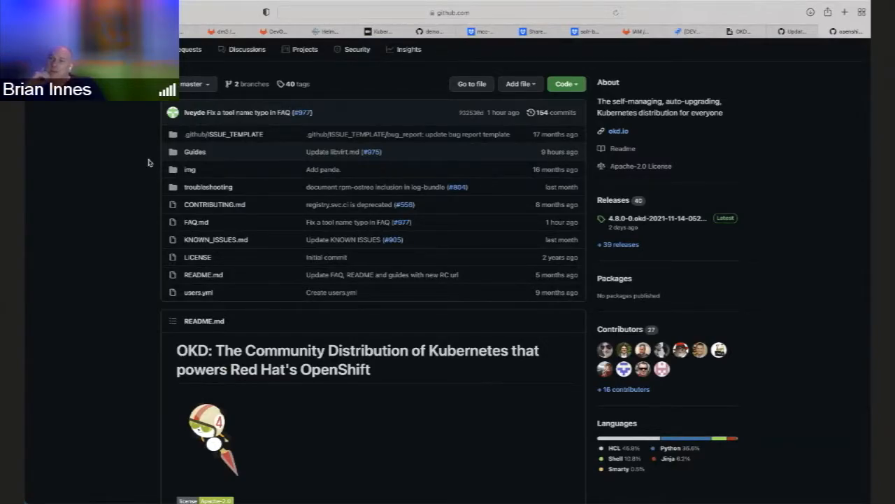
{"action": "mouse_move", "coordinate": [195, 151]}
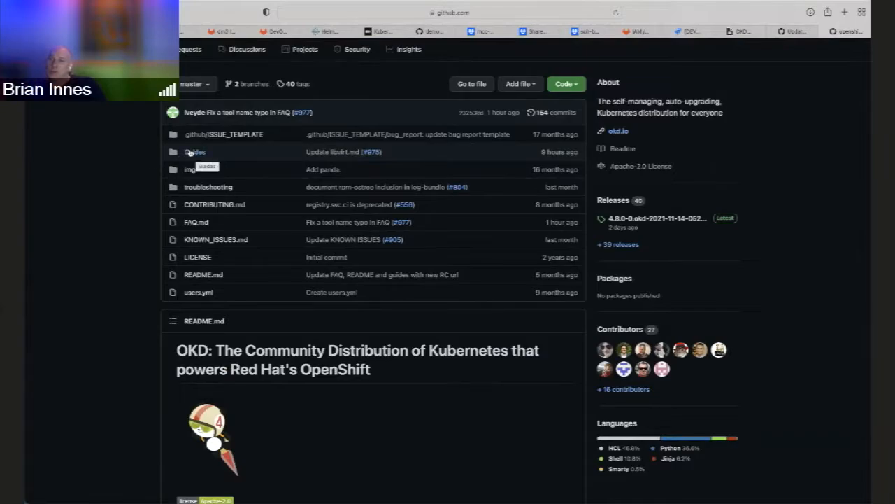
{"action": "left_click", "coordinate": [195, 151]}
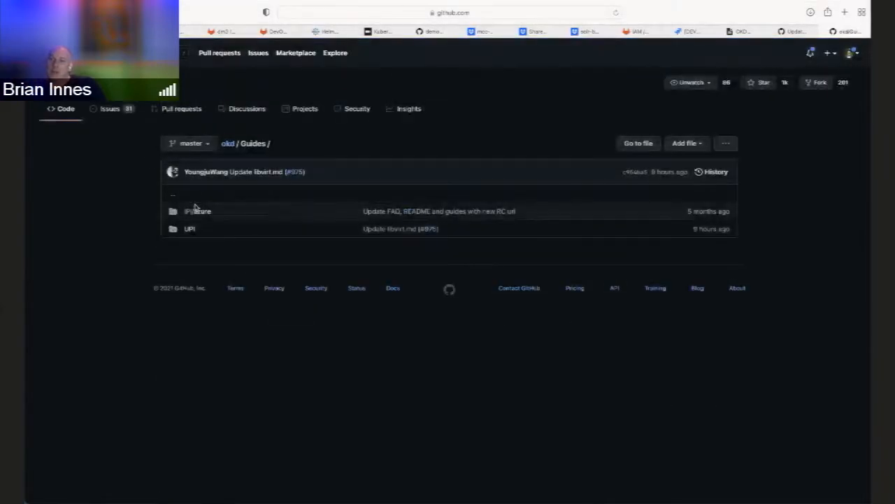
{"action": "left_click", "coordinate": [190, 229]}
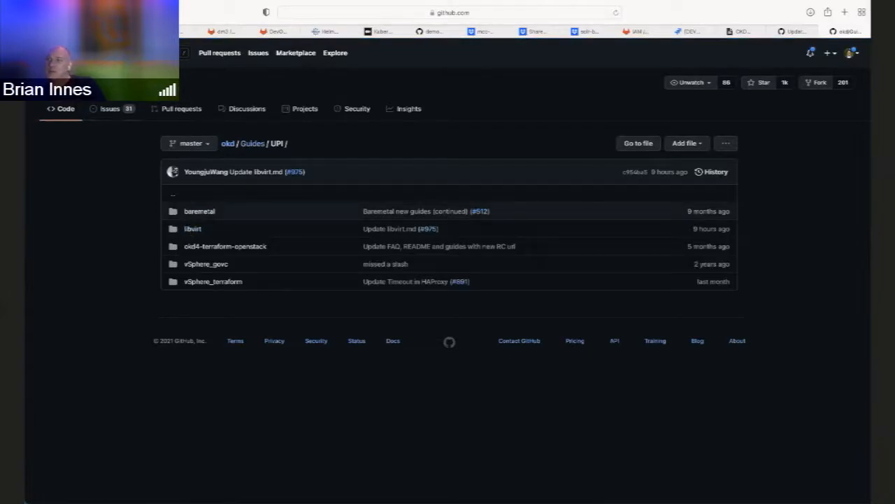
{"action": "mouse_move", "coordinate": [205, 268]}
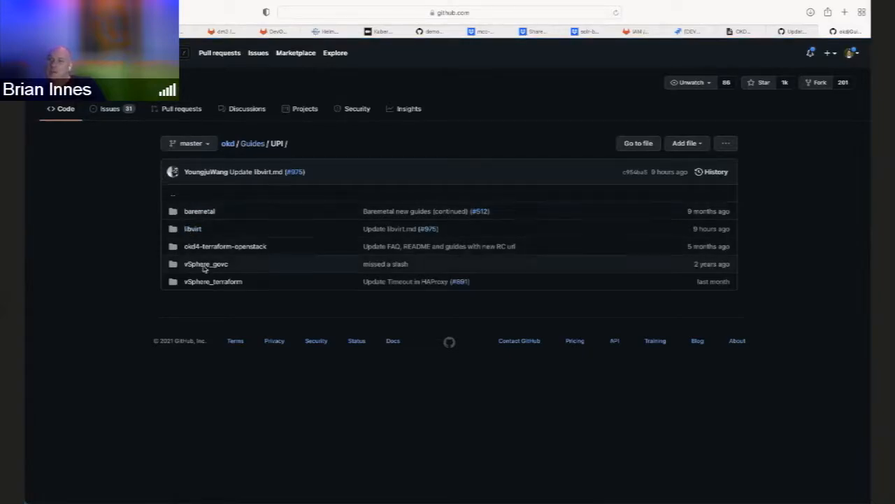
{"action": "mouse_move", "coordinate": [207, 263]}
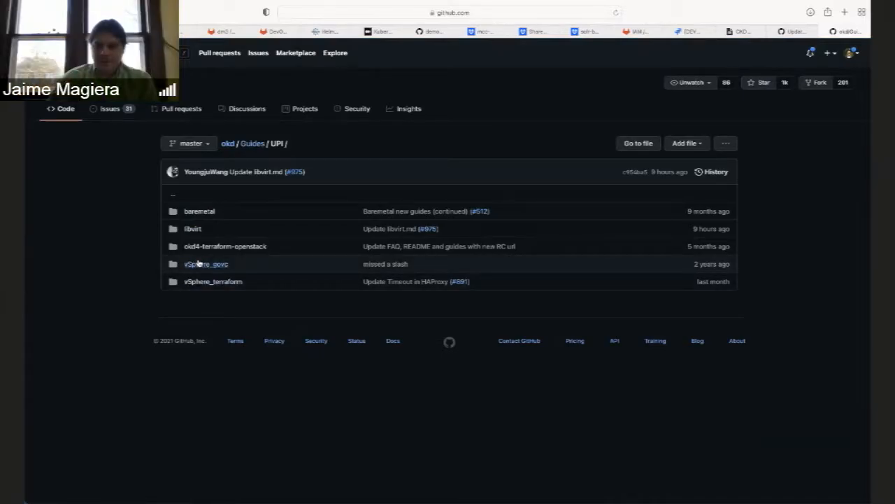
{"action": "mouse_move", "coordinate": [213, 281]}
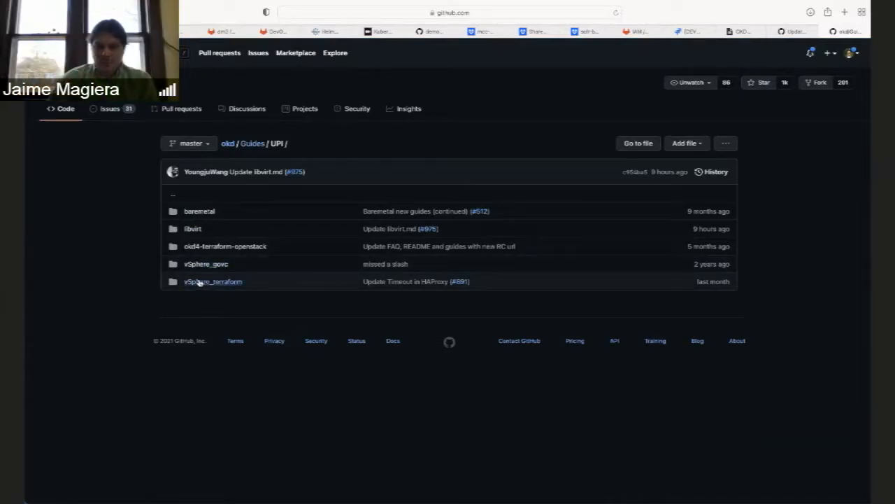
{"action": "mouse_move", "coordinate": [212, 281]}
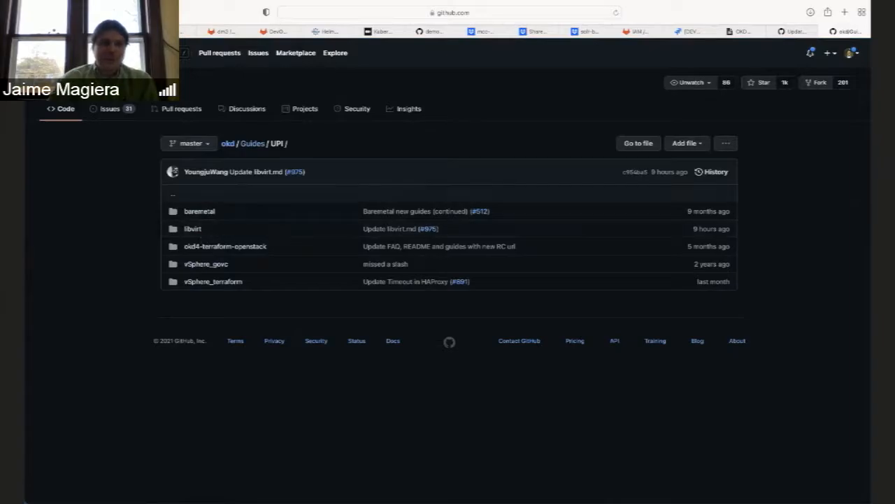
{"action": "left_click", "coordinate": [252, 142]}
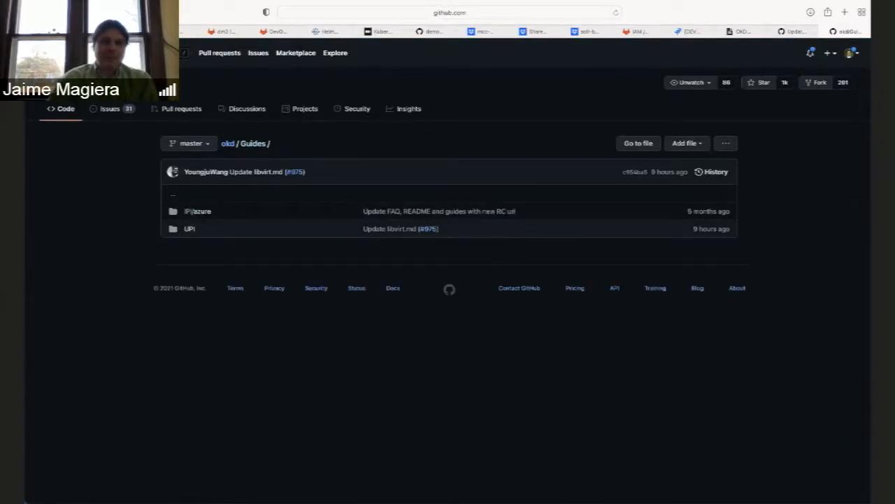
{"action": "left_click", "coordinate": [227, 143]}
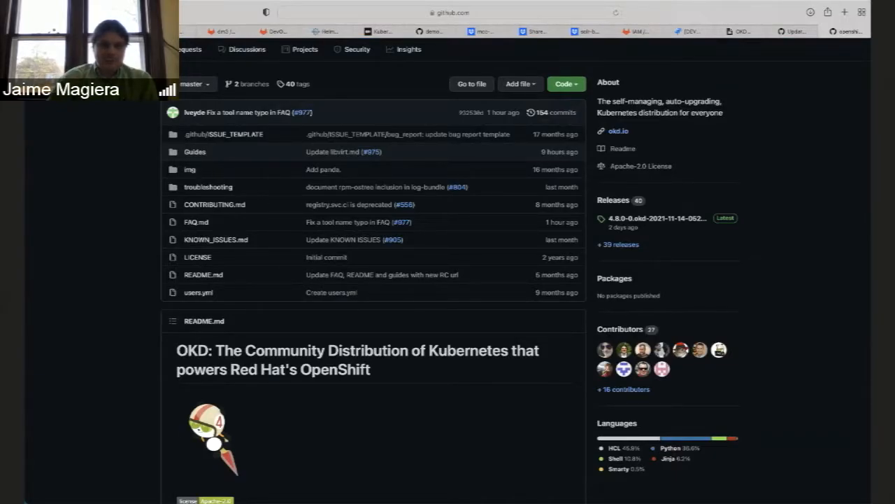
{"action": "mouse_move", "coordinate": [104, 271]}
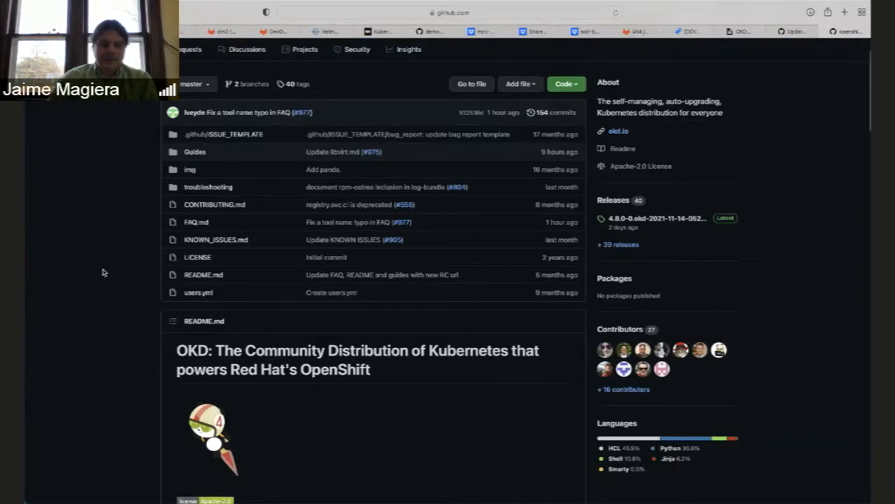
{"action": "scroll", "scroll_direction": "down", "scroll_amount": 3}
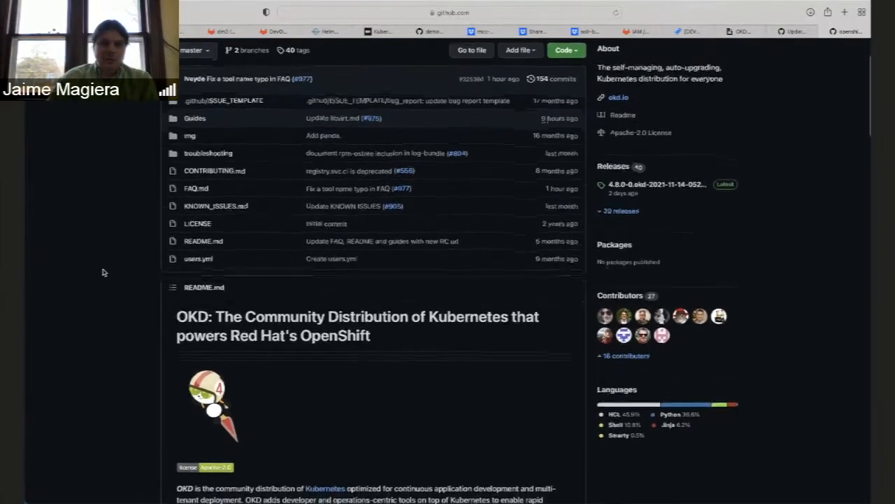
{"action": "scroll", "scroll_direction": "up", "scroll_amount": 3}
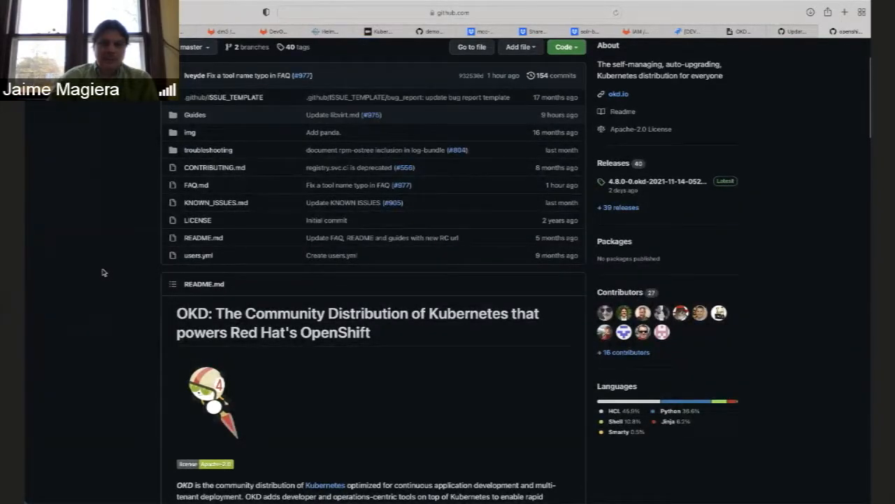
{"action": "scroll", "scroll_direction": "up", "scroll_amount": 3}
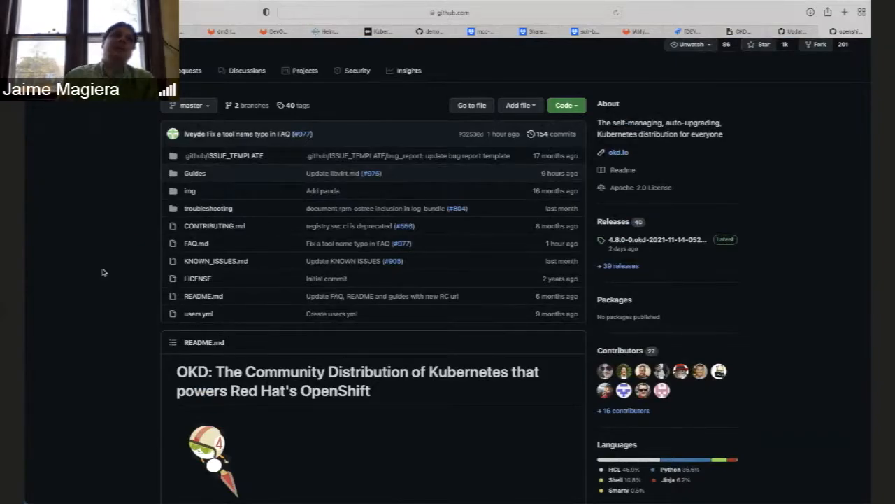
{"action": "mouse_move", "coordinate": [109, 347]}
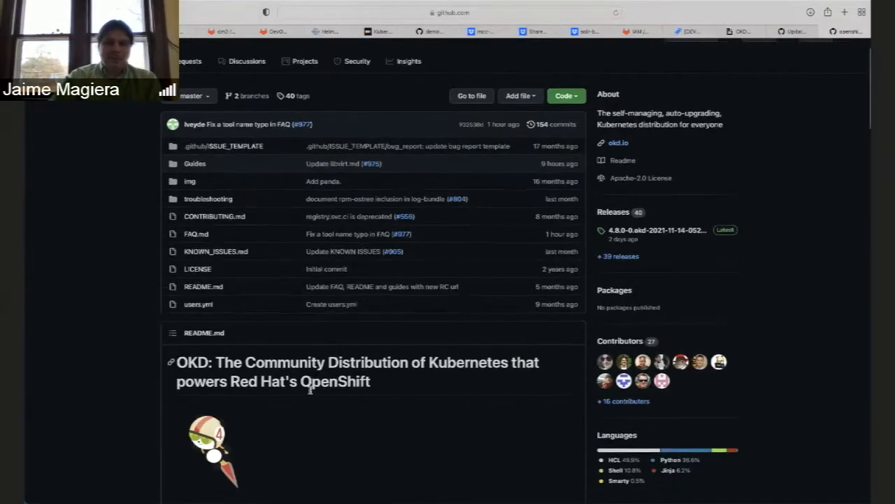
{"action": "scroll", "scroll_direction": "down", "scroll_amount": 3}
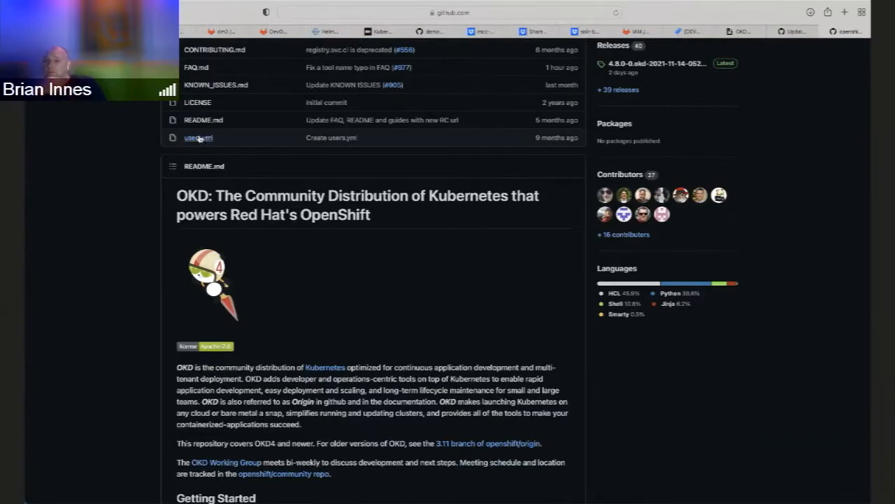
{"action": "scroll", "scroll_direction": "up", "scroll_amount": 3}
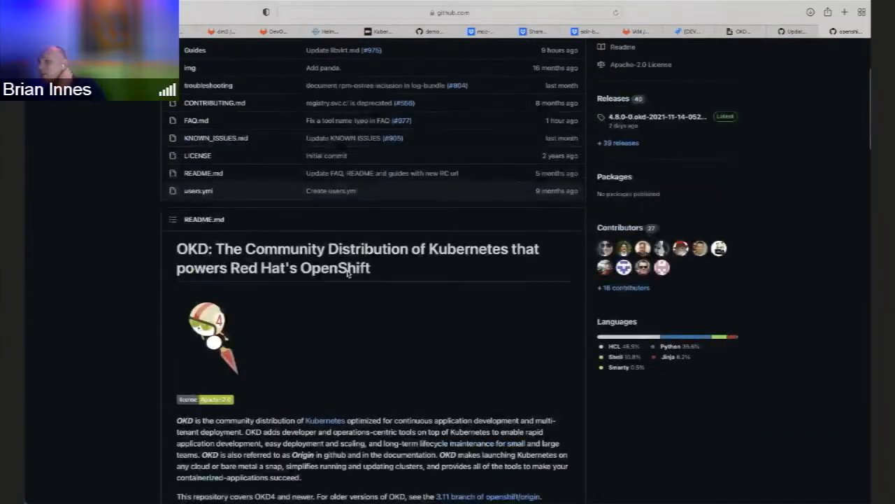
{"action": "scroll", "scroll_direction": "up", "scroll_amount": 3}
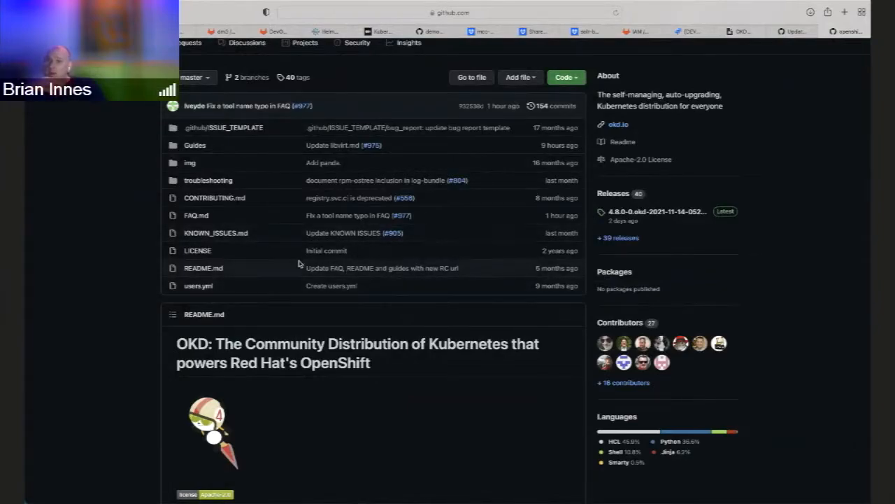
{"action": "mouse_move", "coordinate": [207, 145]}
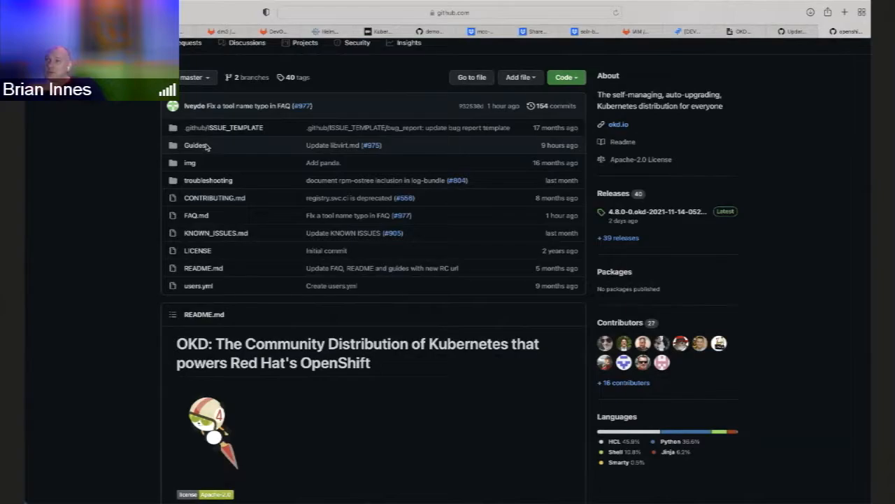
{"action": "mouse_move", "coordinate": [142, 190]}
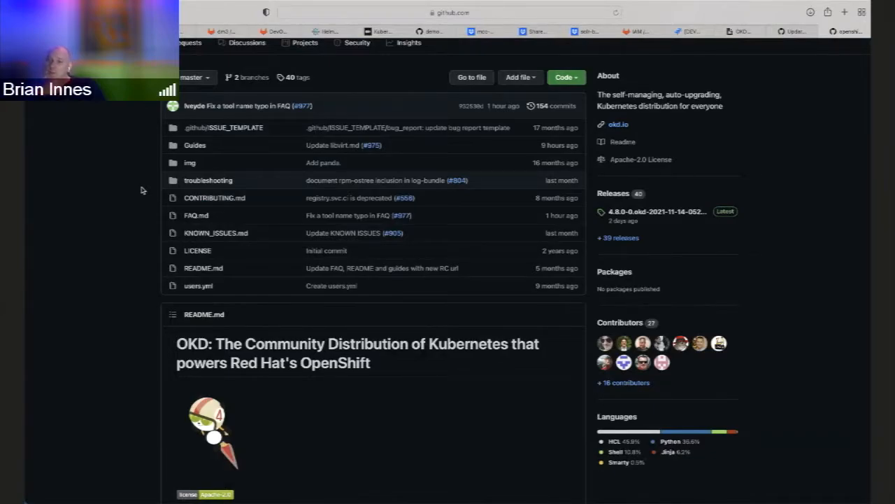
Step: Scroll the README past Features, Contributing and Security Response to the License section
{"action": "scroll", "scroll_direction": "down", "scroll_amount": 3}
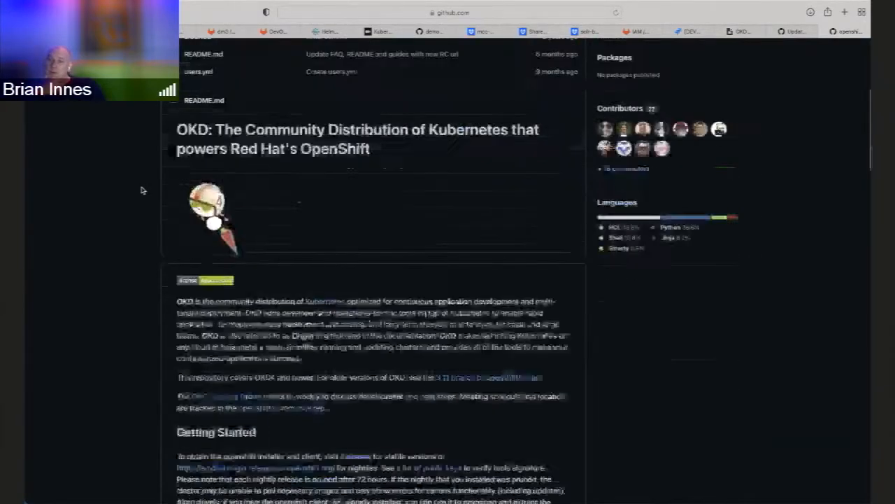
{"action": "scroll", "scroll_direction": "down", "scroll_amount": 3}
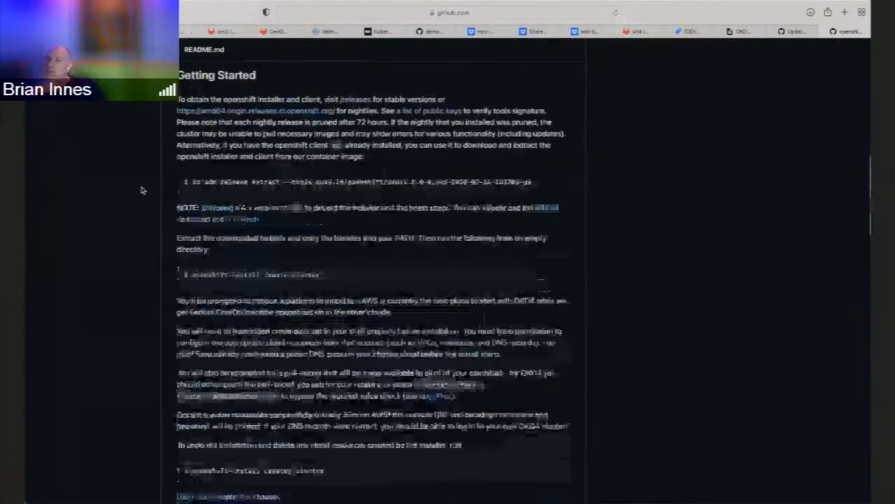
{"action": "scroll", "scroll_direction": "down", "scroll_amount": 3}
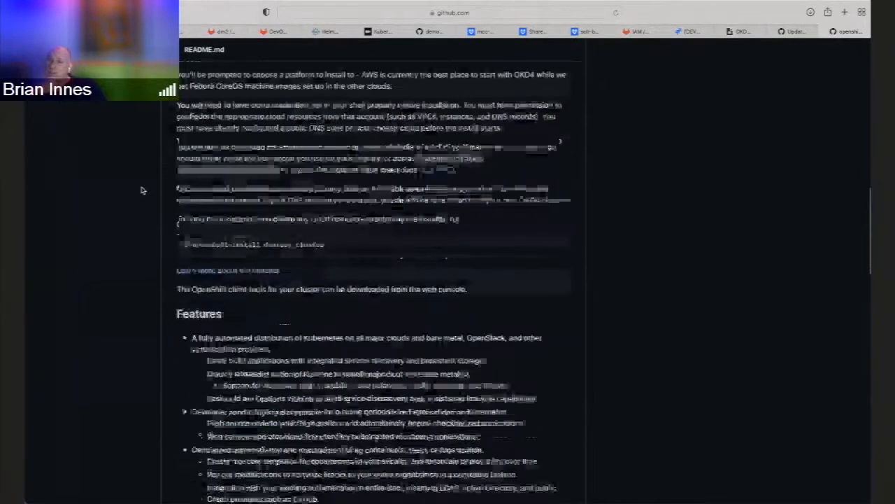
{"action": "scroll", "scroll_direction": "down", "scroll_amount": 3}
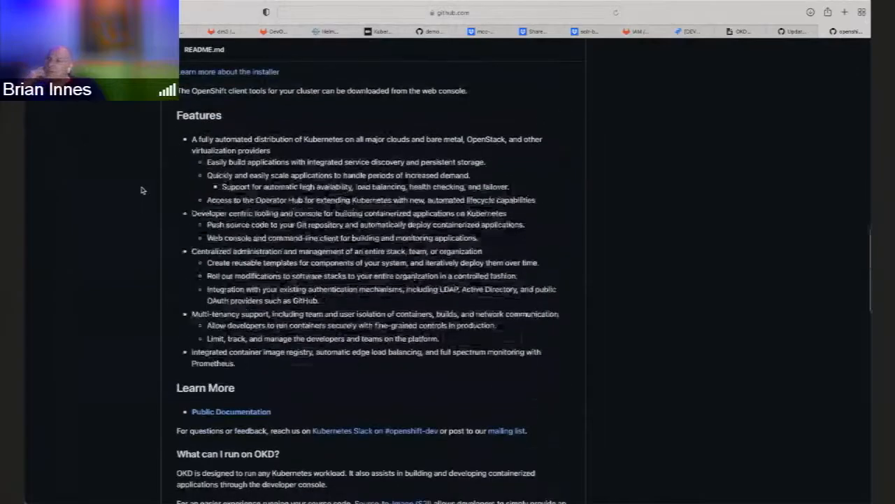
{"action": "scroll", "scroll_direction": "down", "scroll_amount": 3}
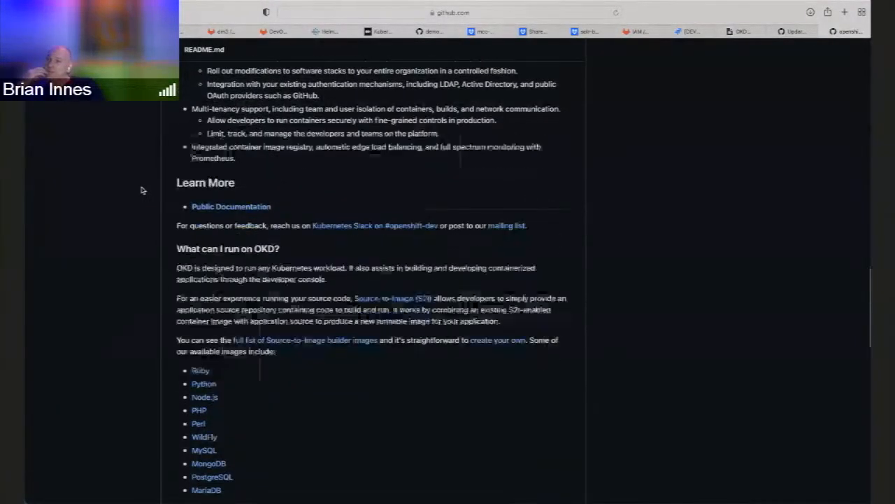
{"action": "scroll", "scroll_direction": "up", "scroll_amount": 3}
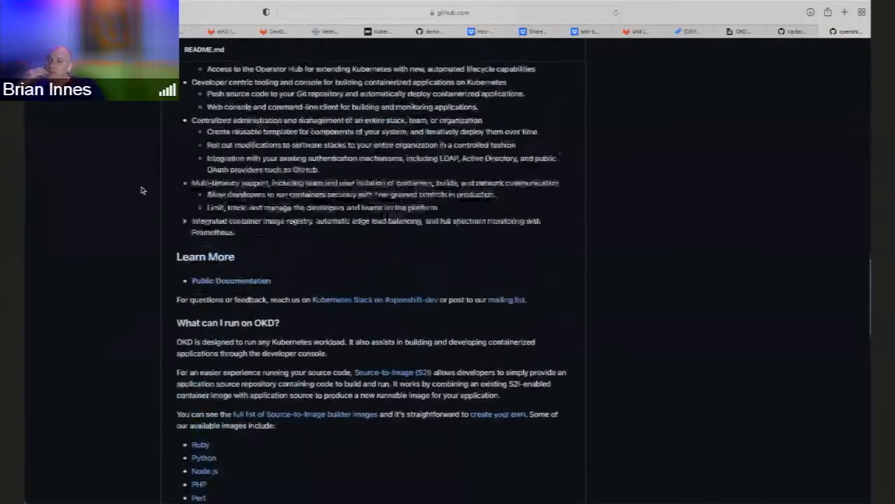
{"action": "scroll", "scroll_direction": "down", "scroll_amount": 3}
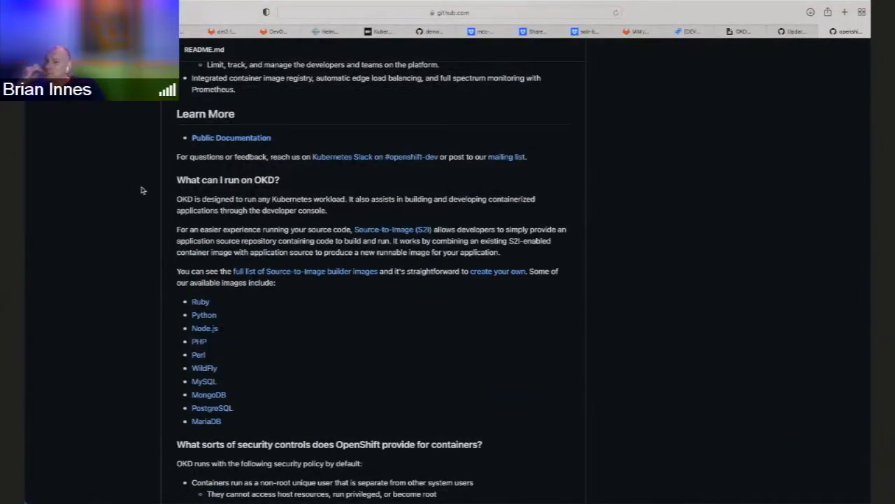
{"action": "scroll", "scroll_direction": "down", "scroll_amount": 3}
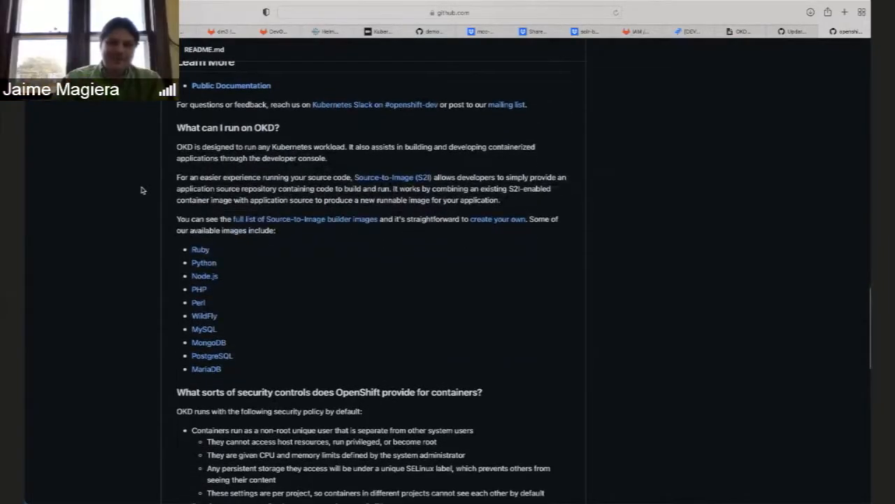
{"action": "scroll", "scroll_direction": "up", "scroll_amount": 3}
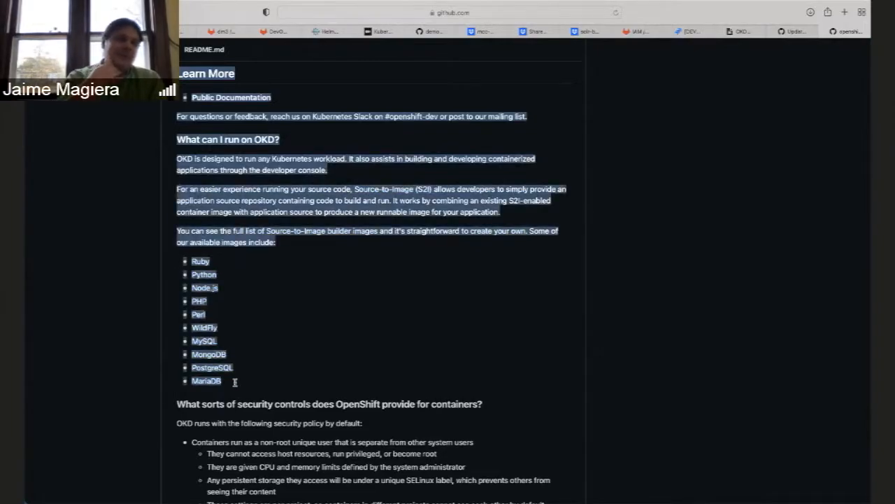
{"action": "mouse_move", "coordinate": [70, 403]}
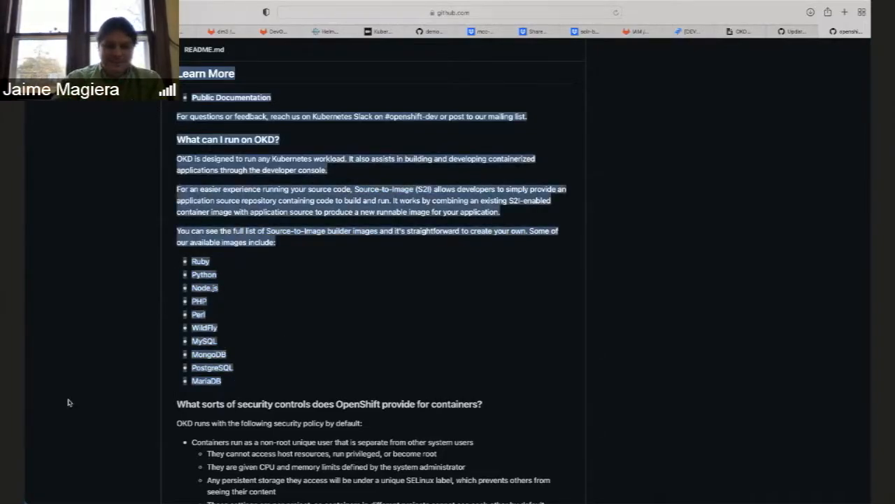
{"action": "scroll", "scroll_direction": "down", "scroll_amount": 3}
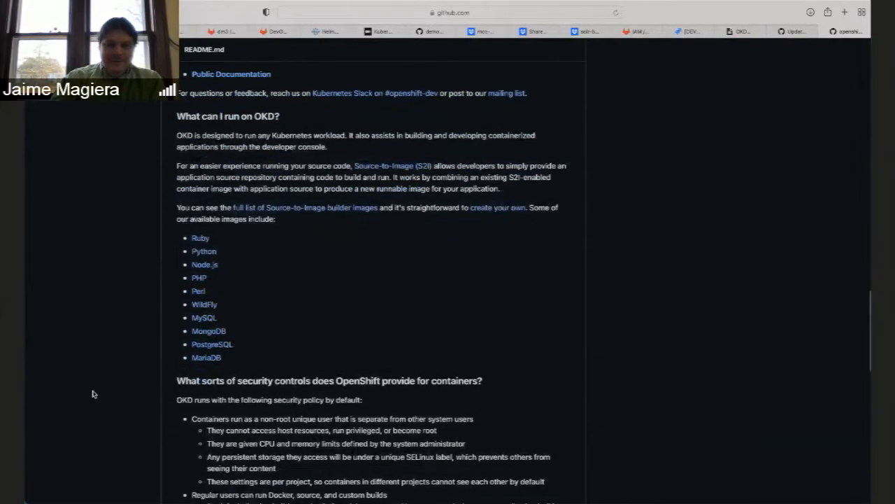
{"action": "scroll", "scroll_direction": "down", "scroll_amount": 3}
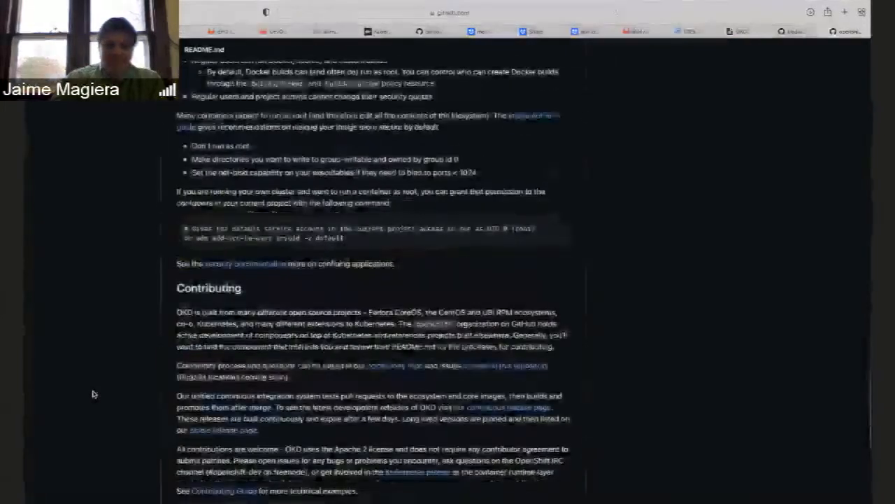
{"action": "scroll", "scroll_direction": "down", "scroll_amount": 3}
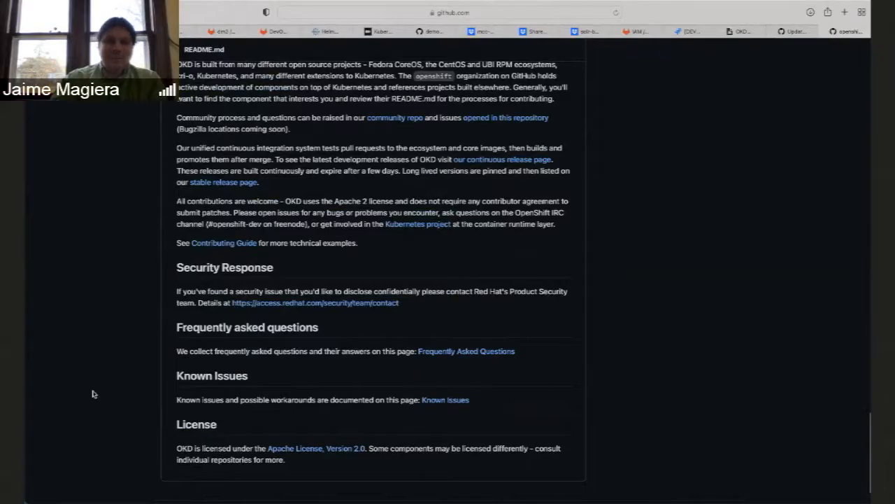
Step: Scroll up through the security controls and back down to Contributing through License
{"action": "scroll", "scroll_direction": "up", "scroll_amount": 3}
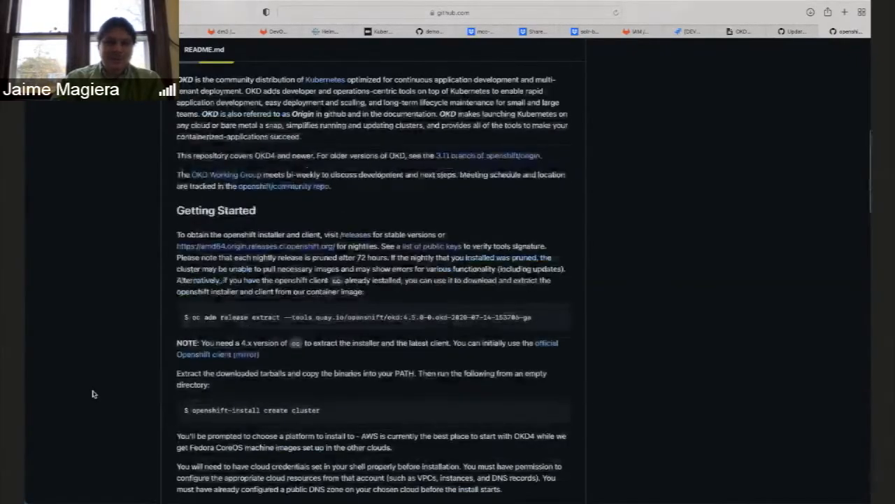
{"action": "scroll", "scroll_direction": "up", "scroll_amount": 3}
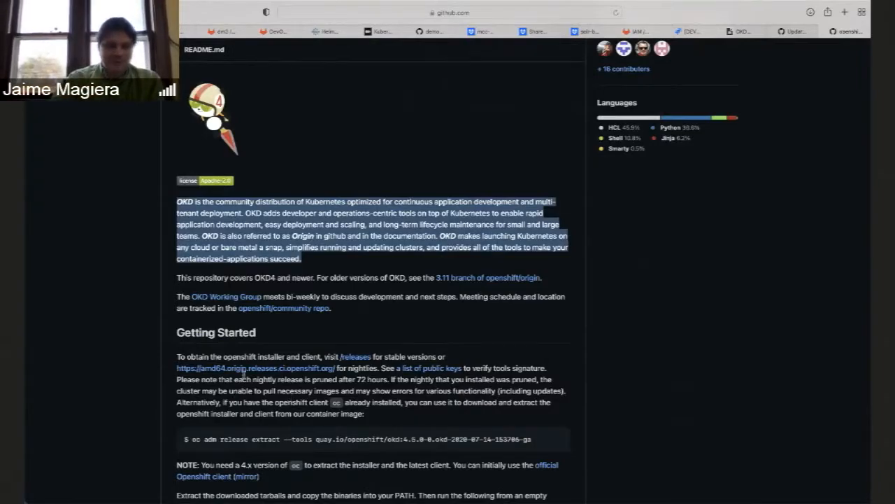
{"action": "scroll", "scroll_direction": "down", "scroll_amount": 3}
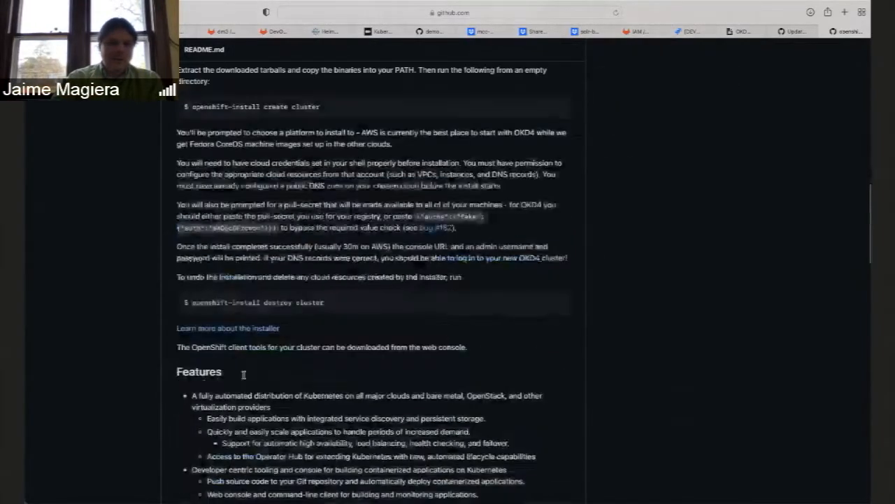
{"action": "scroll", "scroll_direction": "down", "scroll_amount": 3}
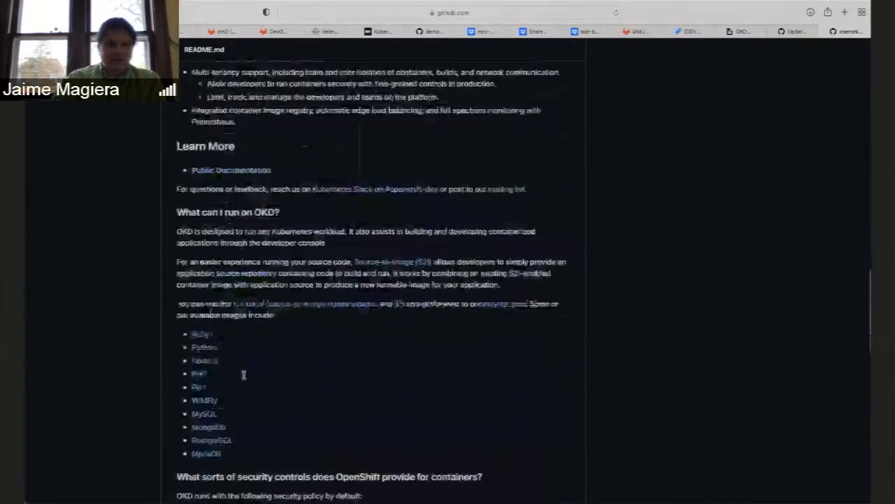
{"action": "scroll", "scroll_direction": "down", "scroll_amount": 3}
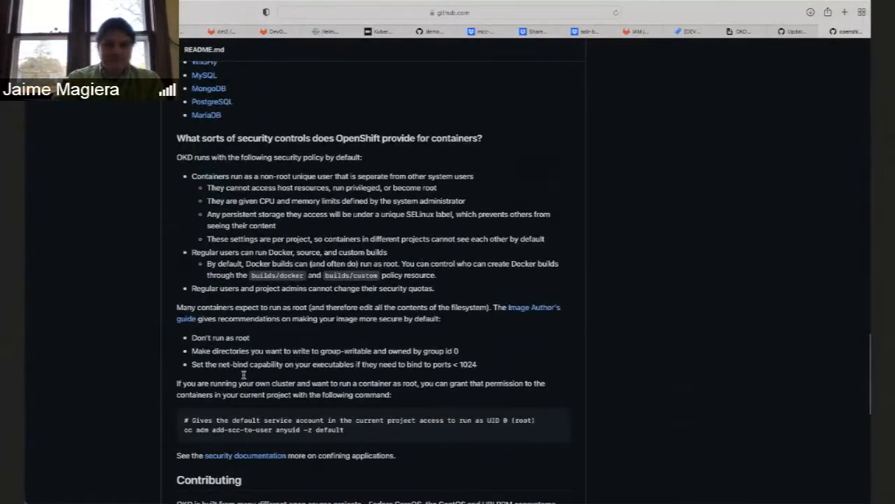
{"action": "scroll", "scroll_direction": "down", "scroll_amount": 3}
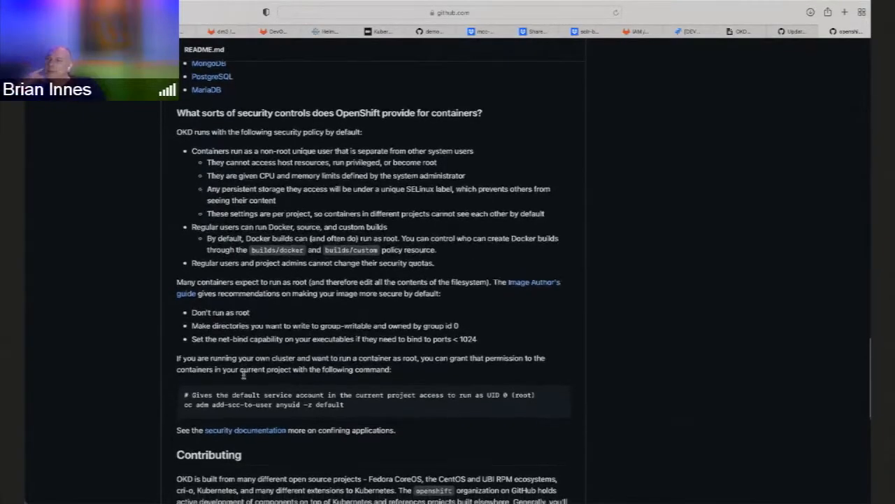
{"action": "scroll", "scroll_direction": "down", "scroll_amount": 3}
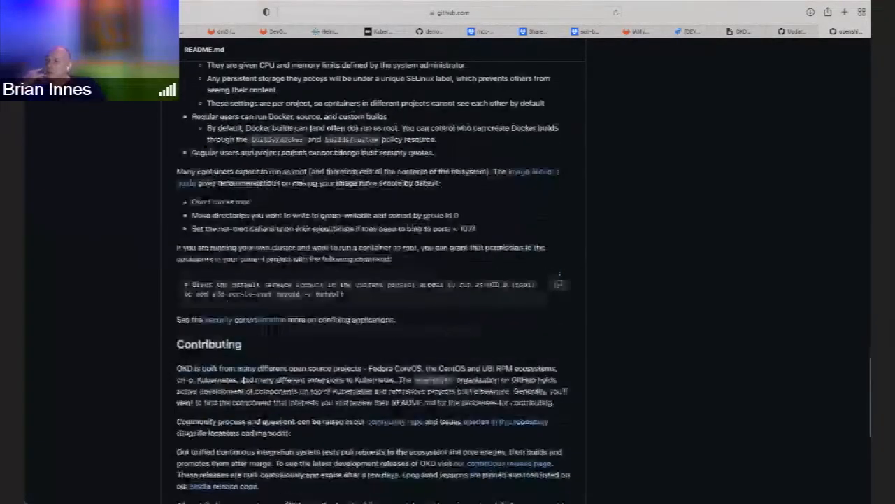
{"action": "scroll", "scroll_direction": "down", "scroll_amount": 3}
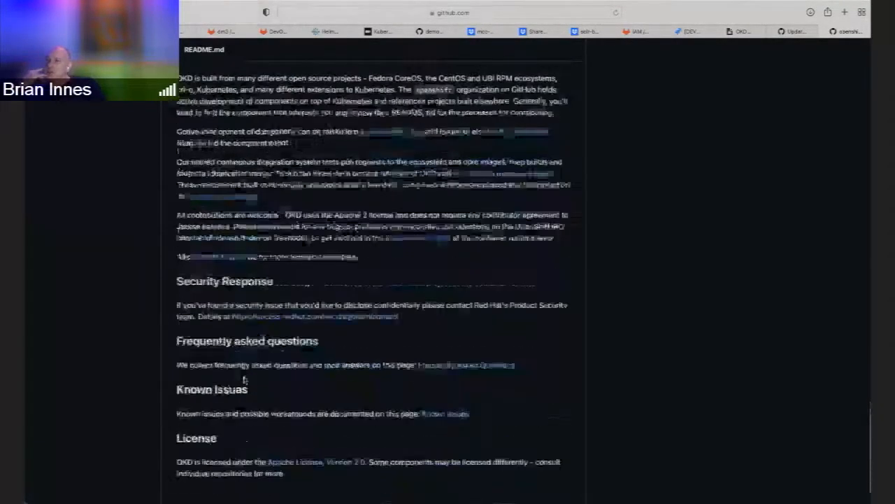
{"action": "scroll", "scroll_direction": "up", "scroll_amount": 3}
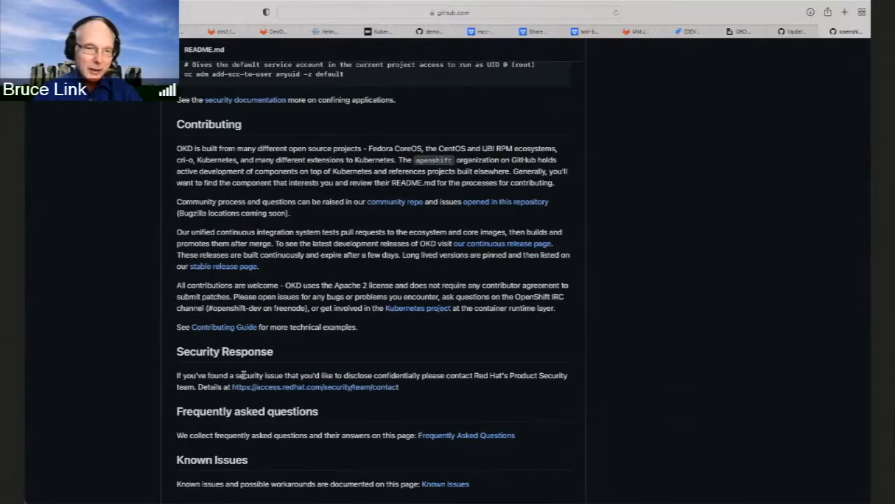
{"action": "scroll", "scroll_direction": "down", "scroll_amount": 3}
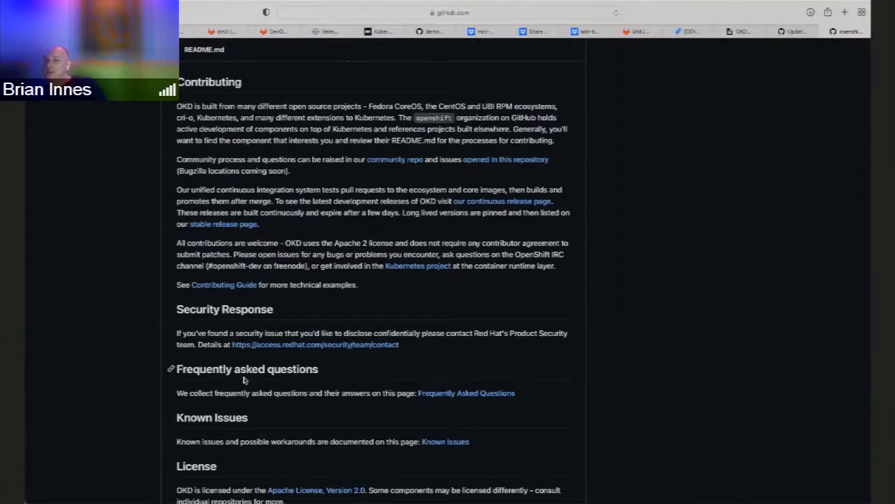
{"action": "mouse_move", "coordinate": [81, 132]}
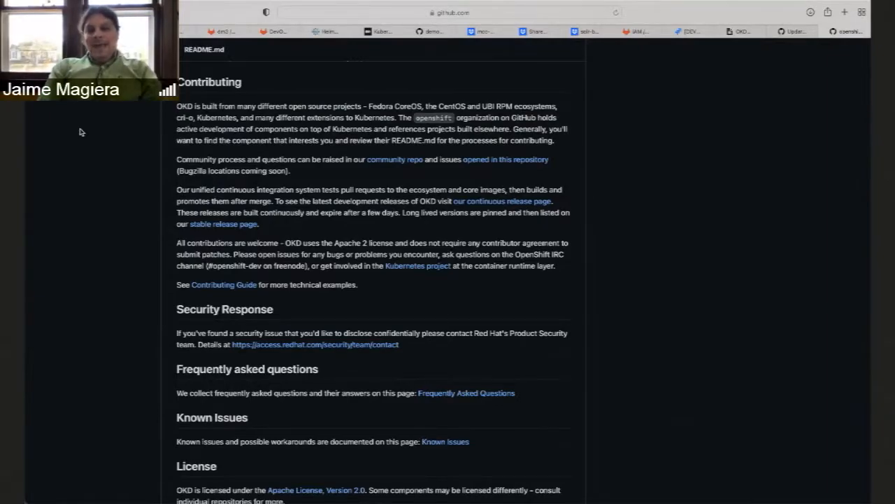
Step: Scroll the repository page while navigating to Insights and the Contributors statistics
{"action": "scroll", "scroll_direction": "down", "scroll_amount": 3}
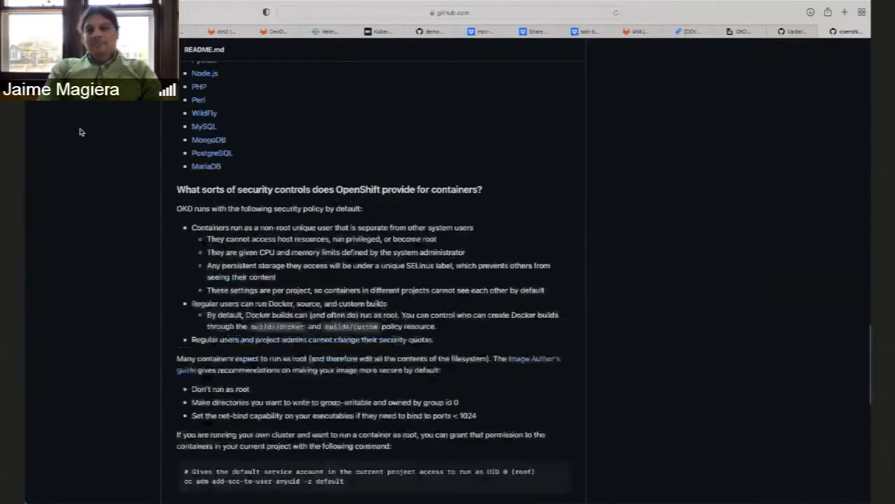
{"action": "scroll", "scroll_direction": "up", "scroll_amount": 3}
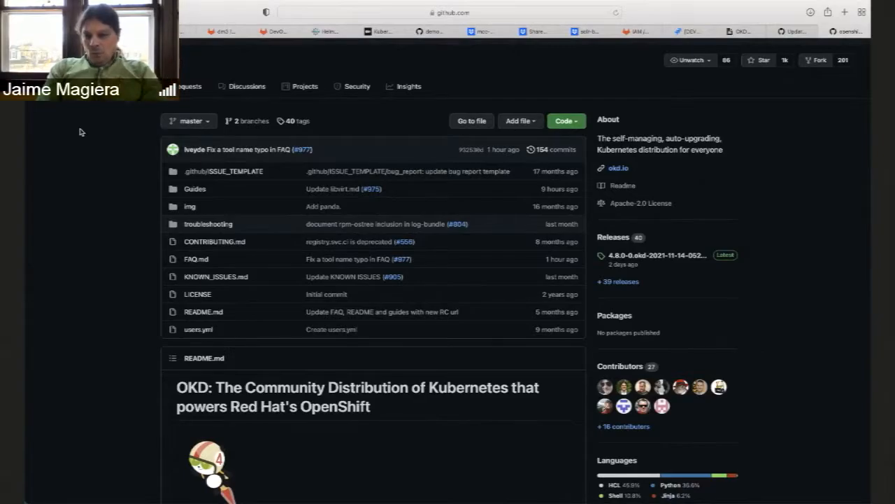
{"action": "mouse_move", "coordinate": [618, 367]}
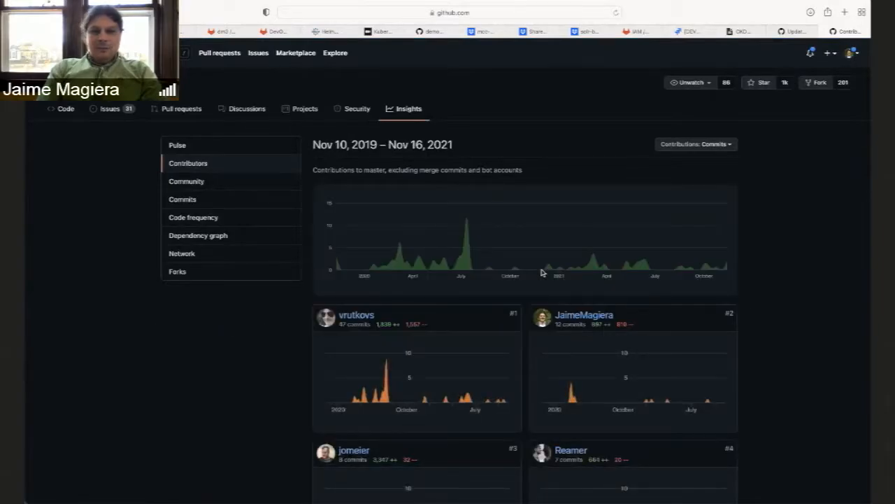
{"action": "scroll", "scroll_direction": "down", "scroll_amount": 3}
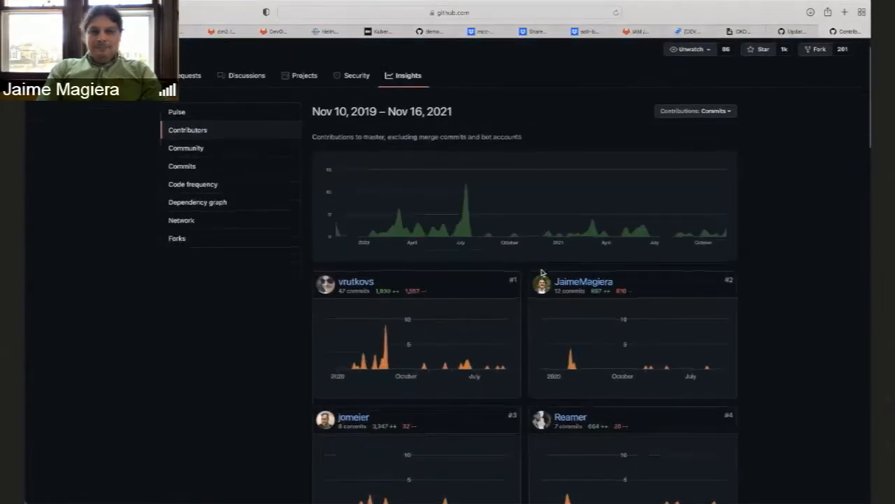
{"action": "scroll", "scroll_direction": "up", "scroll_amount": 3}
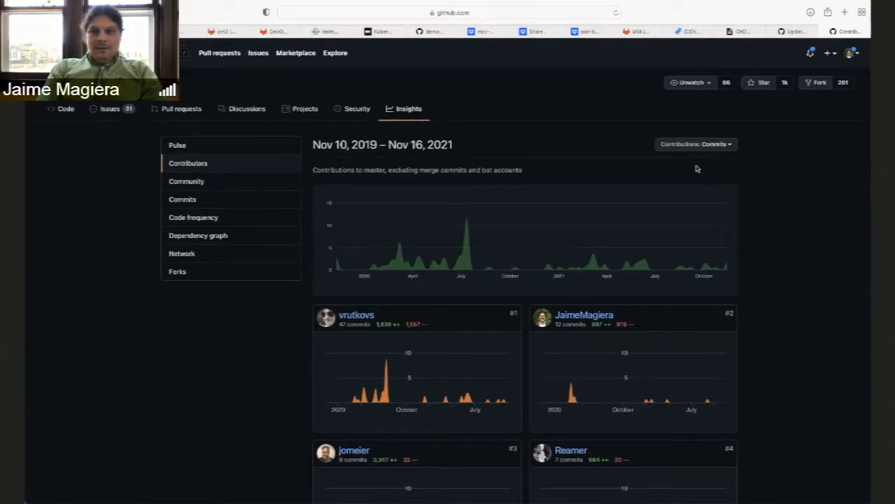
{"action": "left_click", "coordinate": [695, 144]}
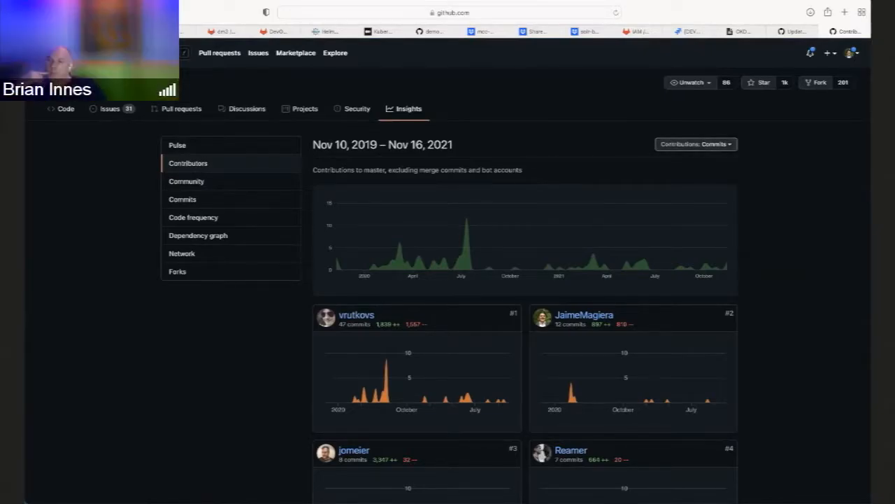
{"action": "left_click", "coordinate": [61, 109]}
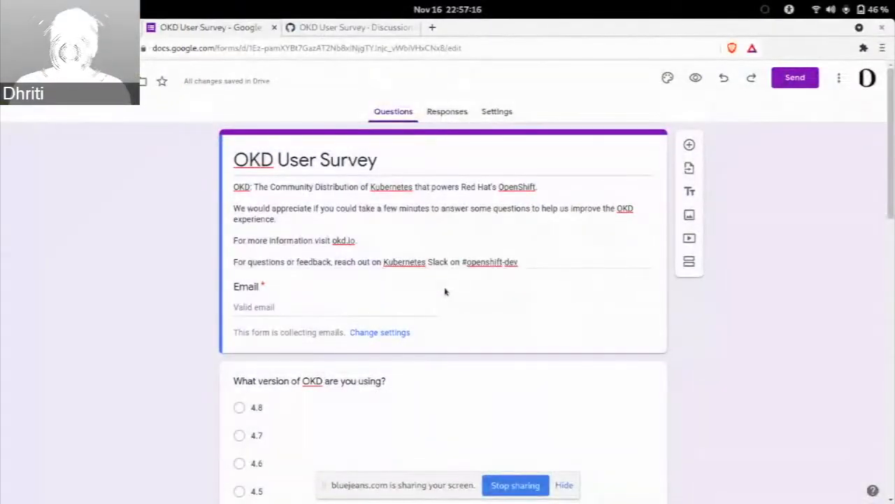
{"action": "mouse_move", "coordinate": [705, 428]}
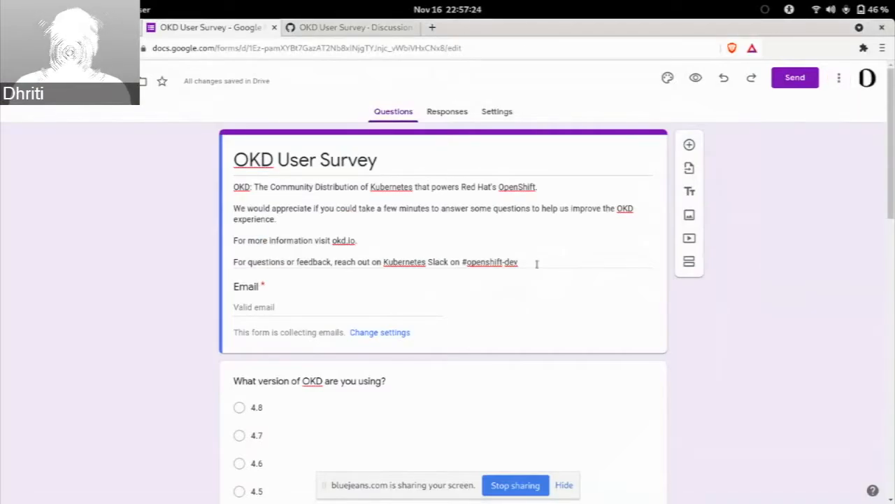
{"action": "scroll", "scroll_direction": "down", "scroll_amount": 3}
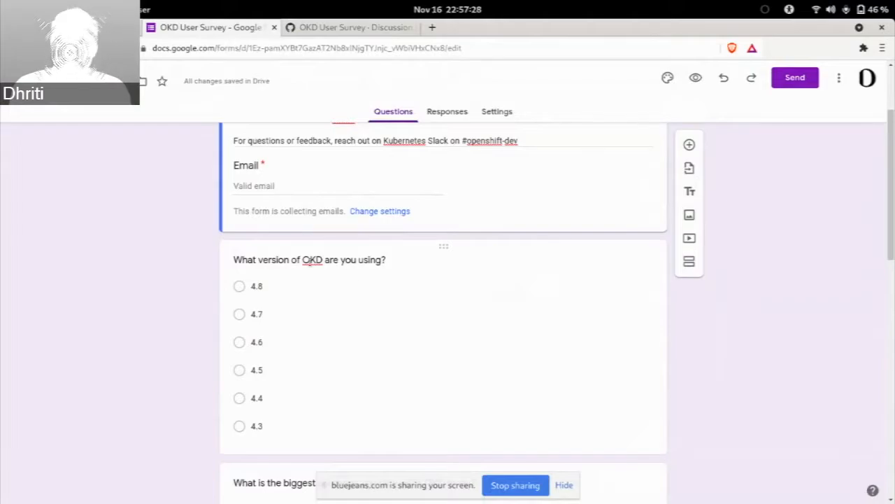
{"action": "scroll", "scroll_direction": "down", "scroll_amount": 3}
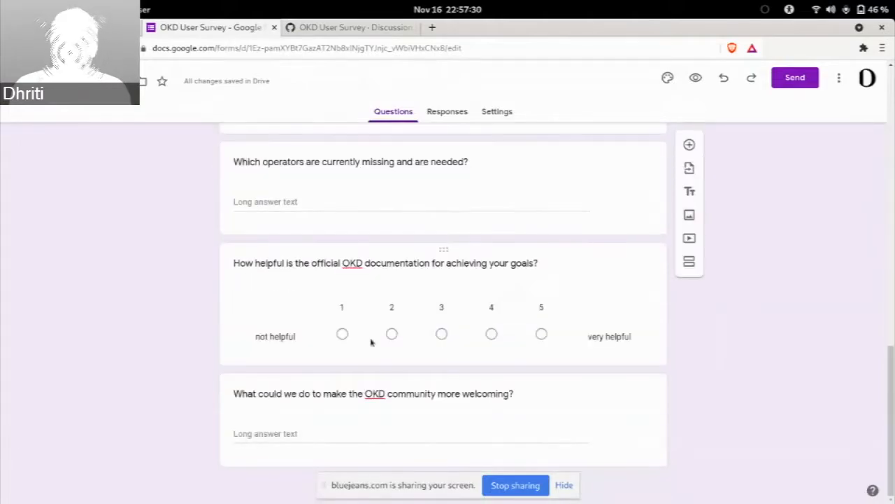
{"action": "scroll", "scroll_direction": "up", "scroll_amount": 3}
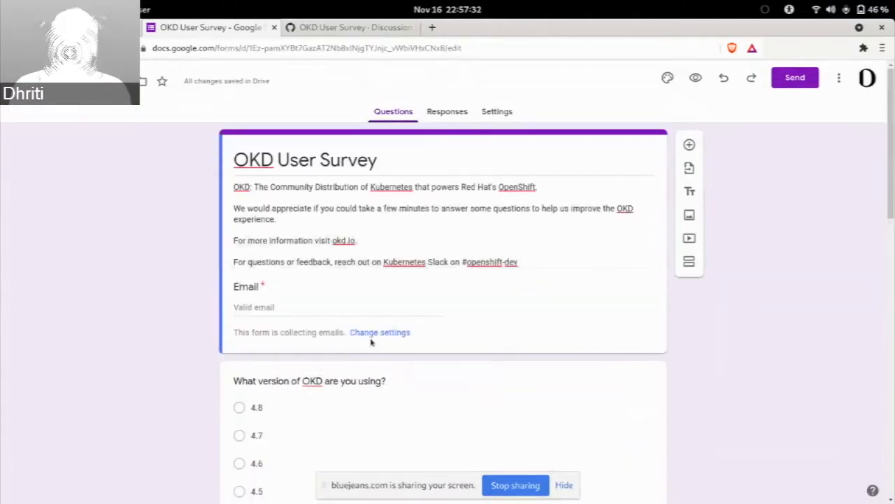
{"action": "scroll", "scroll_direction": "down", "scroll_amount": 3}
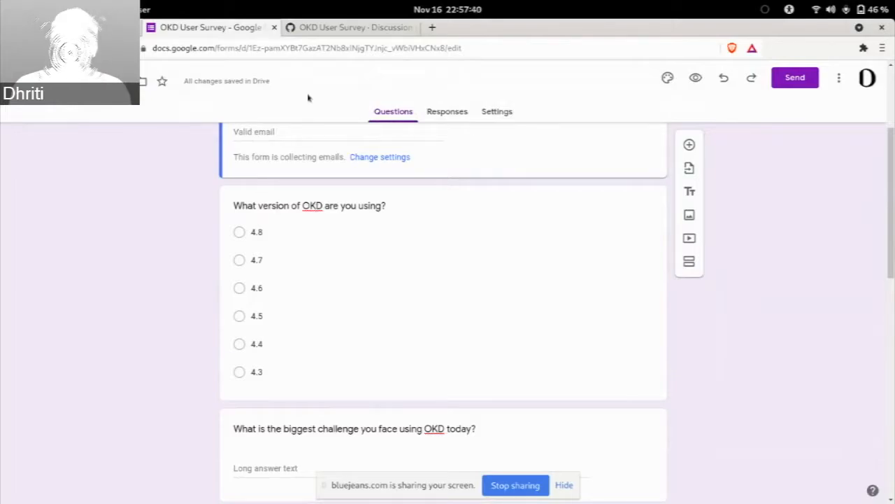
Step: Compare the OKD User Survey discussion comment with the survey's operator questions
{"action": "left_click", "coordinate": [350, 28]}
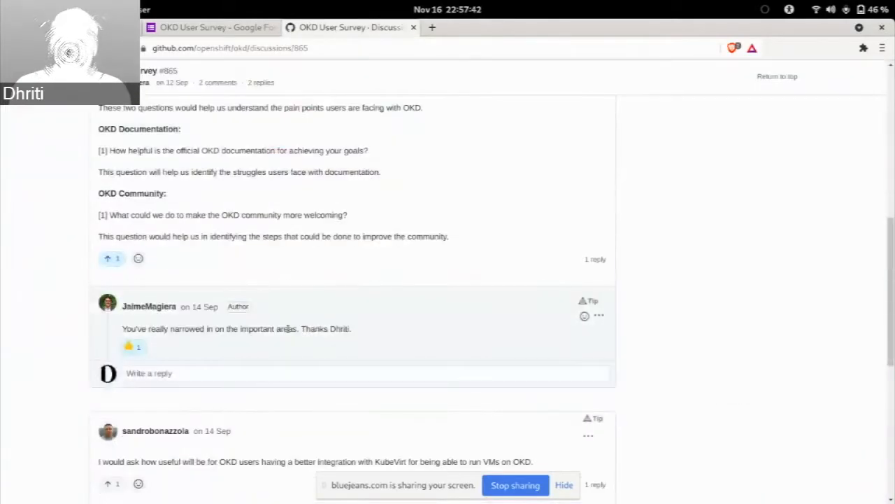
{"action": "scroll", "scroll_direction": "down", "scroll_amount": 3}
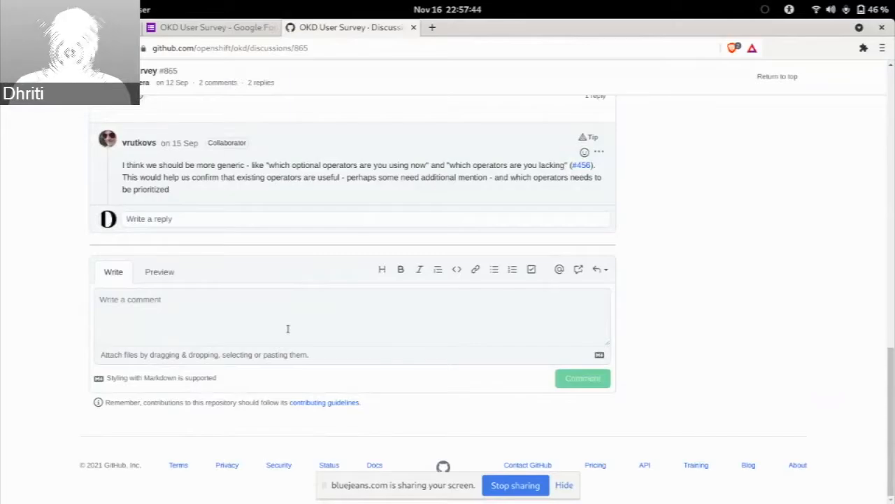
{"action": "scroll", "scroll_direction": "up", "scroll_amount": 3}
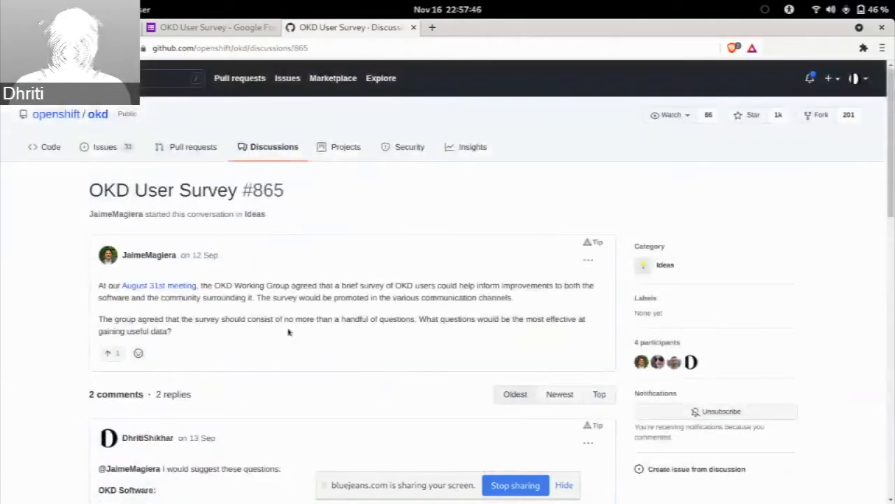
{"action": "left_click", "coordinate": [207, 28]}
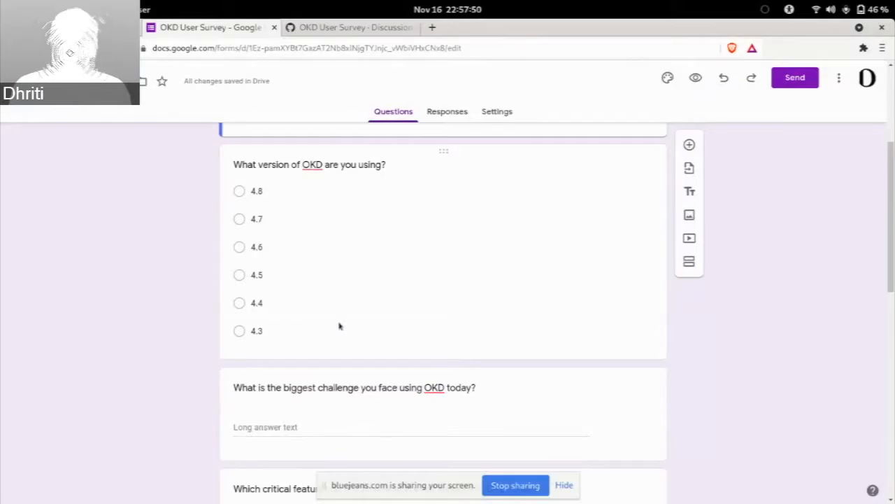
{"action": "scroll", "scroll_direction": "down", "scroll_amount": 3}
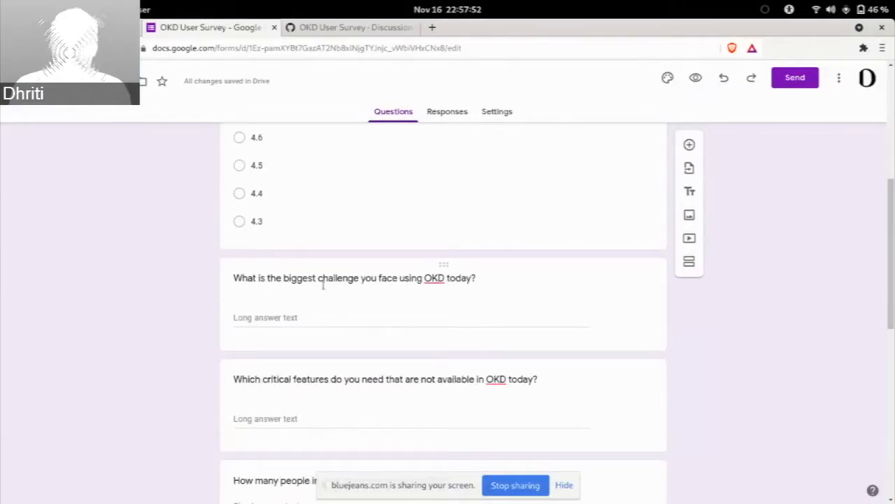
{"action": "scroll", "scroll_direction": "down", "scroll_amount": 3}
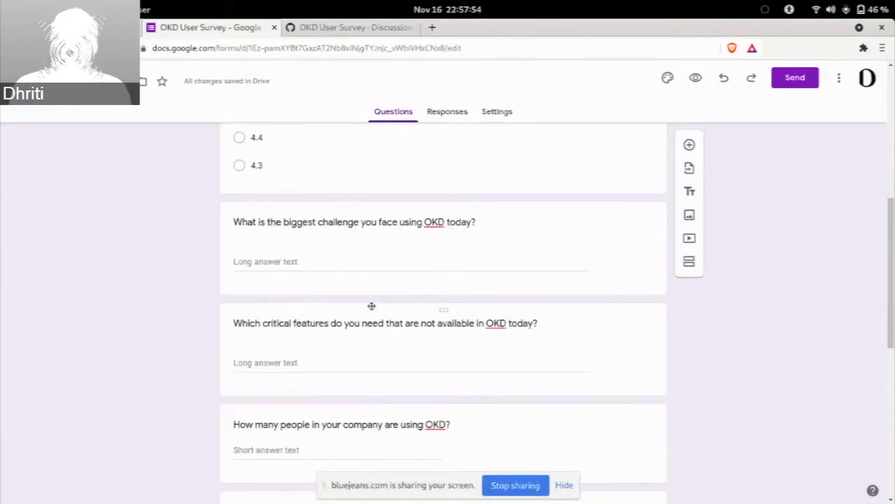
{"action": "scroll", "scroll_direction": "down", "scroll_amount": 3}
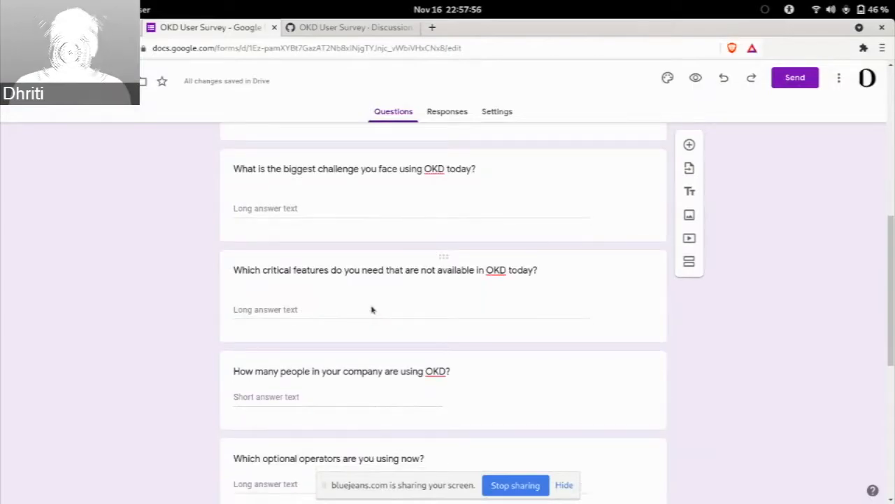
{"action": "scroll", "scroll_direction": "down", "scroll_amount": 3}
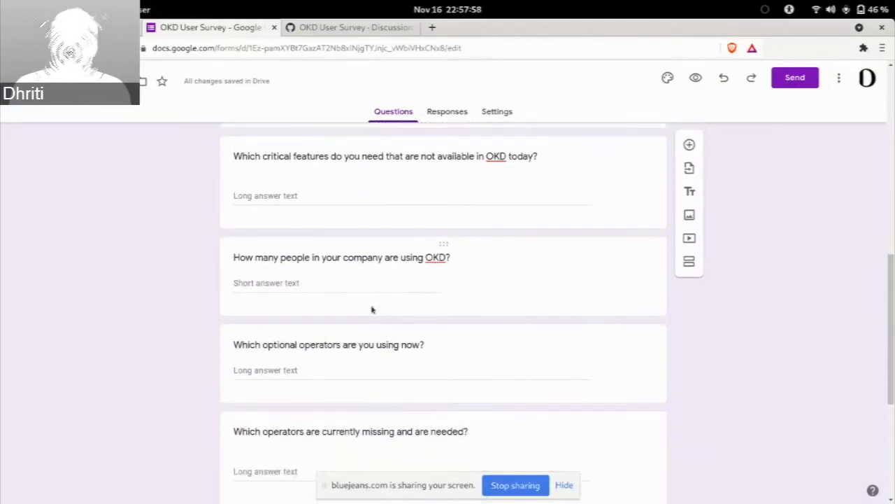
{"action": "scroll", "scroll_direction": "down", "scroll_amount": 3}
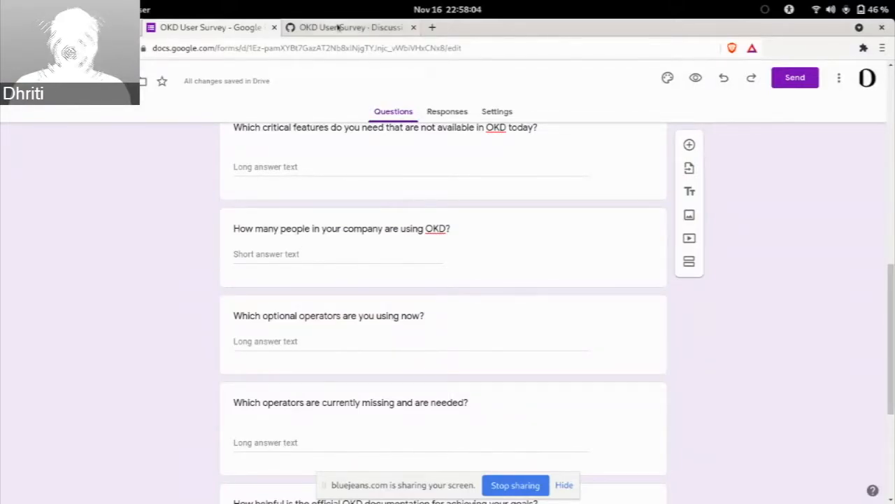
Step: Recheck the discussion, then edit the 'How many people in your company are using OKD?' question
{"action": "left_click", "coordinate": [350, 28]}
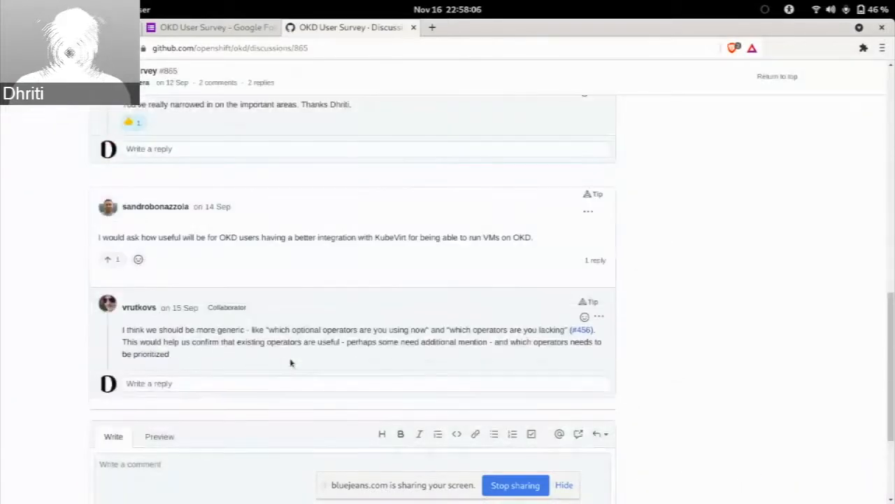
{"action": "left_click", "coordinate": [210, 28]}
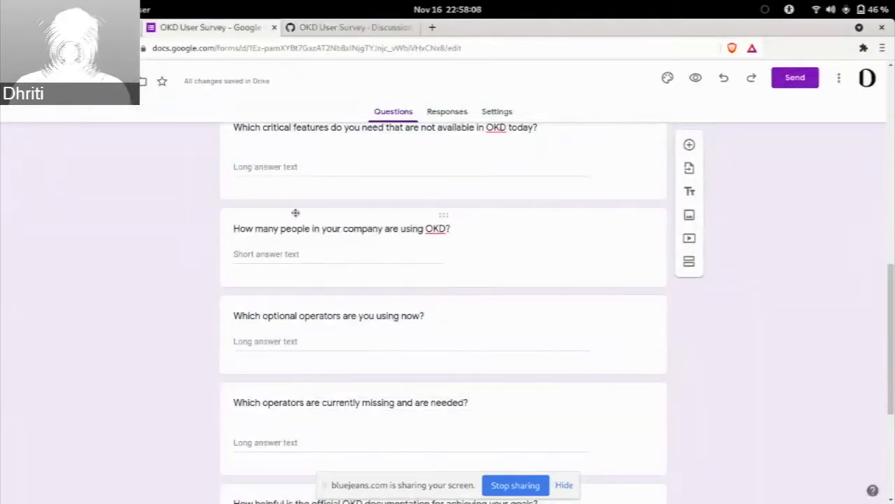
{"action": "scroll", "scroll_direction": "down", "scroll_amount": 3}
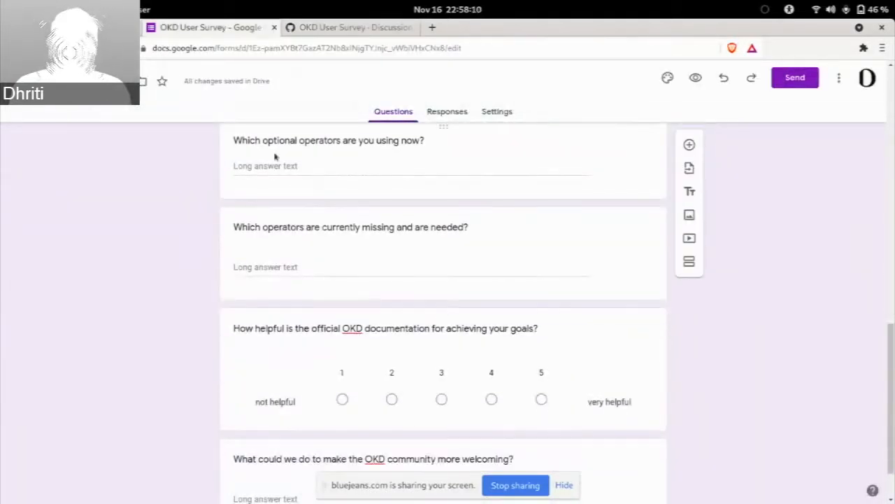
{"action": "scroll", "scroll_direction": "up", "scroll_amount": 3}
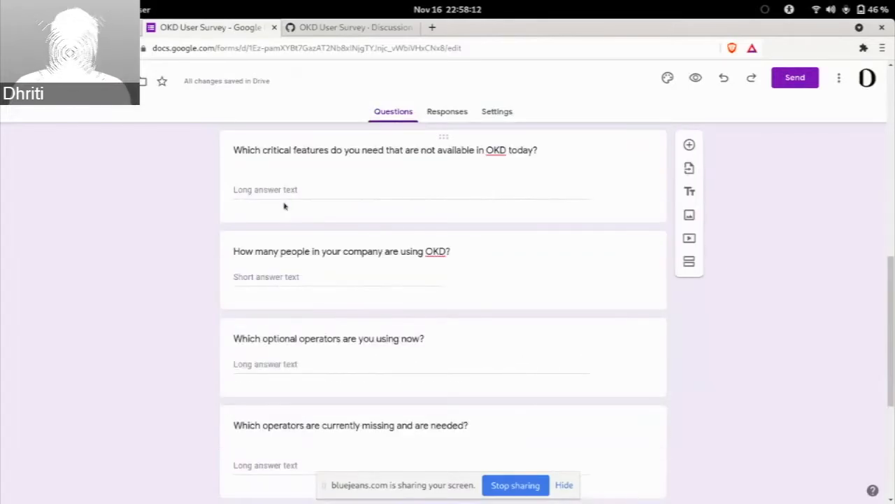
{"action": "mouse_move", "coordinate": [188, 233]}
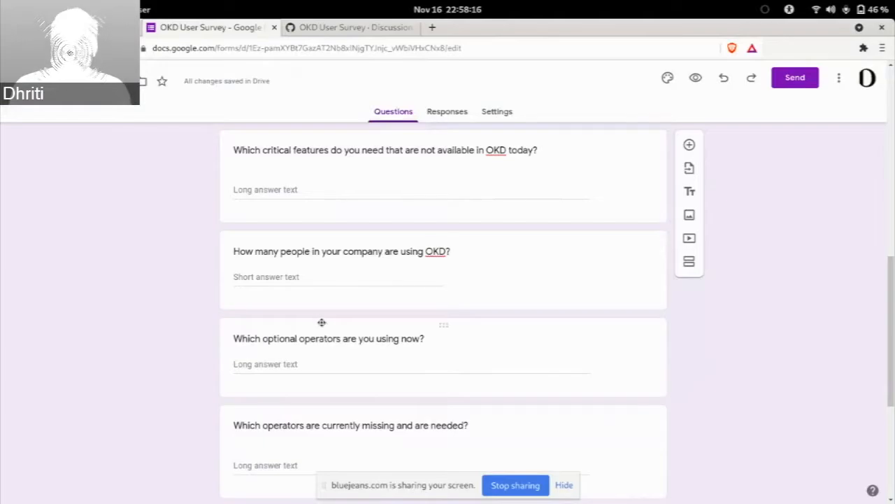
{"action": "left_click", "coordinate": [341, 251]}
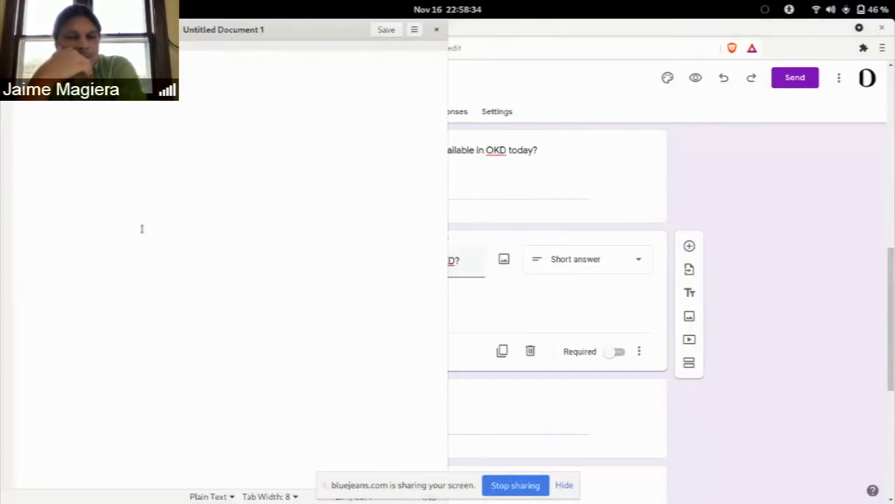
{"action": "left_click", "coordinate": [436, 29]}
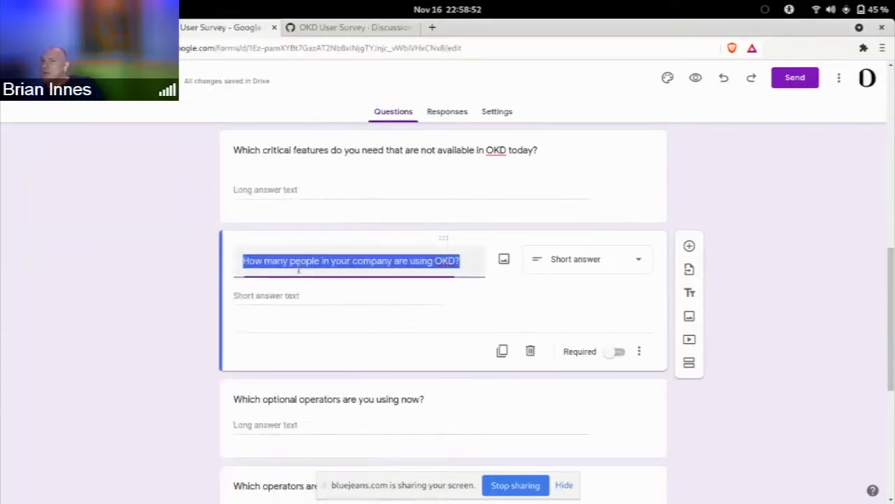
Step: Scroll up to the 'How many people in your company are using OKD?' question to copy it
{"action": "scroll", "scroll_direction": "up", "scroll_amount": 3}
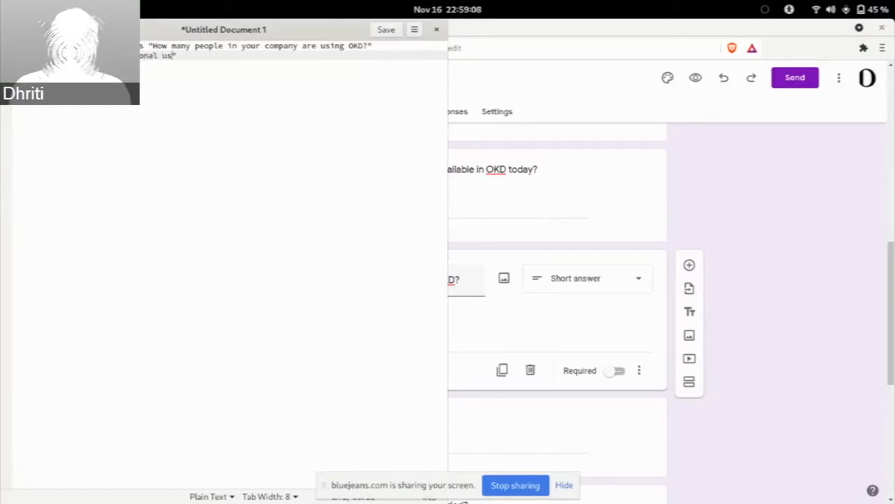
{"action": "type", "text": "e"}
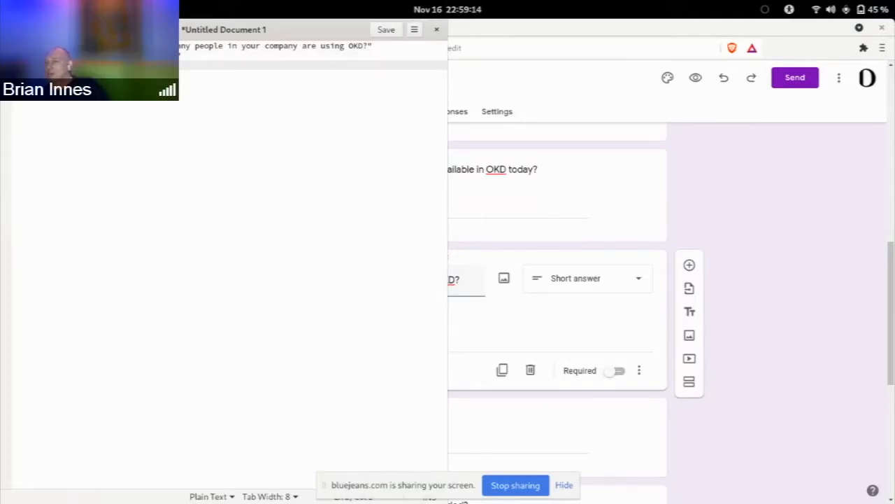
{"action": "left_click", "coordinate": [437, 29]}
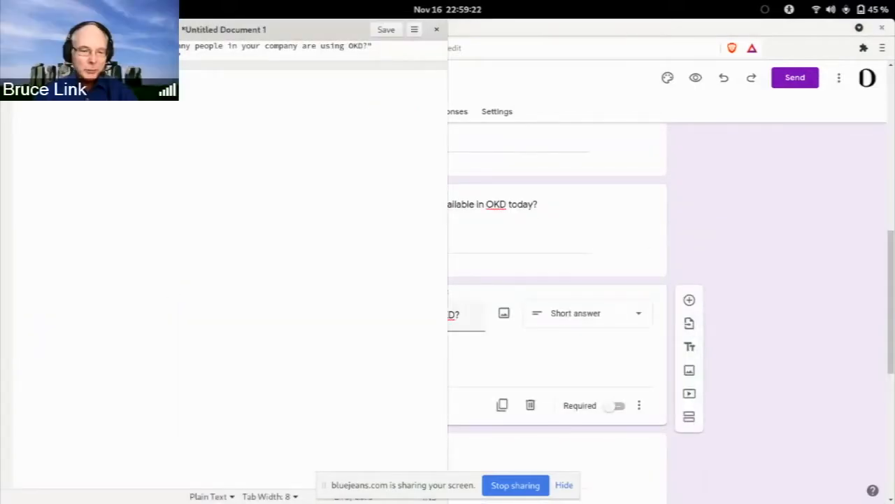
{"action": "mouse_move", "coordinate": [172, 297]}
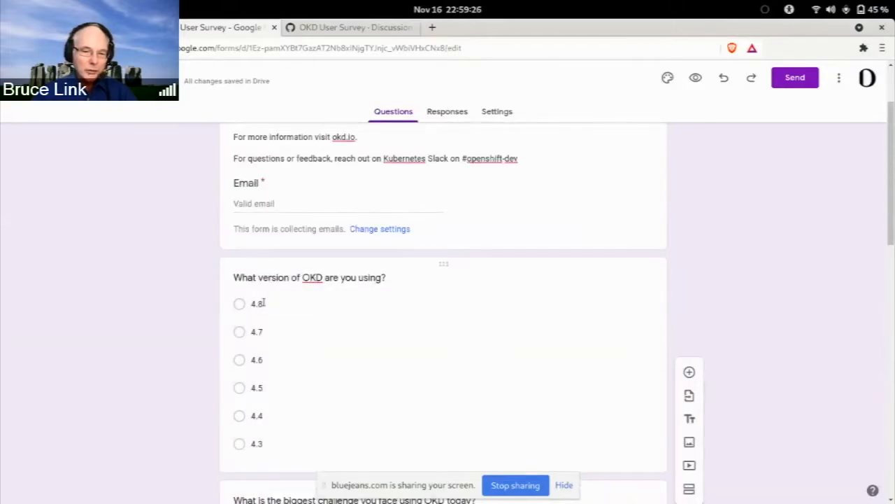
{"action": "mouse_move", "coordinate": [627, 284]}
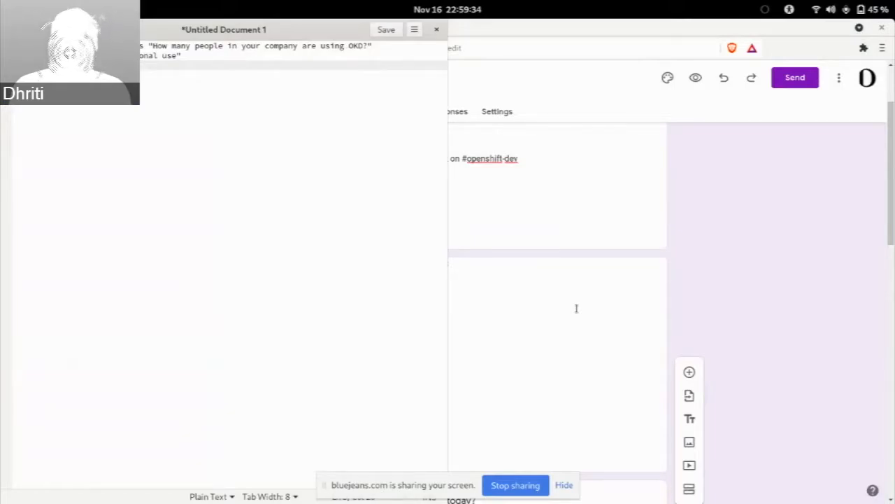
Step: Note 'checkbox' and reword the version question to 'Which versions of OKD are you using?'
{"action": "type", "text": "ckbox"}
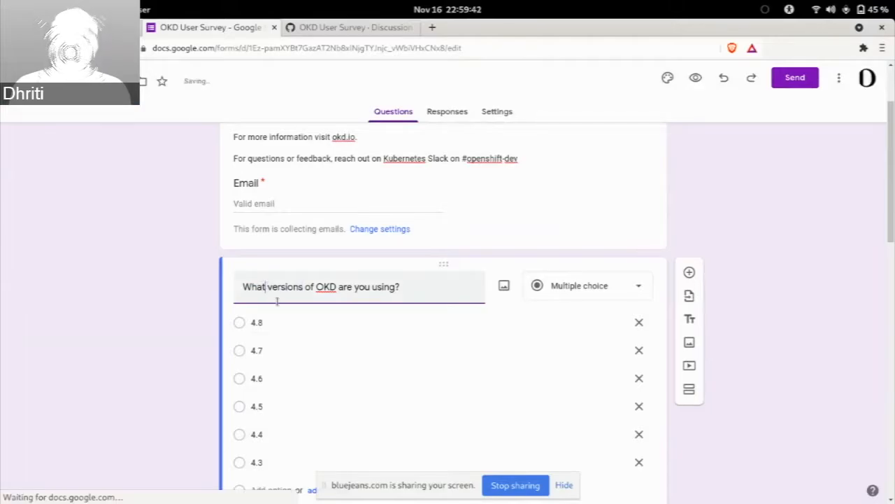
{"action": "type", "text": "Which"}
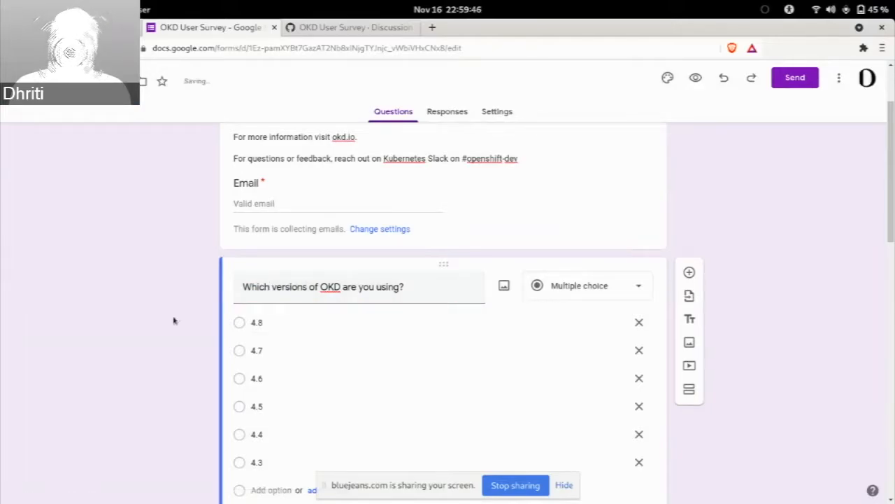
{"action": "scroll", "scroll_direction": "down", "scroll_amount": 3}
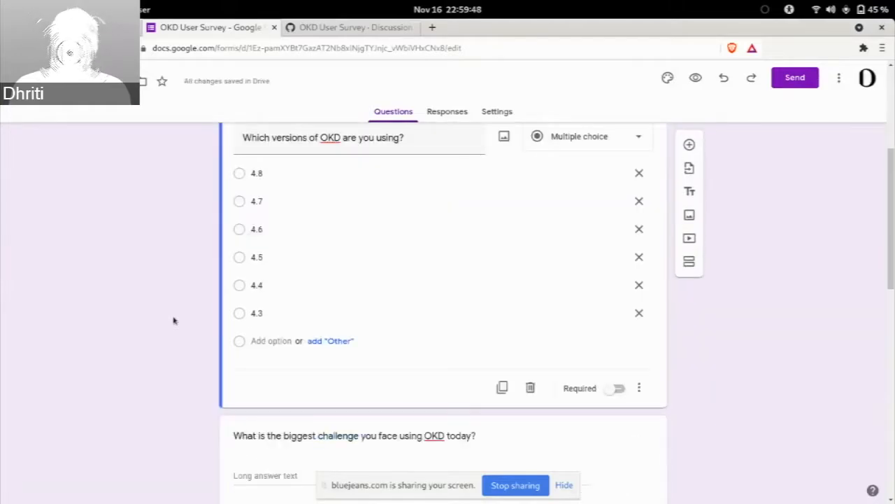
{"action": "mouse_move", "coordinate": [637, 439]}
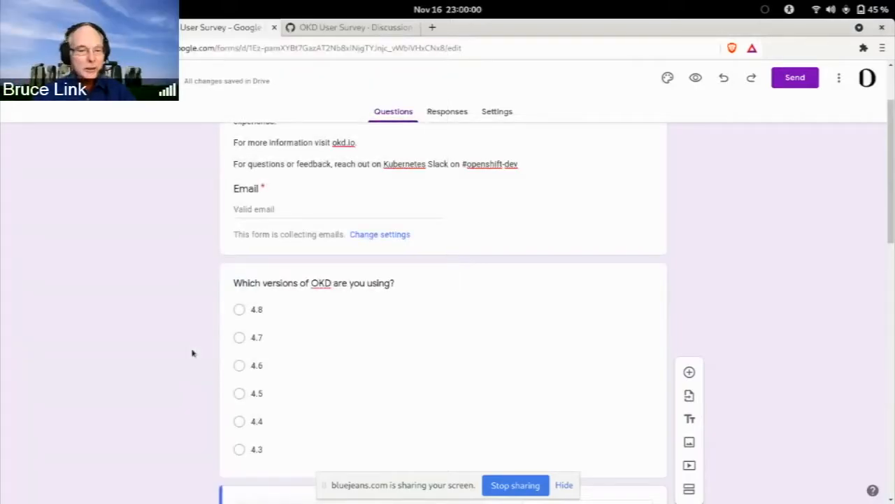
{"action": "scroll", "scroll_direction": "down", "scroll_amount": 3}
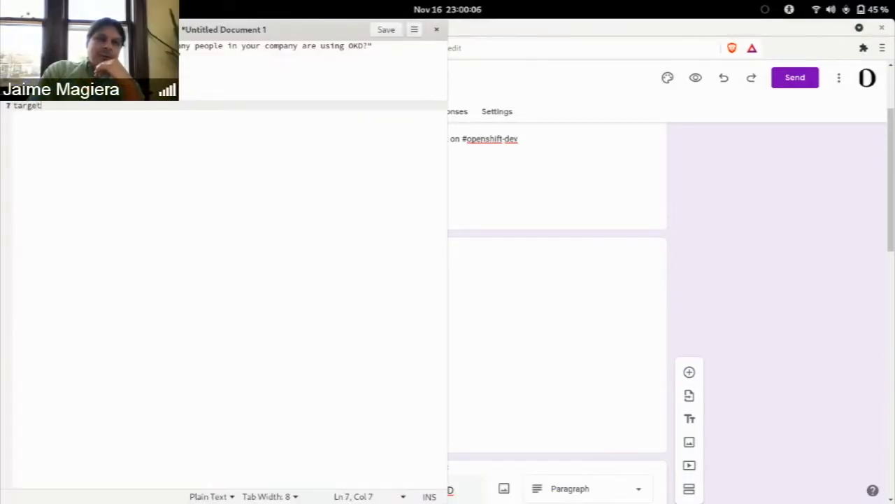
Step: Type '- people who are currently using it.' after 'target' in the gedit notes
{"action": "type", "text": "- pe"}
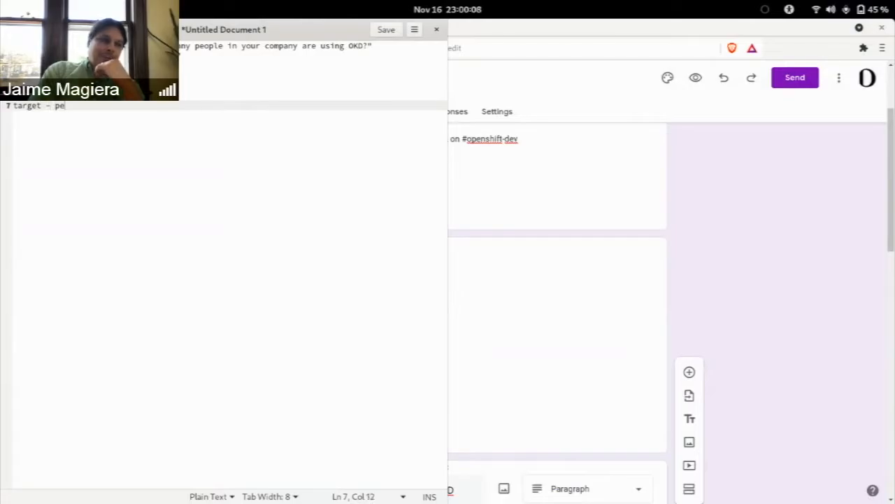
{"action": "type", "text": "ople who are"}
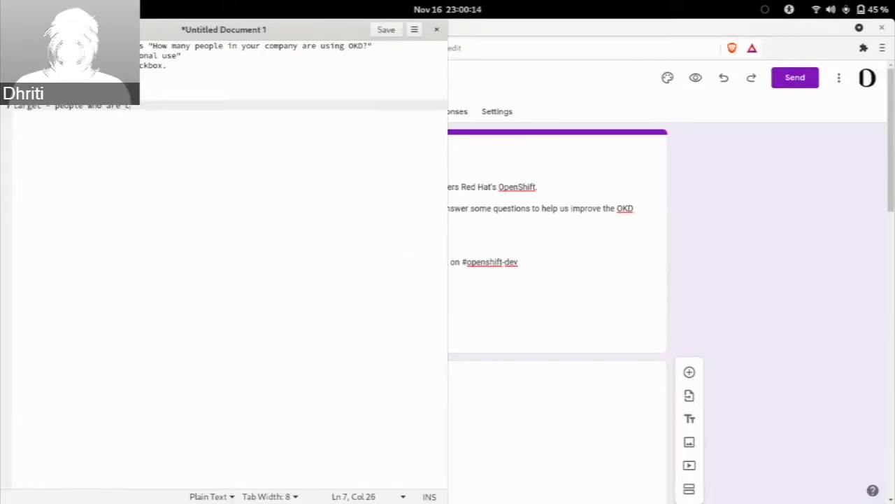
{"action": "type", "text": "currently using"}
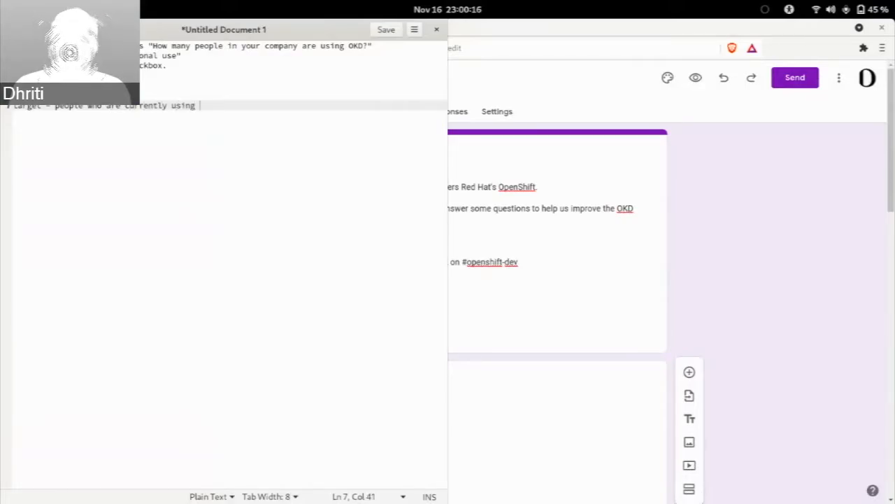
{"action": "type", "text": "it."}
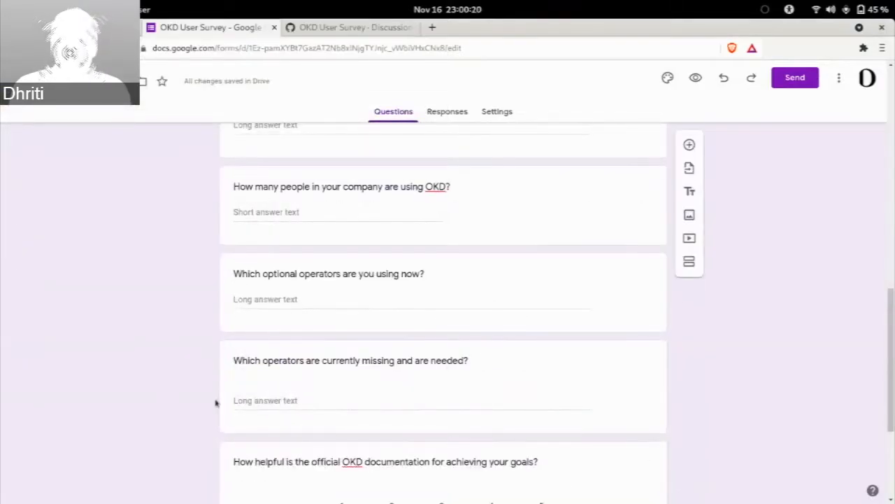
{"action": "mouse_move", "coordinate": [291, 278]}
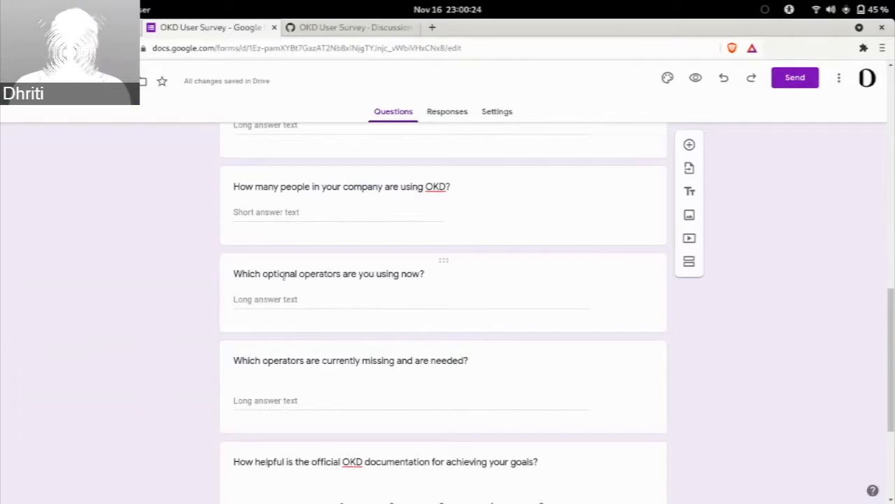
{"action": "left_click", "coordinate": [350, 28]}
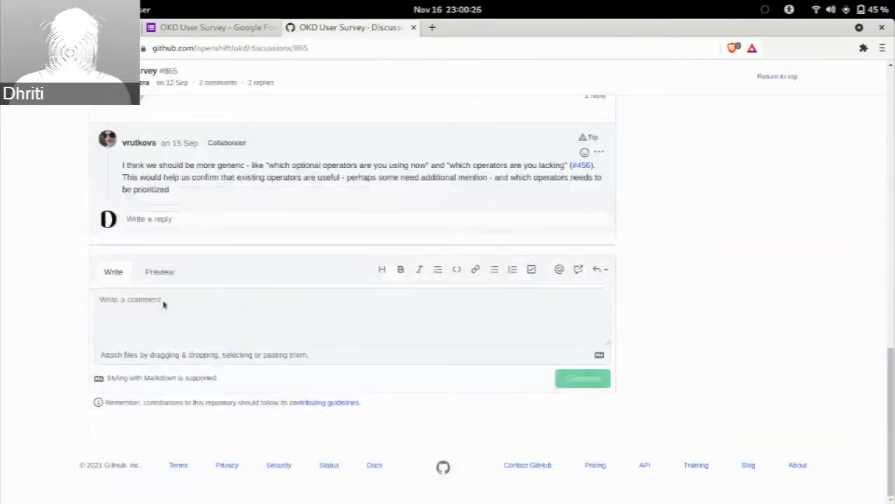
{"action": "mouse_move", "coordinate": [423, 146]}
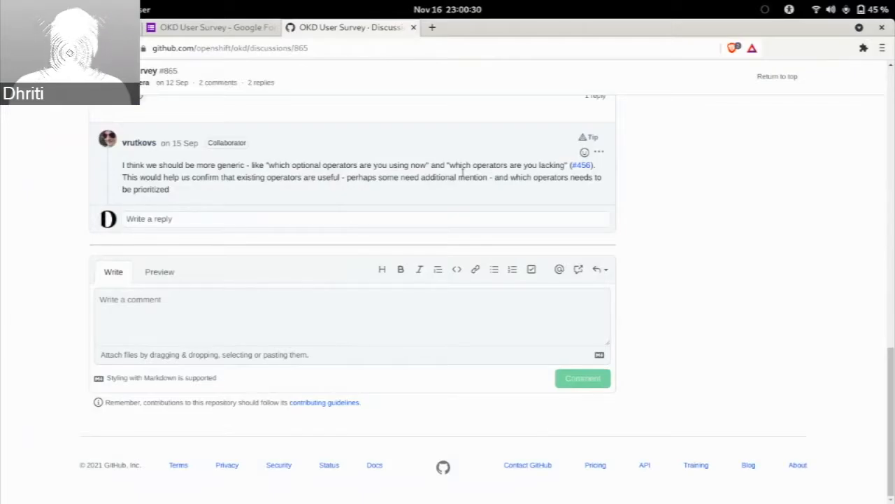
{"action": "left_click", "coordinate": [210, 28]}
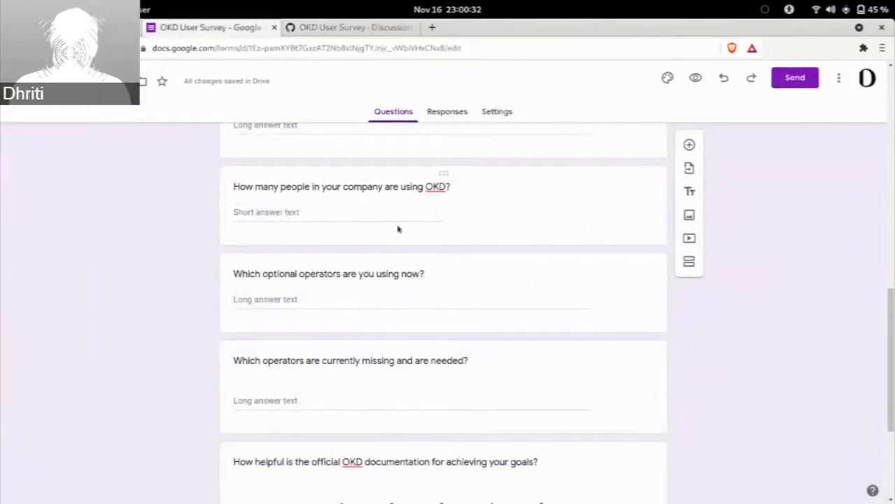
{"action": "scroll", "scroll_direction": "down", "scroll_amount": 3}
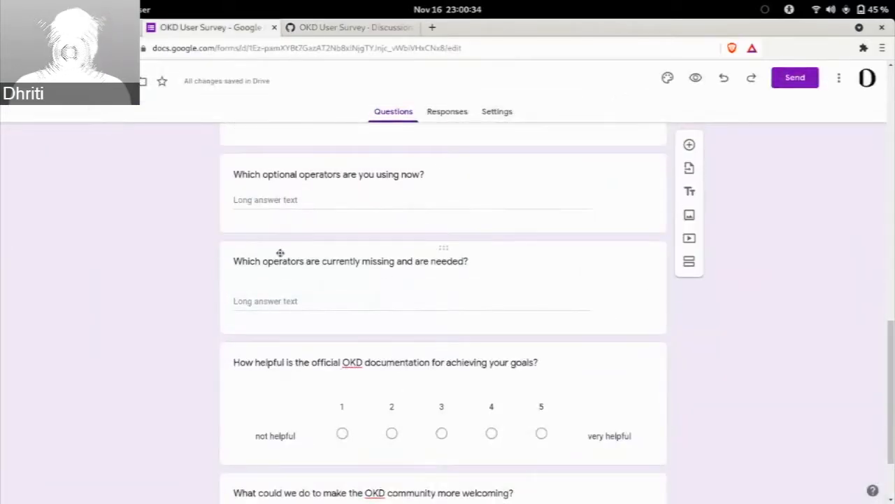
{"action": "mouse_move", "coordinate": [410, 301]}
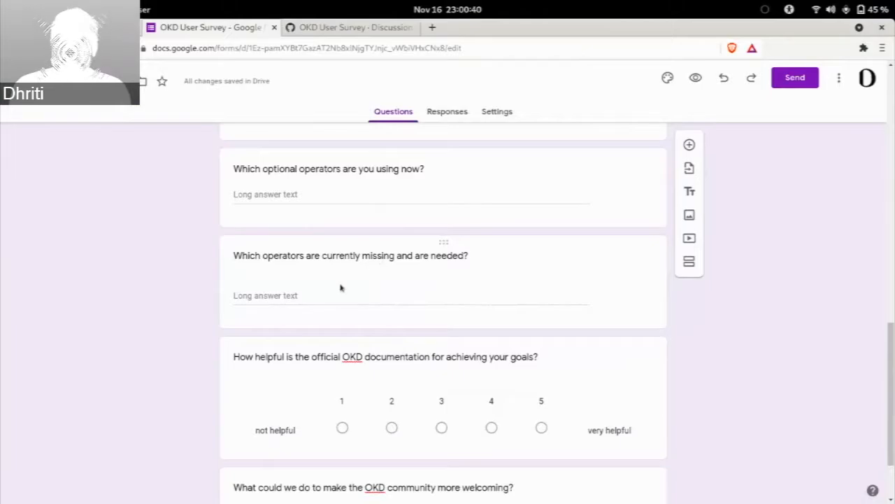
{"action": "scroll", "scroll_direction": "down", "scroll_amount": 3}
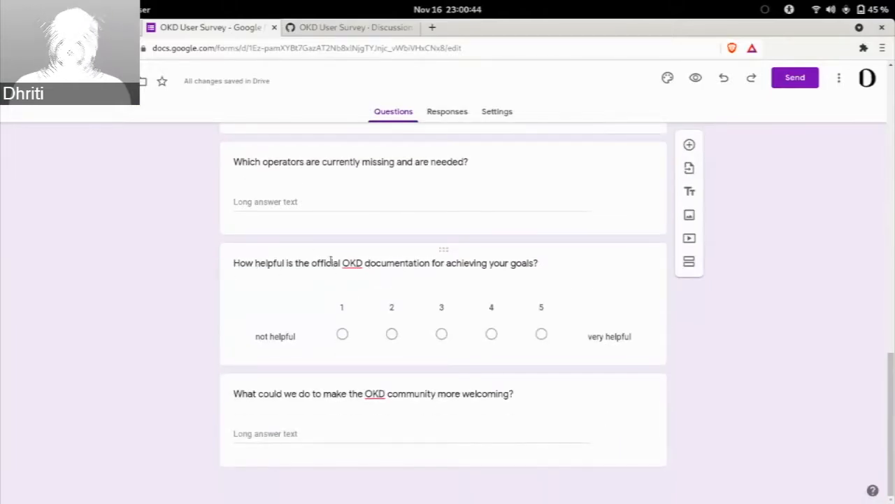
{"action": "scroll", "scroll_direction": "up", "scroll_amount": 3}
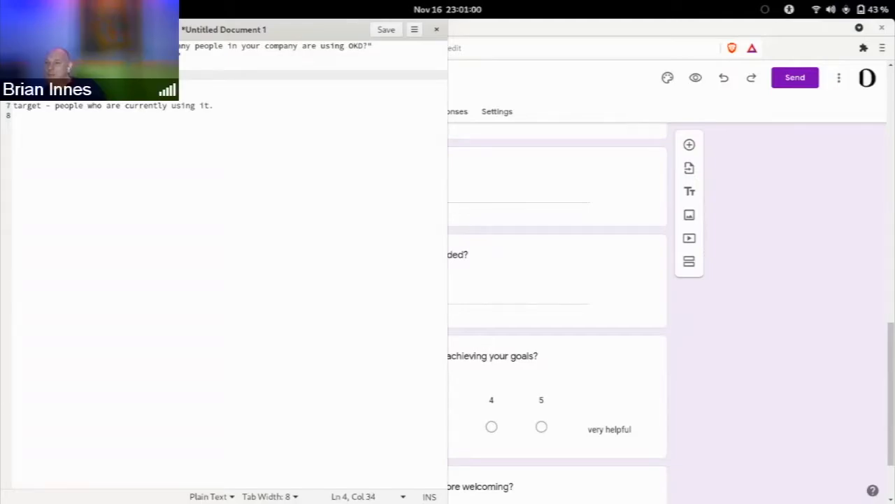
Step: Finish the gedit note ending 'on OKD?', then edit the optional operators question in Forms
{"action": "type", "text": "e on OKD?"}
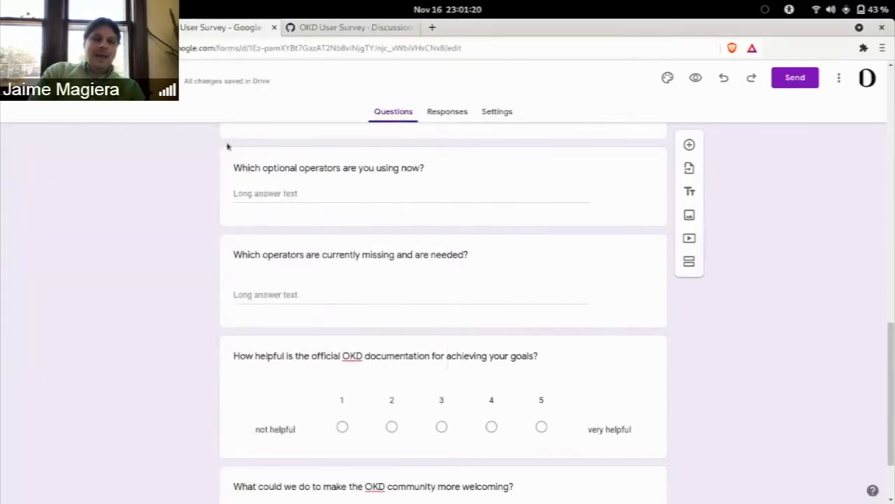
{"action": "scroll", "scroll_direction": "up", "scroll_amount": 3}
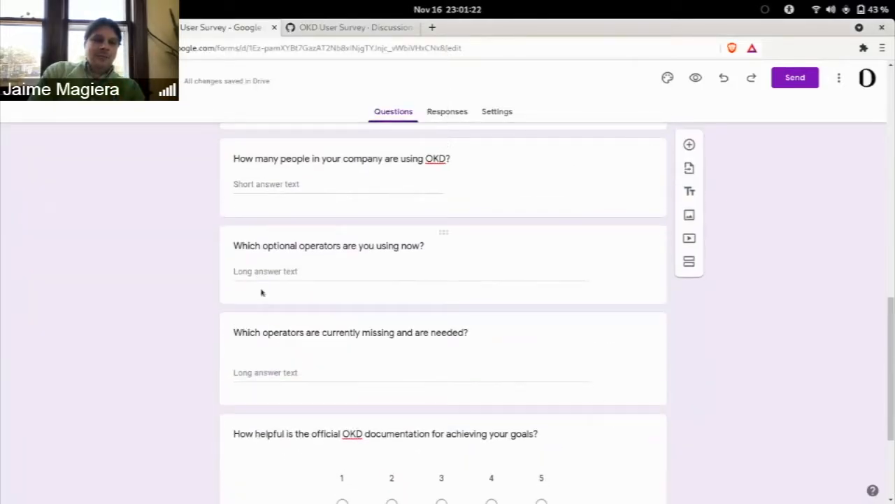
{"action": "left_click", "coordinate": [329, 247]}
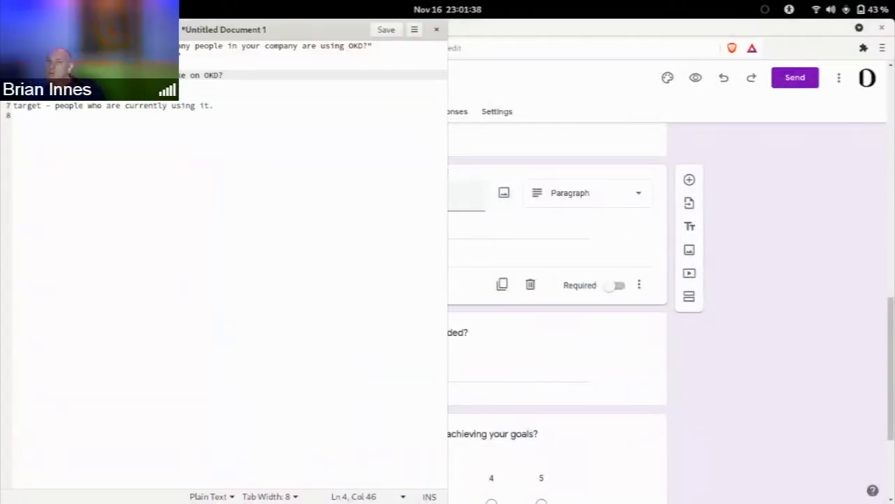
Step: Append '- Check with Vadim' to the OKD wishlist note line
{"action": "left_click", "coordinate": [116, 140]}
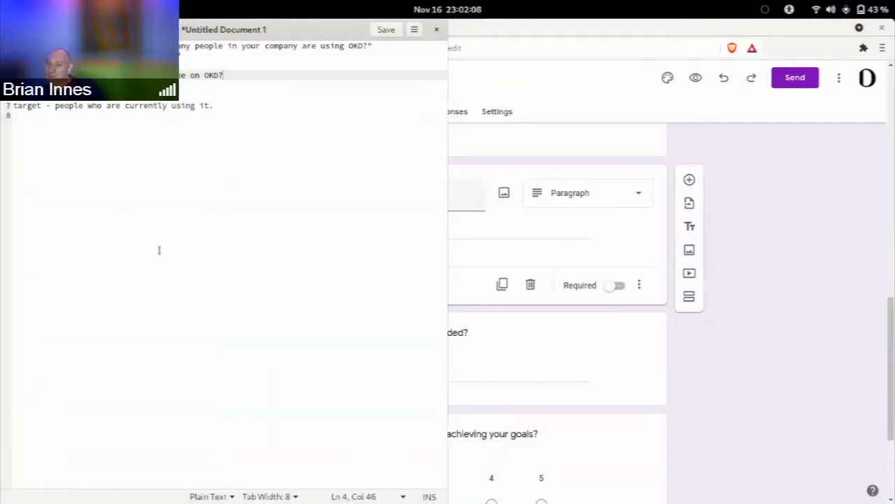
{"action": "type", "text": "-"}
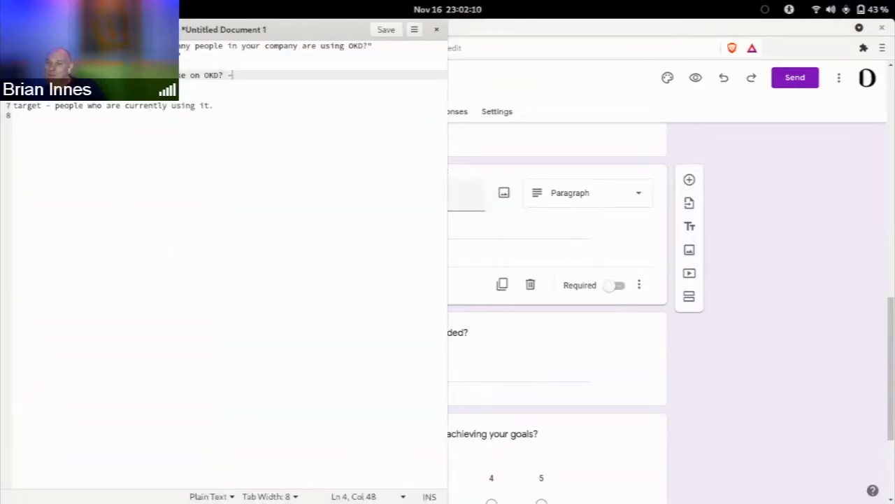
{"action": "type", "text": "Check with Vadim"}
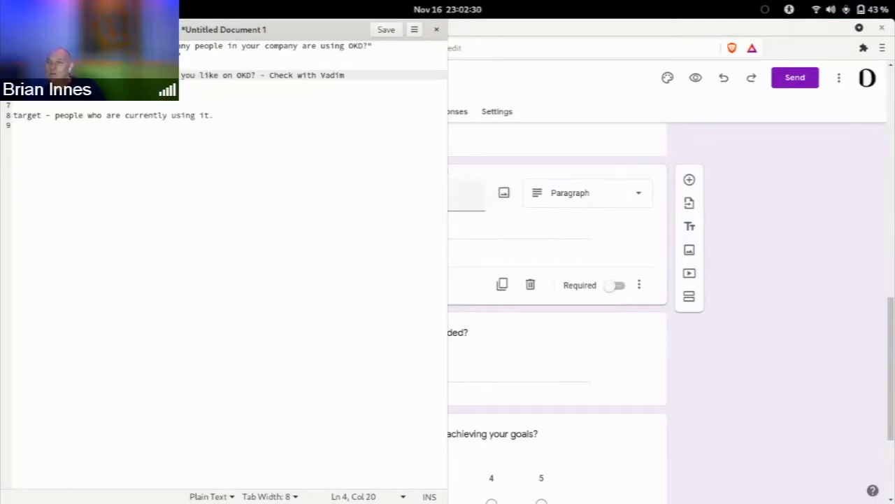
Step: Add a '(Frame this question' reminder line below the OKD note
{"action": "left_click", "coordinate": [154, 140]}
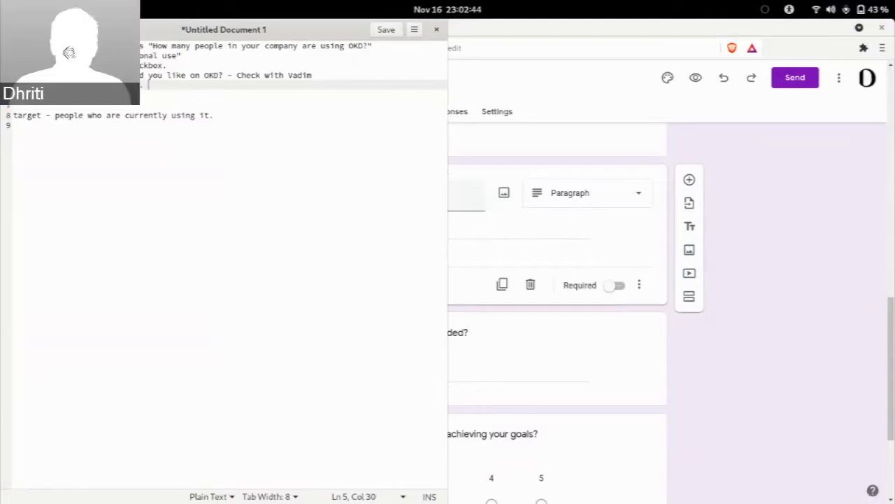
{"action": "type", "text": "(Frame th"}
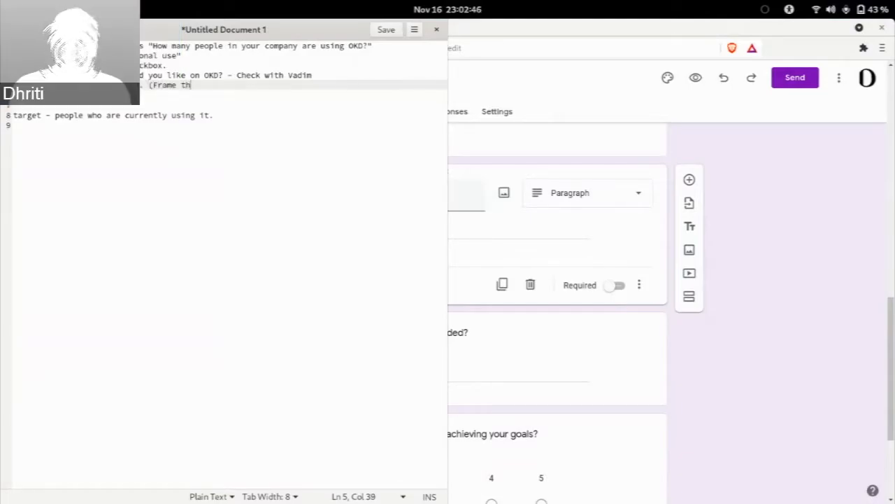
{"action": "type", "text": "is question"}
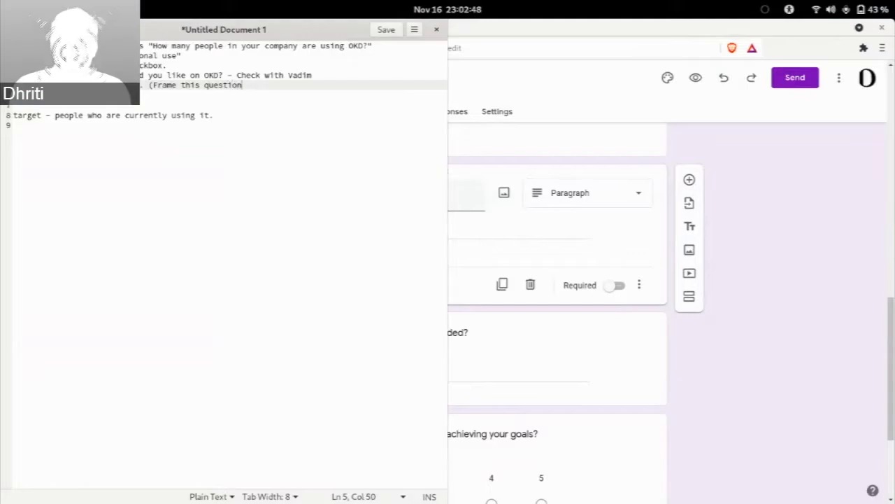
{"action": "key", "text": "Return"}
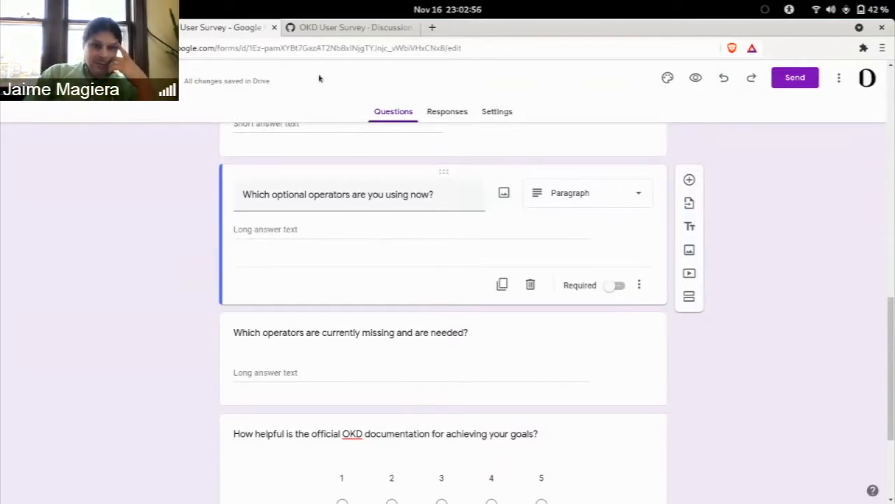
{"action": "scroll", "scroll_direction": "down", "scroll_amount": 3}
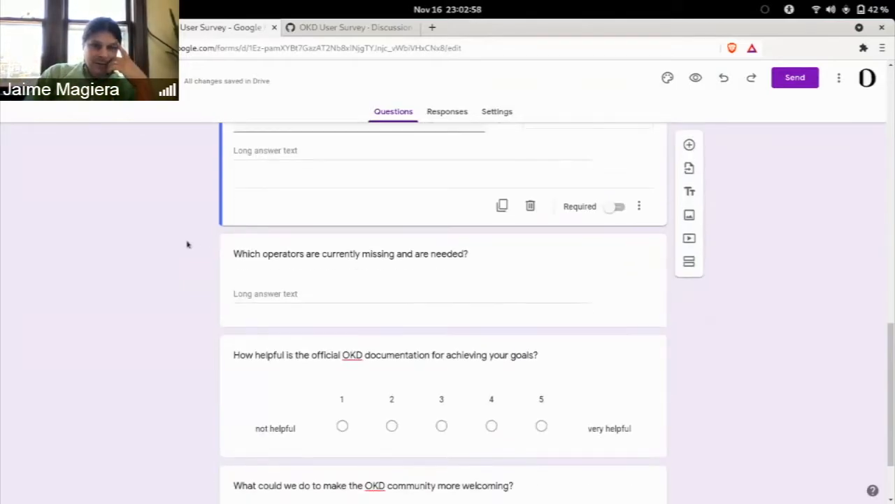
{"action": "scroll", "scroll_direction": "down", "scroll_amount": 3}
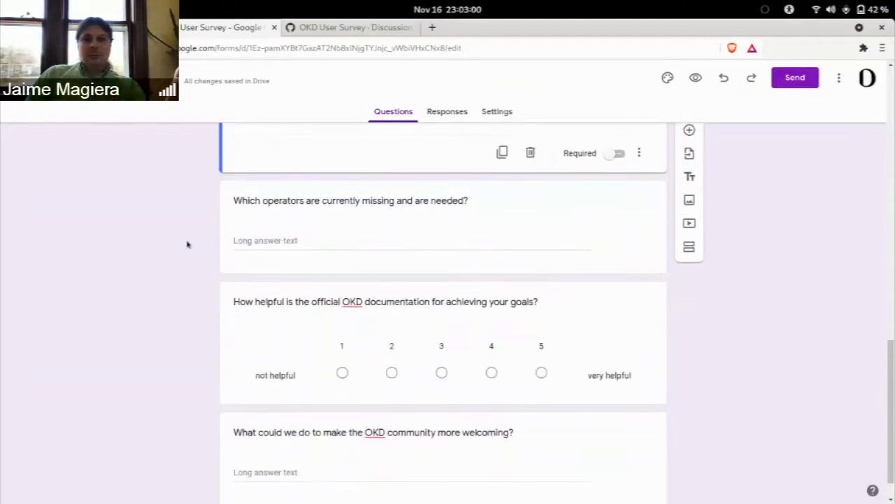
{"action": "scroll", "scroll_direction": "up", "scroll_amount": 3}
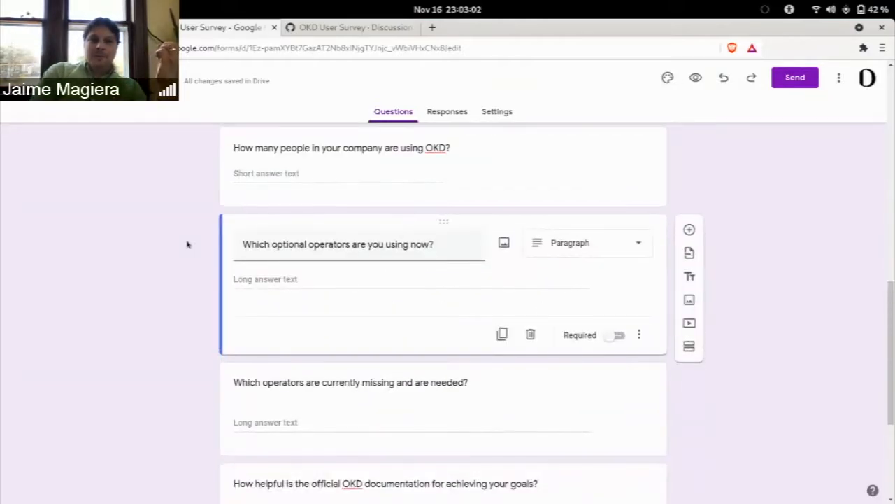
{"action": "mouse_move", "coordinate": [160, 138]}
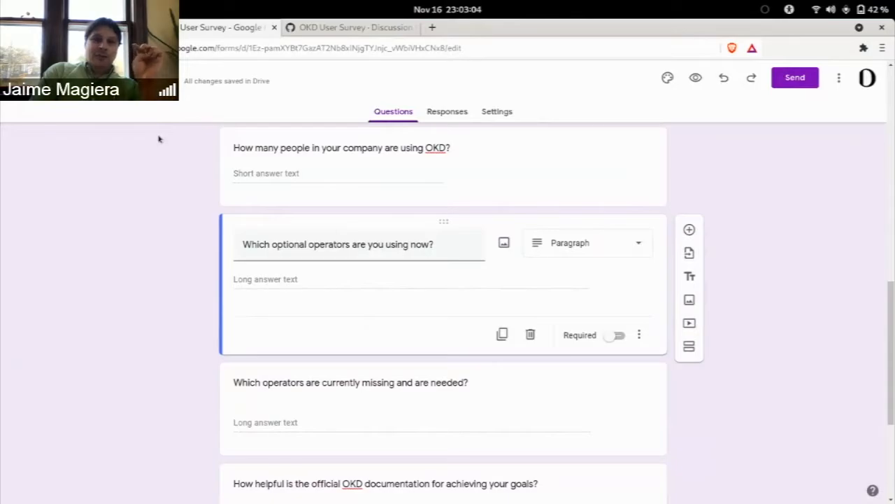
{"action": "mouse_move", "coordinate": [135, 125]}
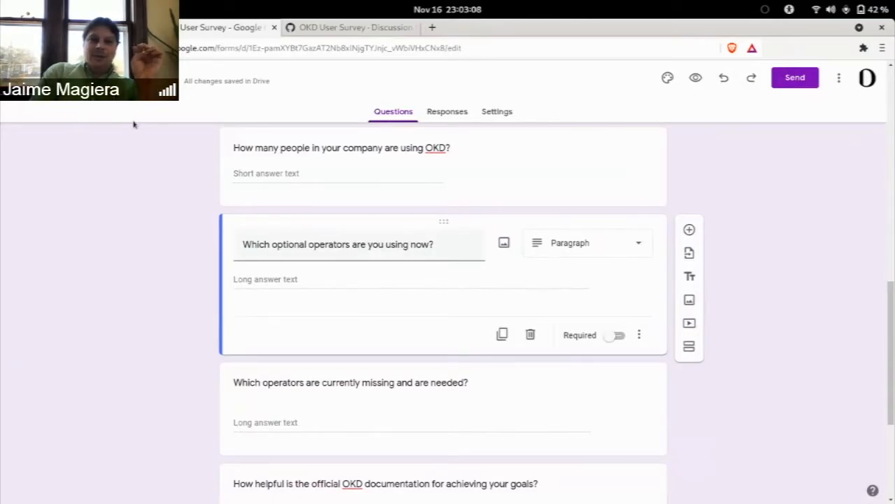
{"action": "mouse_move", "coordinate": [160, 194]}
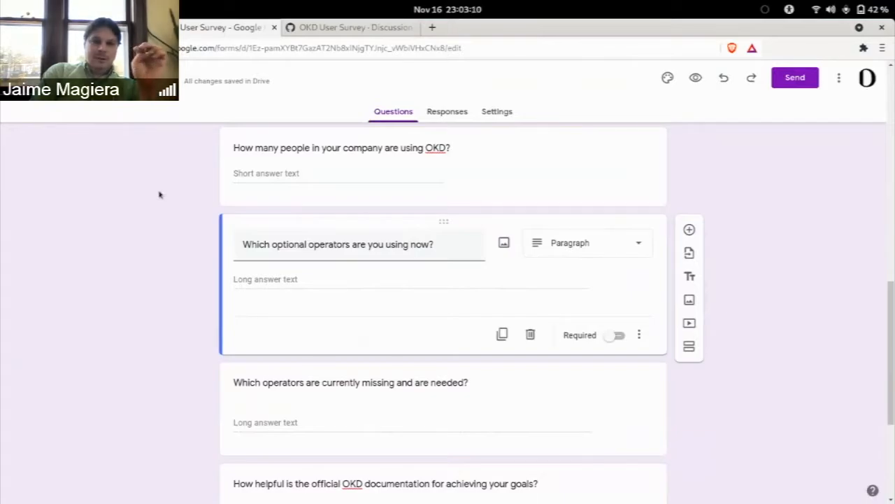
{"action": "scroll", "scroll_direction": "down", "scroll_amount": 3}
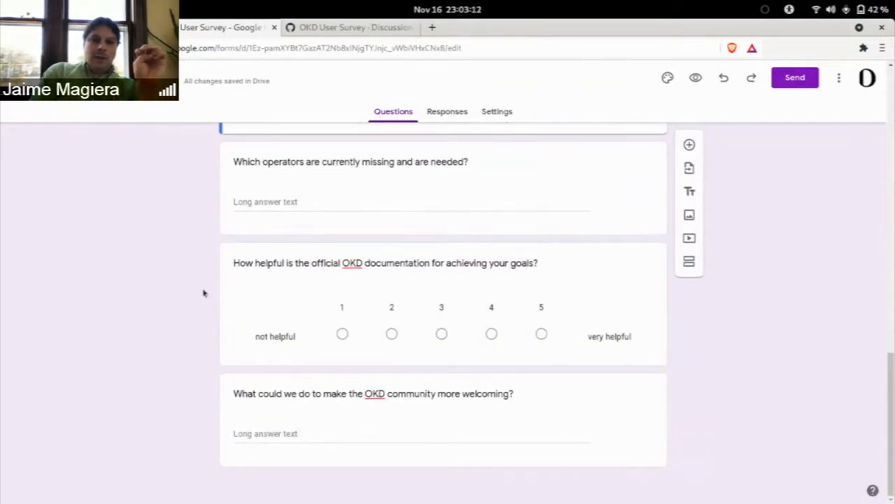
{"action": "mouse_move", "coordinate": [214, 268]}
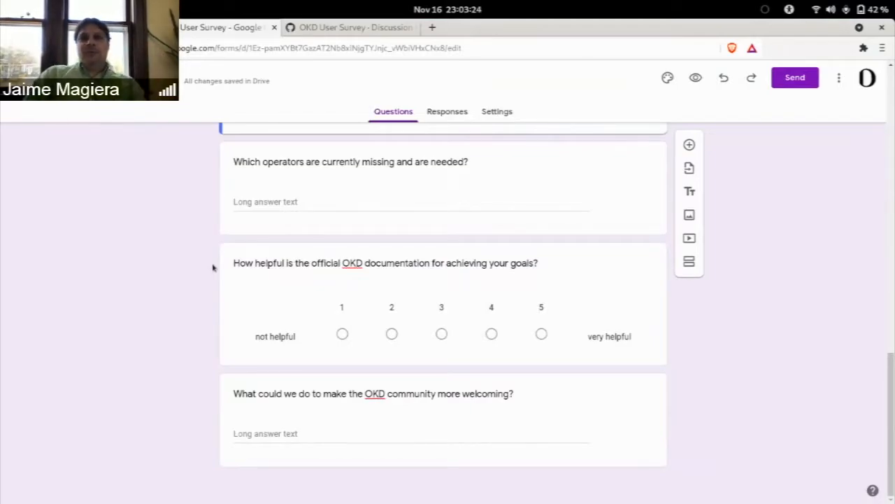
{"action": "scroll", "scroll_direction": "up", "scroll_amount": 3}
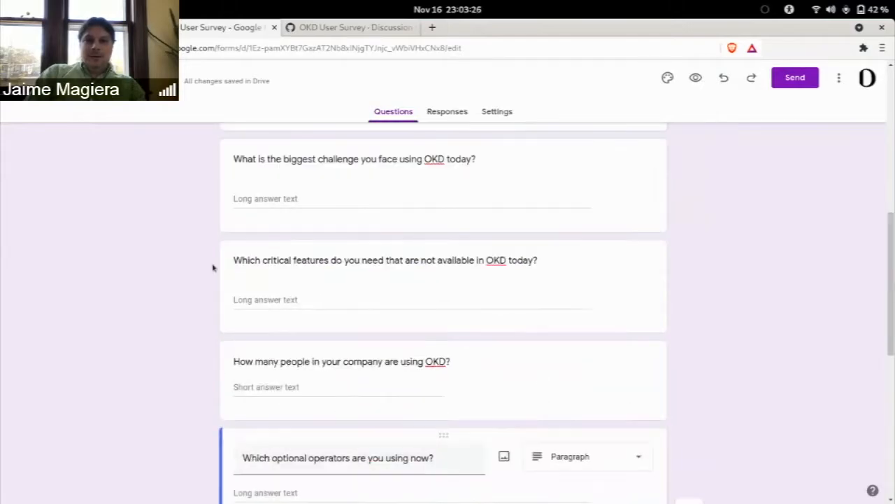
{"action": "scroll", "scroll_direction": "down", "scroll_amount": 3}
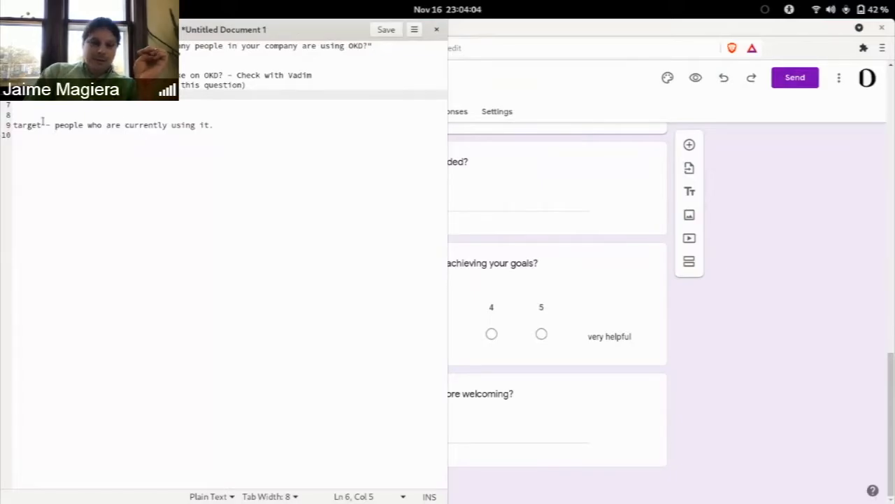
Step: Complete the target note line with 'for survey'
{"action": "type", "text": "for sur"}
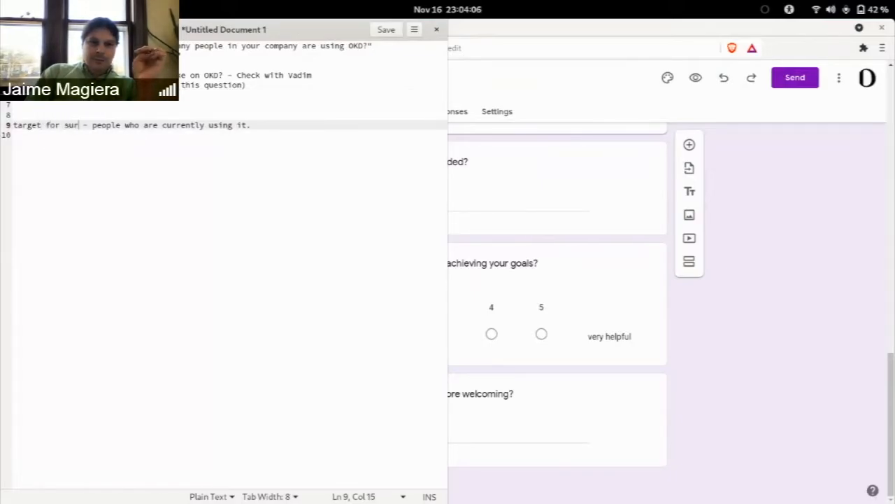
{"action": "type", "text": "vey"}
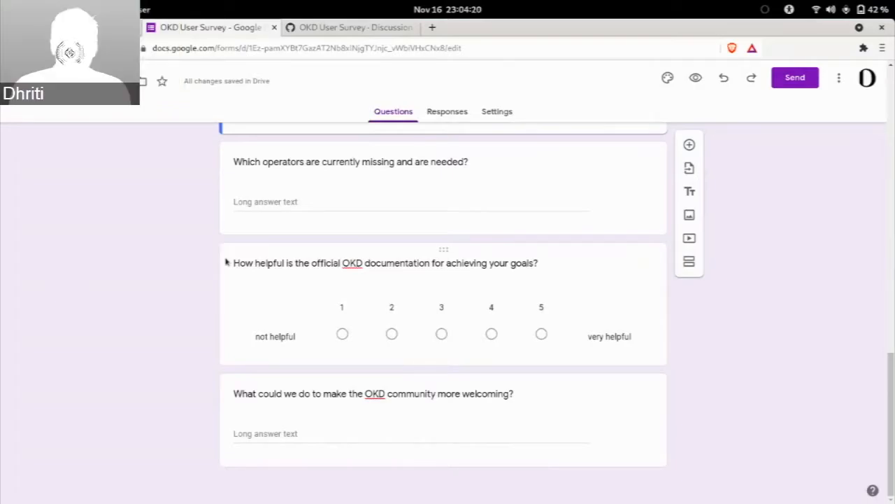
{"action": "mouse_move", "coordinate": [256, 258]}
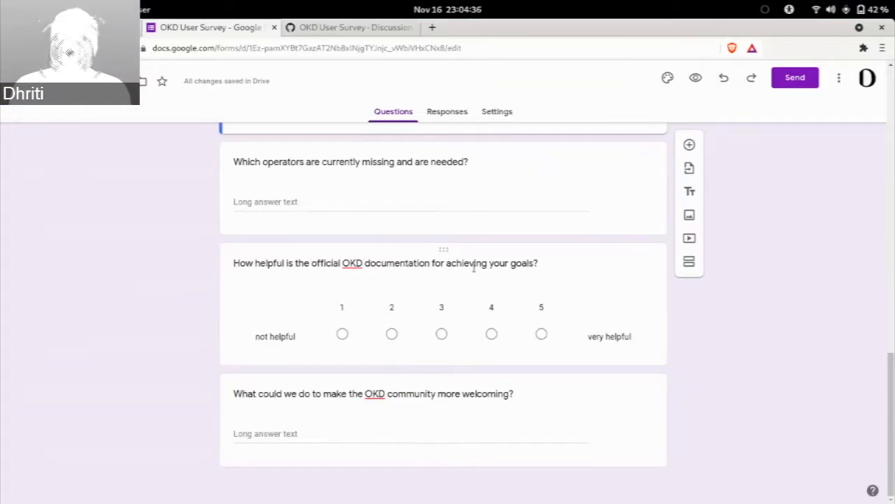
{"action": "mouse_move", "coordinate": [344, 355]}
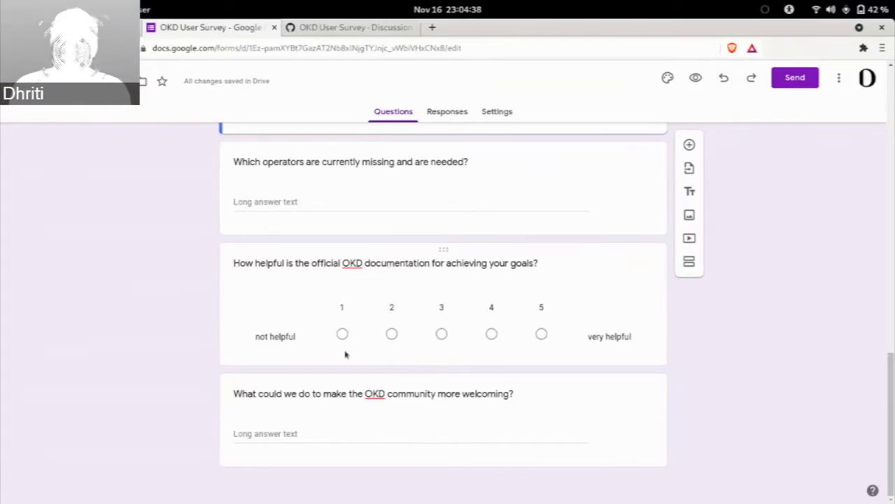
{"action": "mouse_move", "coordinate": [319, 263]}
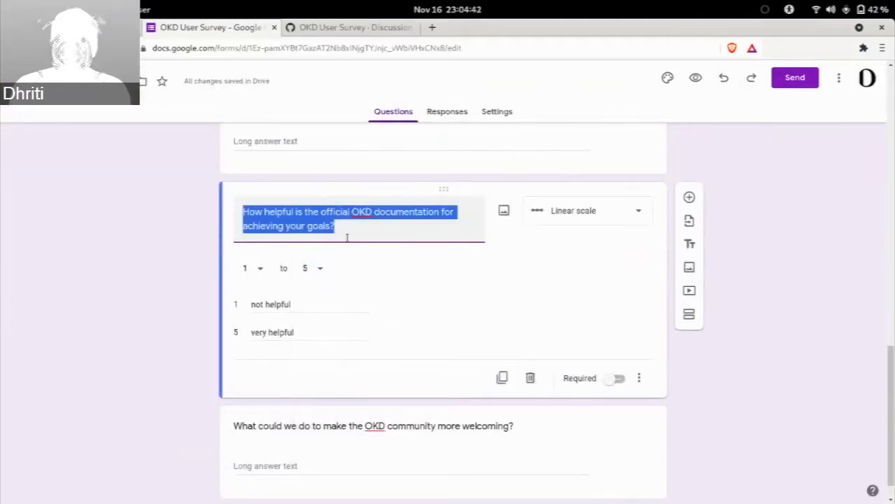
Step: Reword the documentation question as 'How helpful is the OKD documentation for achieving your goals?'
{"action": "left_click", "coordinate": [183, 266]}
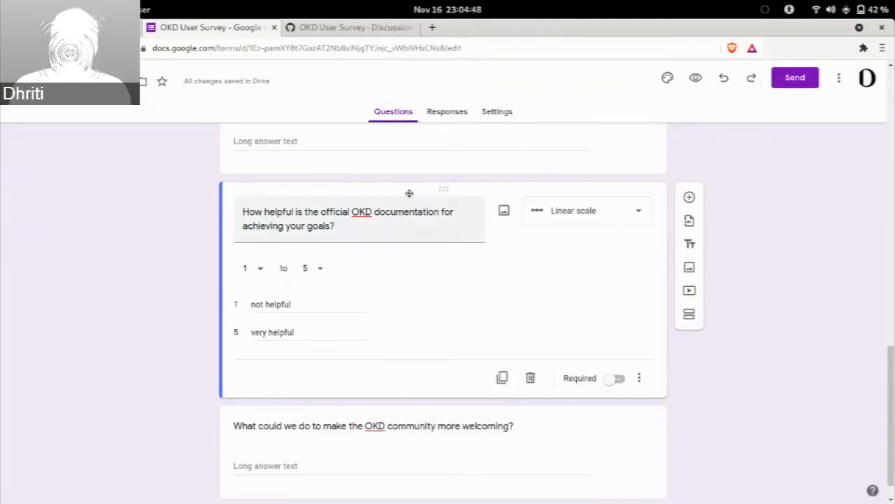
{"action": "triple_click", "coordinate": [347, 218]}
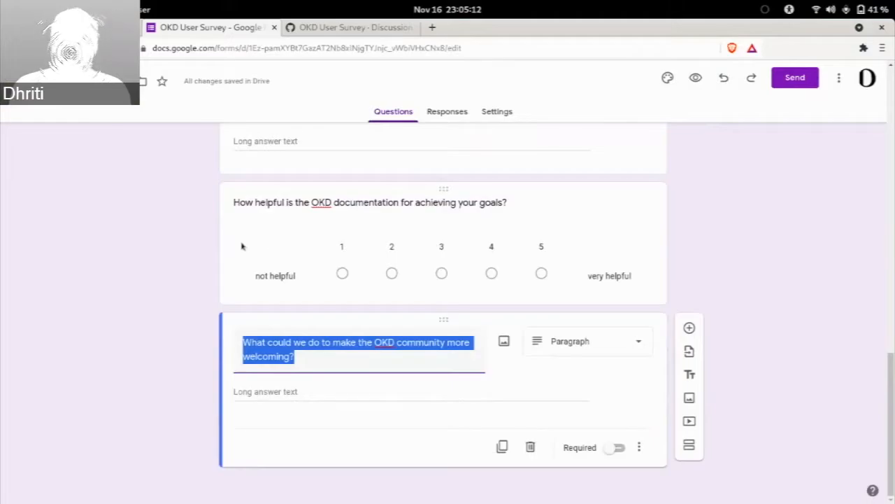
{"action": "scroll", "scroll_direction": "up", "scroll_amount": 3}
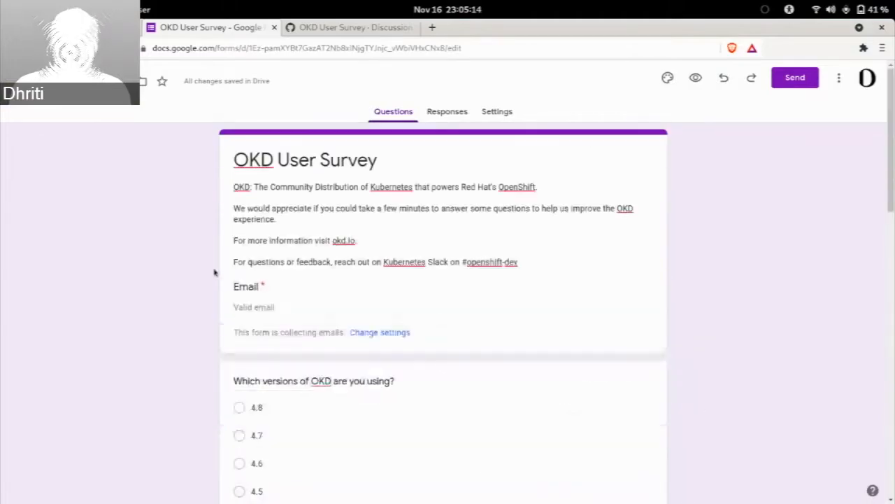
{"action": "scroll", "scroll_direction": "down", "scroll_amount": 3}
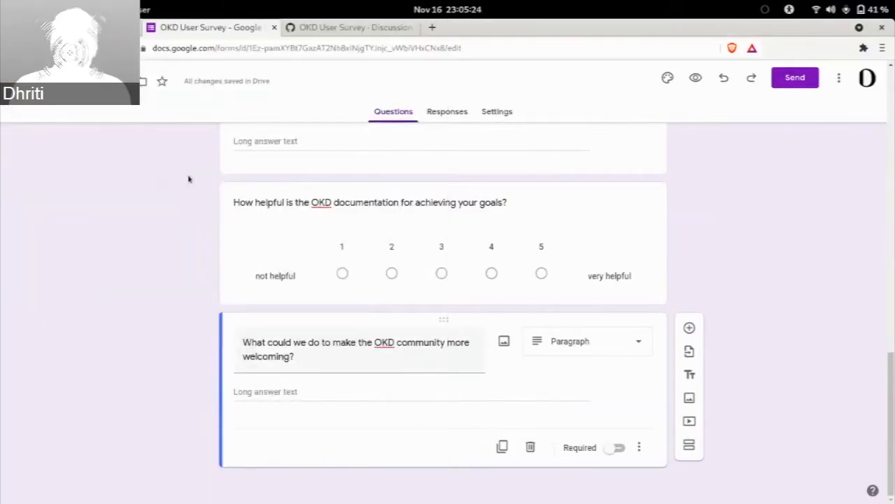
{"action": "mouse_move", "coordinate": [221, 210]}
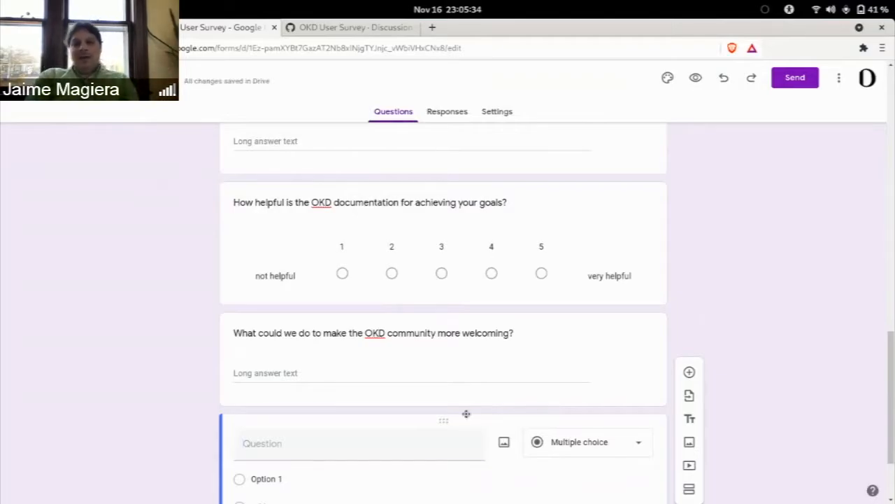
Step: Bring the untitled gedit notes document to the front over the form
{"action": "left_click", "coordinate": [358, 442]}
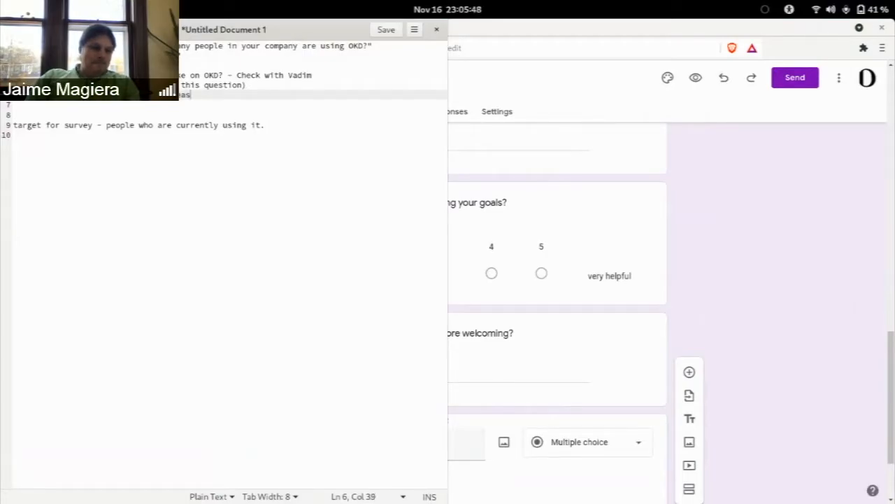
Step: Note 'reason for low point' on line 6 and start note [7] 'Addit…'
{"action": "type", "text": "eason for low p"}
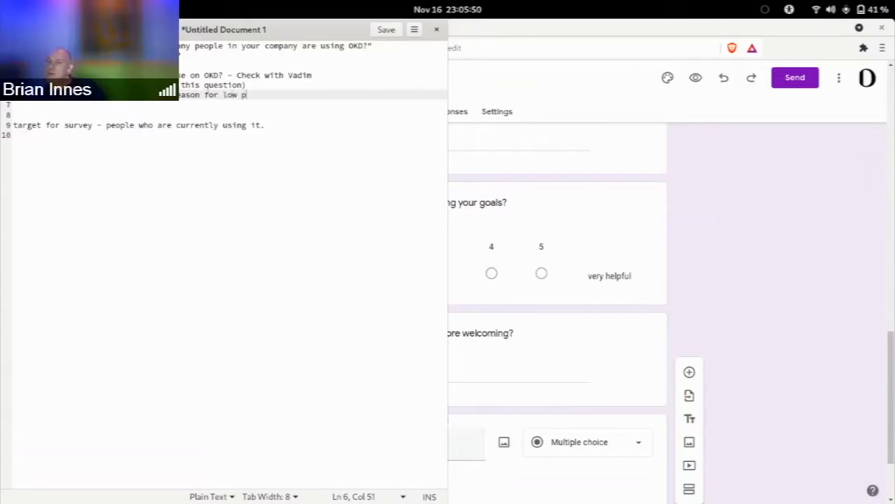
{"action": "type", "text": "oint"}
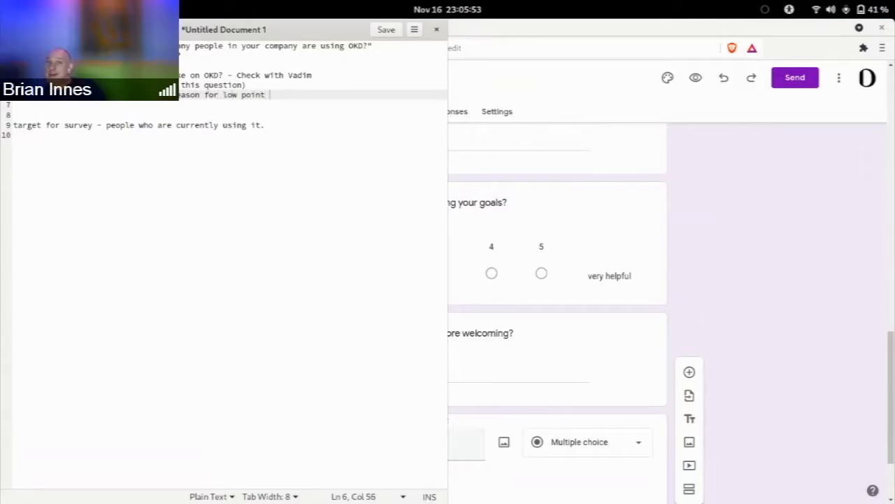
{"action": "type", "text": "[7]"}
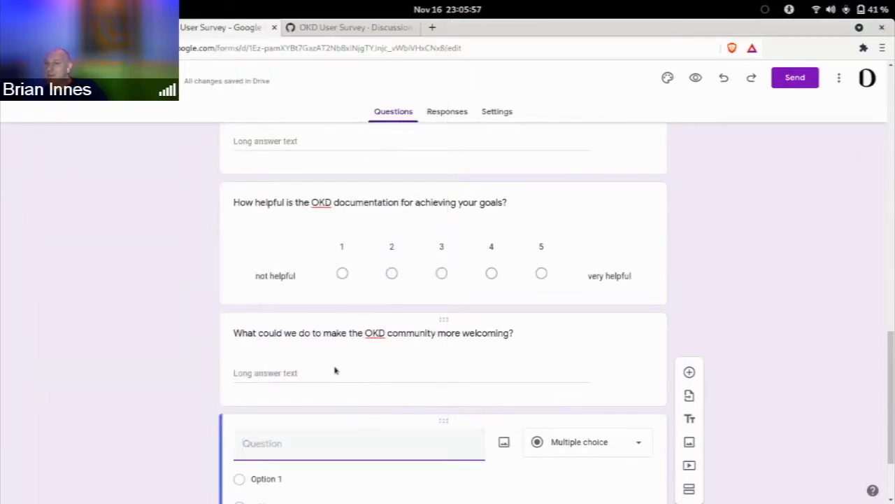
{"action": "type", "text": "Addit"}
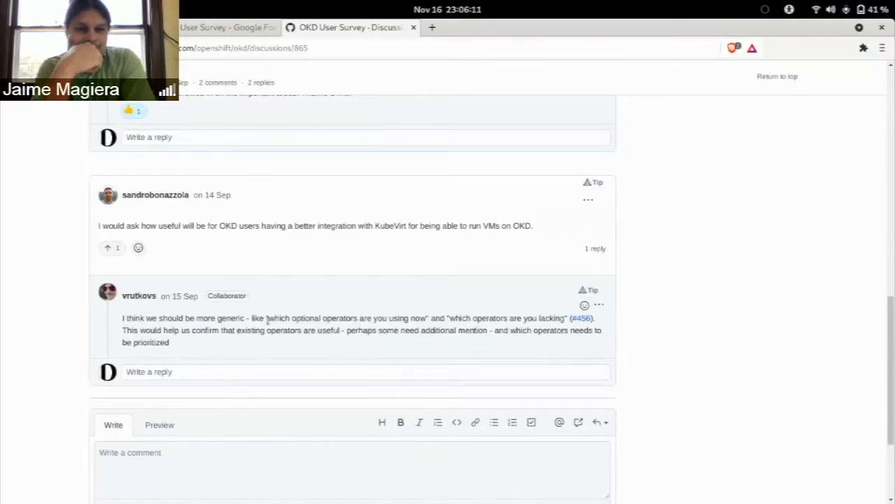
{"action": "left_click", "coordinate": [221, 28]}
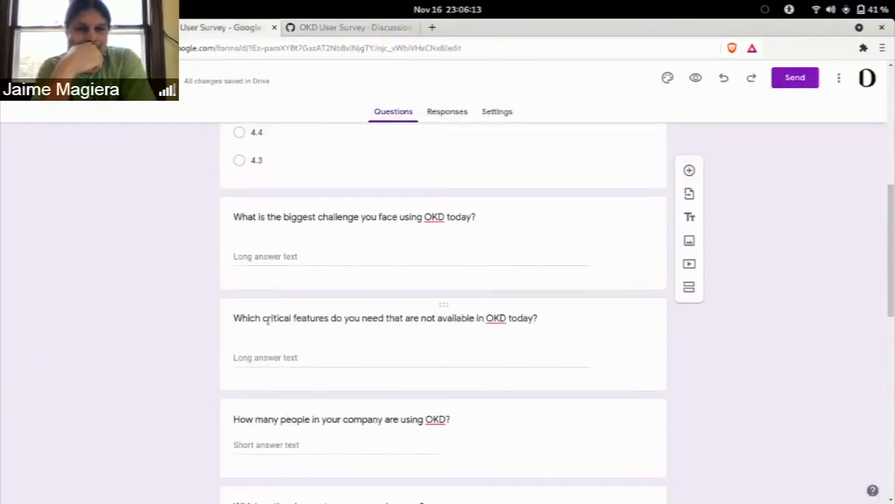
{"action": "scroll", "scroll_direction": "down", "scroll_amount": 3}
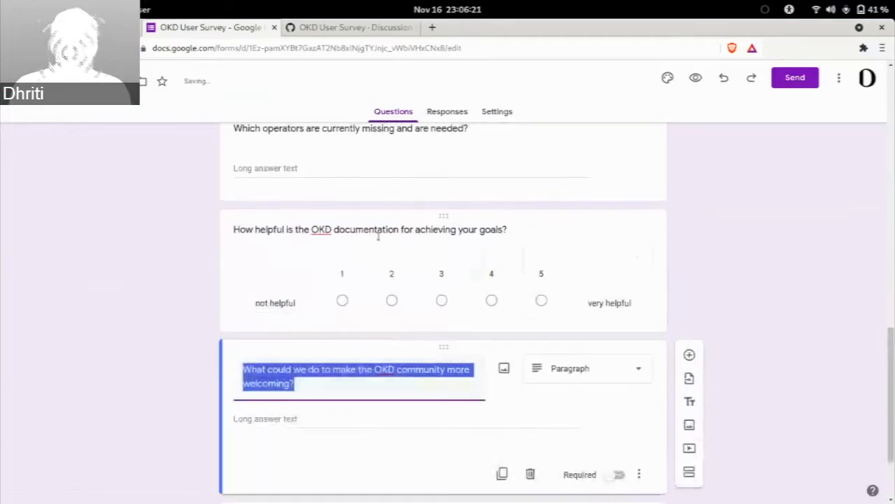
{"action": "scroll", "scroll_direction": "down", "scroll_amount": 3}
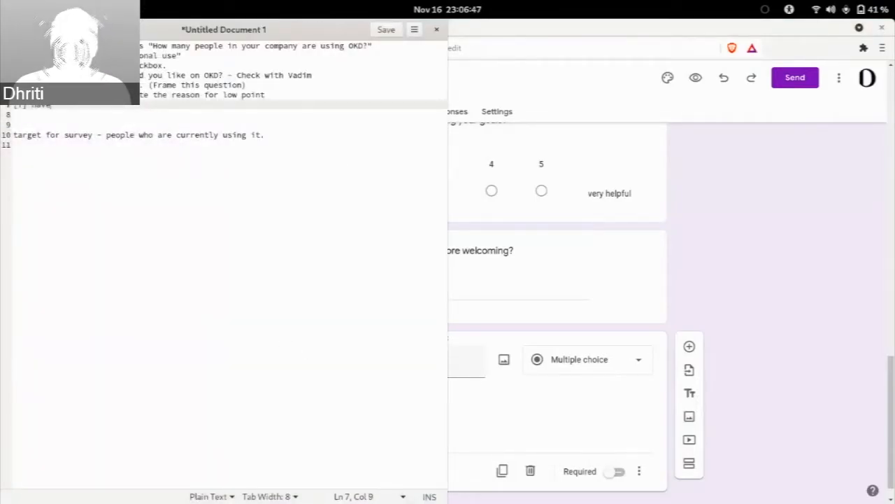
Step: Continue the follow-up notes line with 'you'
{"action": "type", "text": "you used OKD on CRC?"}
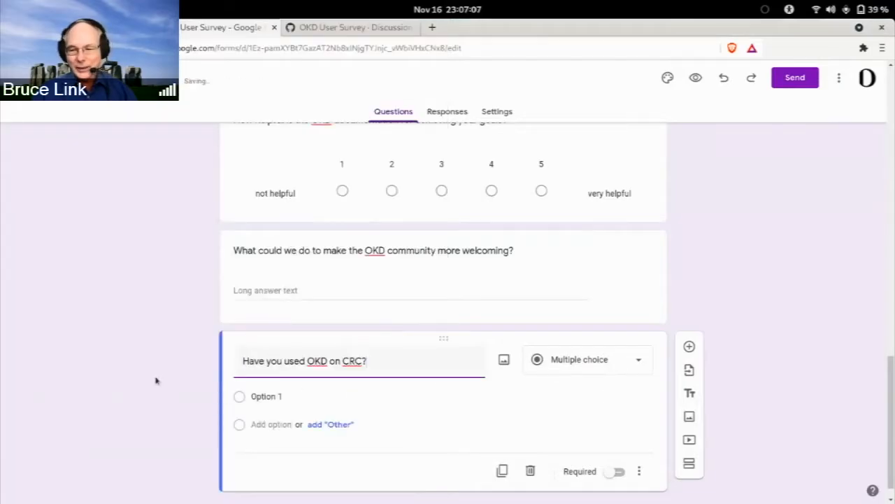
Step: Give the new question Yes and No answer choices
{"action": "left_click", "coordinate": [335, 361]}
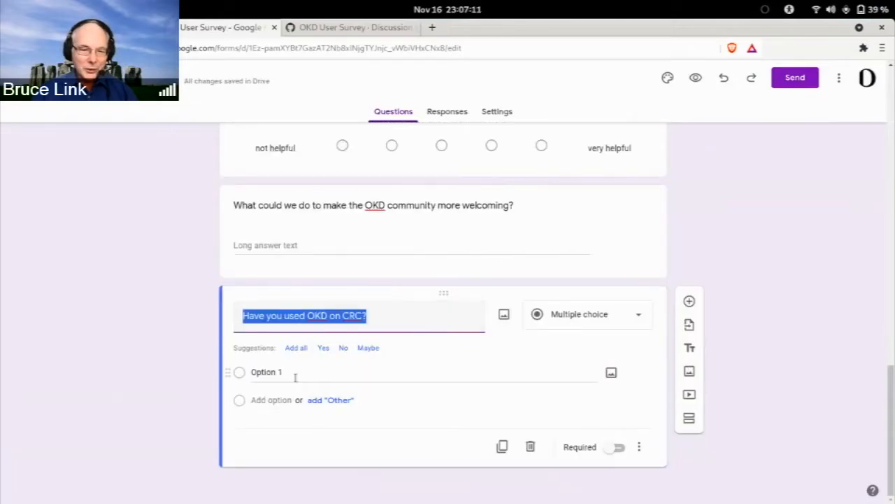
{"action": "type", "text": "Ye"}
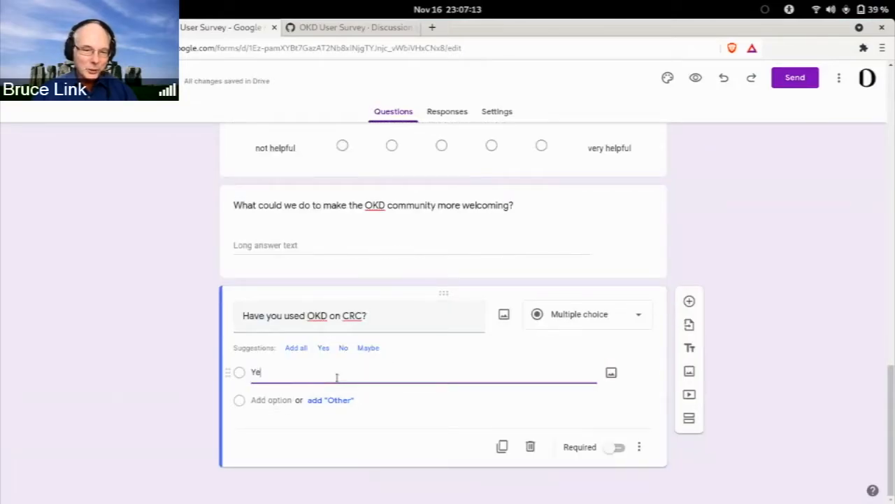
{"action": "left_click", "coordinate": [343, 347]}
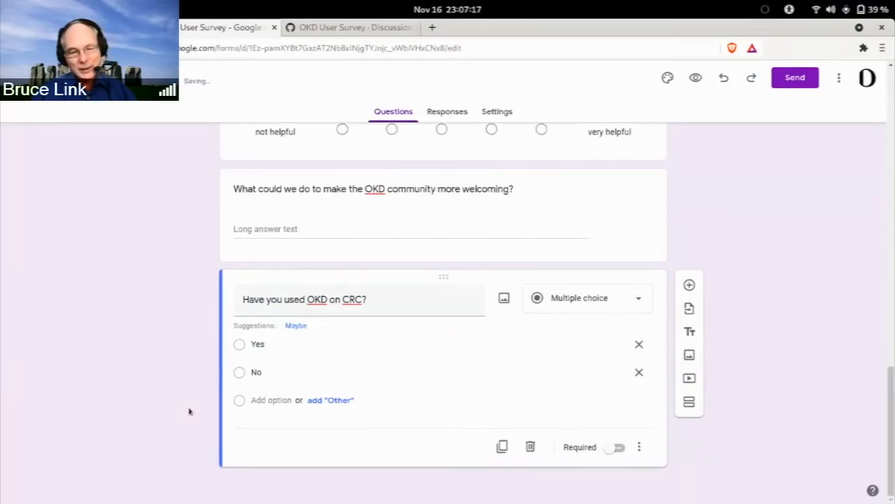
Step: Retitle the question 'Do you use OKD on Code Ready Containers?'
{"action": "triple_click", "coordinate": [304, 299]}
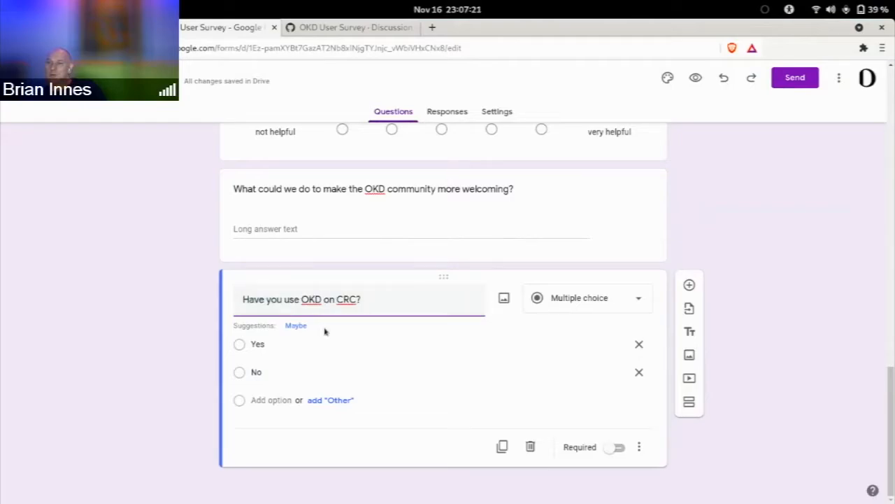
{"action": "type", "text": "Do you OKD on CRC?"}
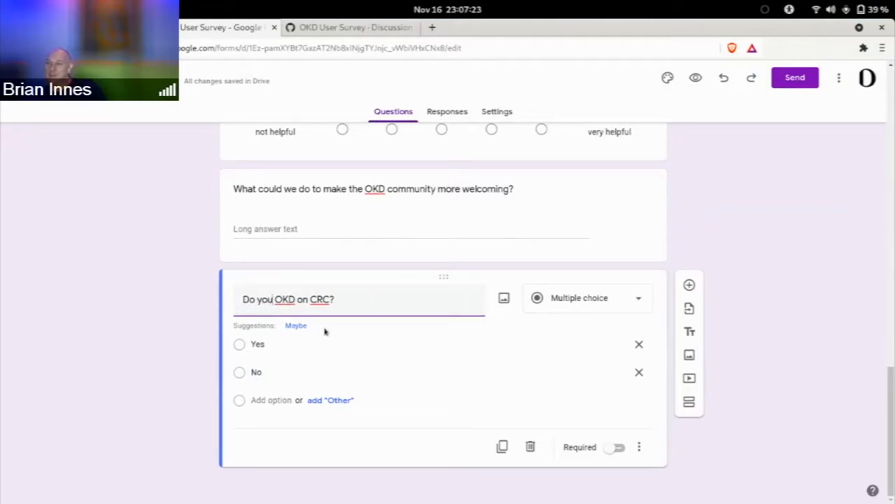
{"action": "type", "text": "use"}
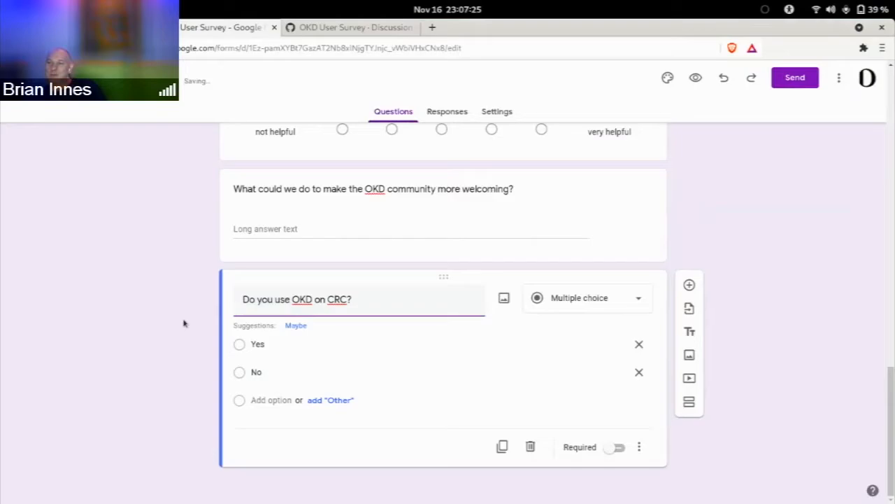
{"action": "triple_click", "coordinate": [297, 299]}
{"action": "type", "text": "ode Ready Containers"}
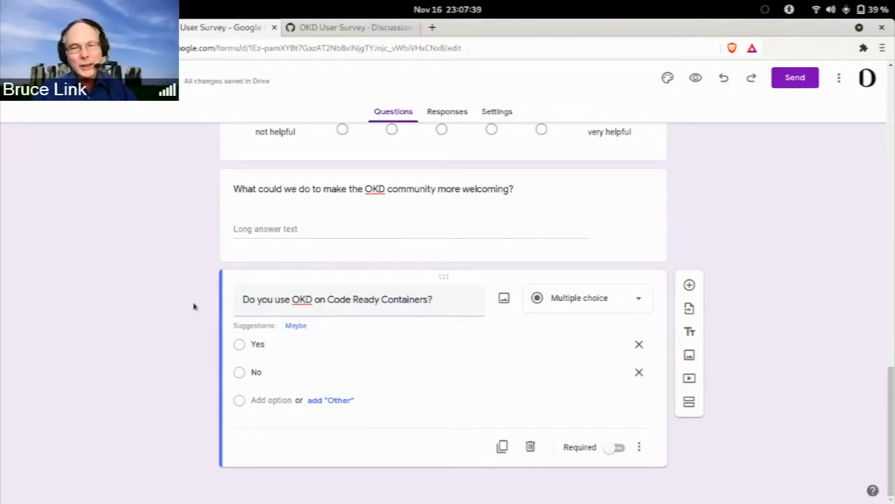
{"action": "mouse_move", "coordinate": [218, 352]}
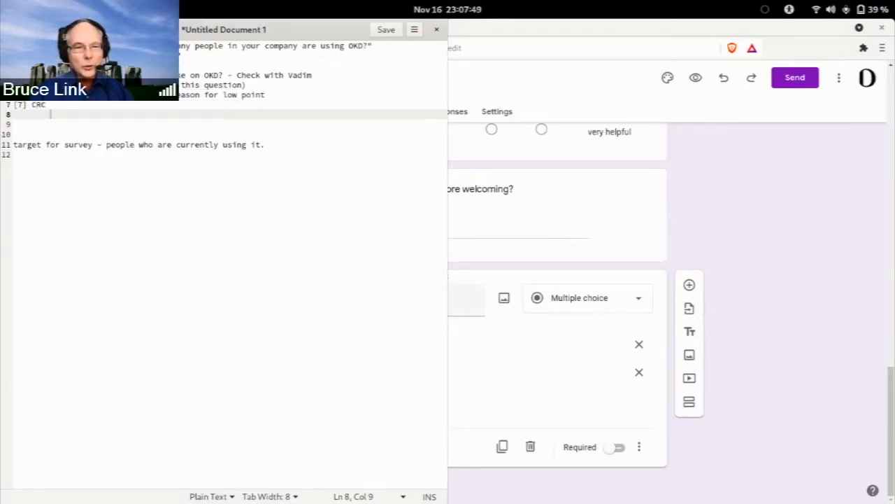
Step: Add the CRC note '- If not, what would you change so it would be useful'
{"action": "type", "text": "- If n"}
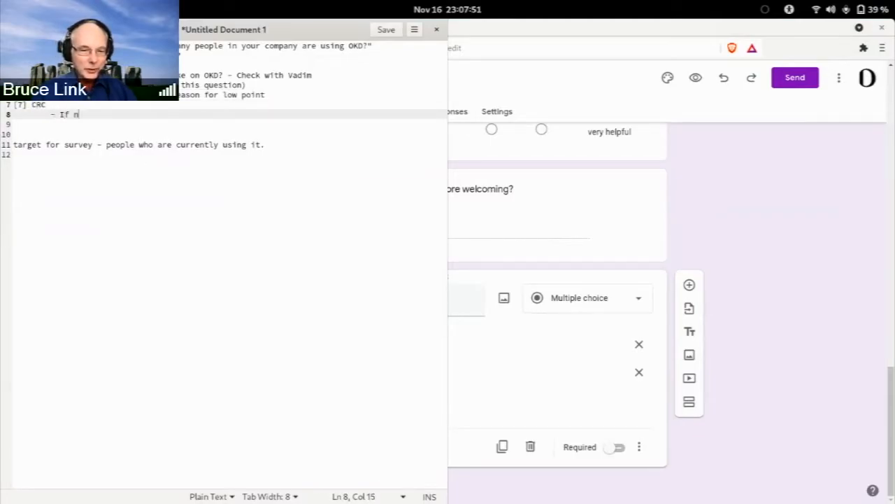
{"action": "type", "text": "ot, what would"}
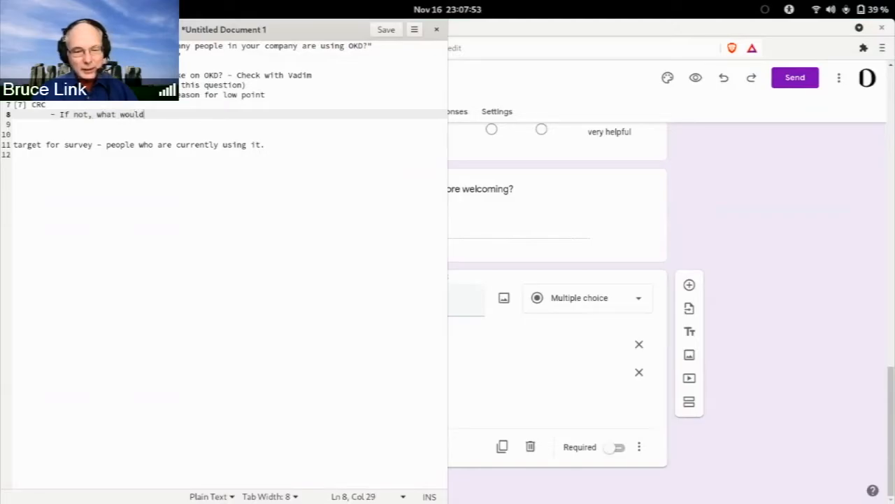
{"action": "type", "text": "you change so t"}
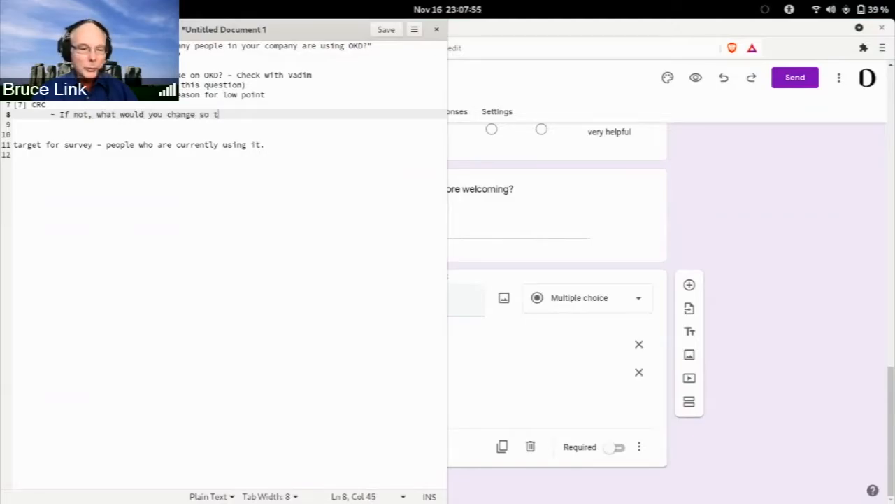
{"action": "type", "text": "it would be"}
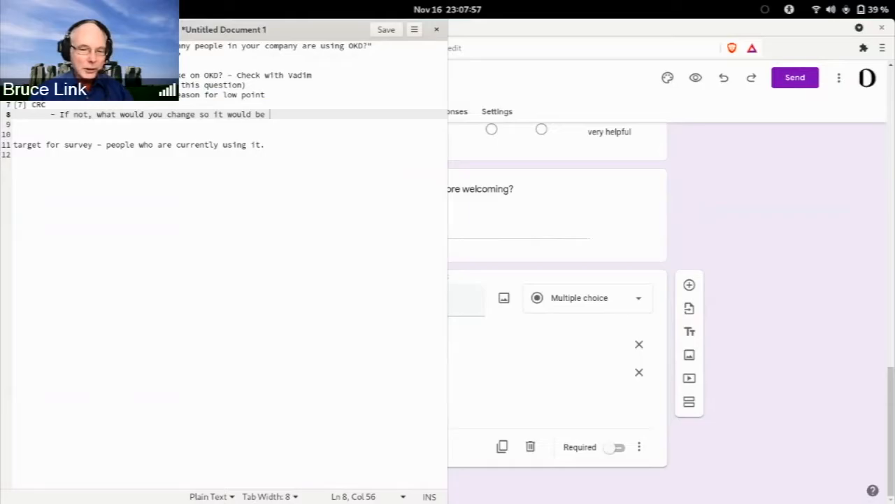
{"action": "type", "text": "useful"}
{"action": "left_click", "coordinate": [224, 125]}
{"action": "type", "text": "-"}
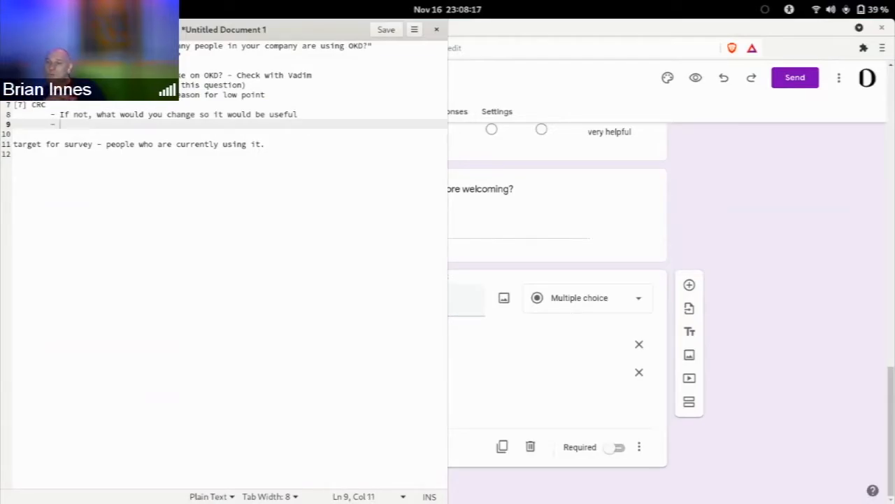
Step: Add the note 'No talk about CRC -> personal copy on laptop'
{"action": "type", "text": "L"}
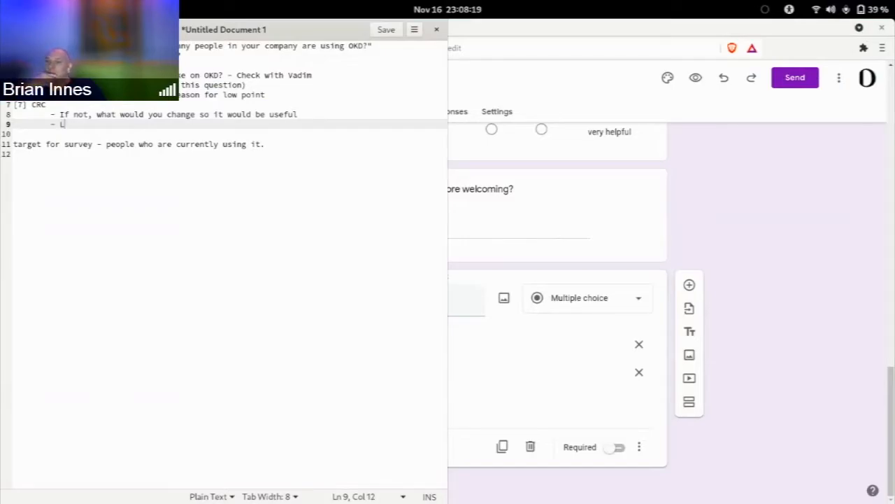
{"action": "type", "text": "Don't"}
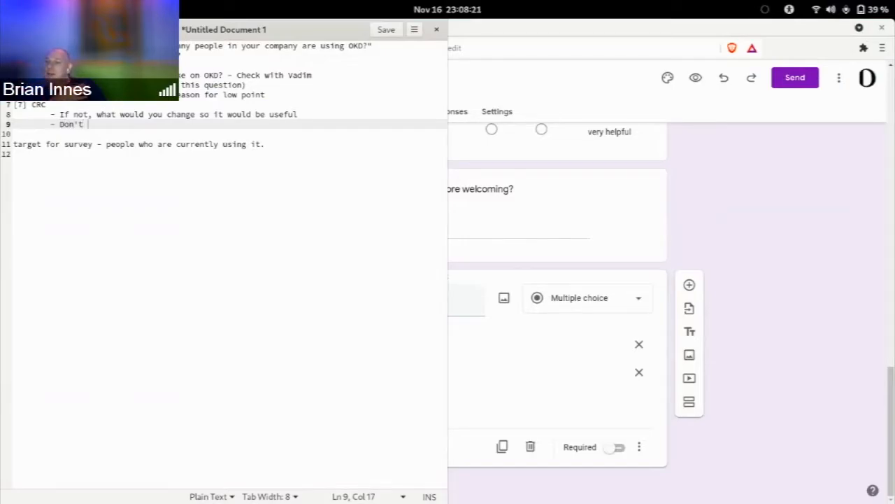
{"action": "key", "text": "BackSpace"}
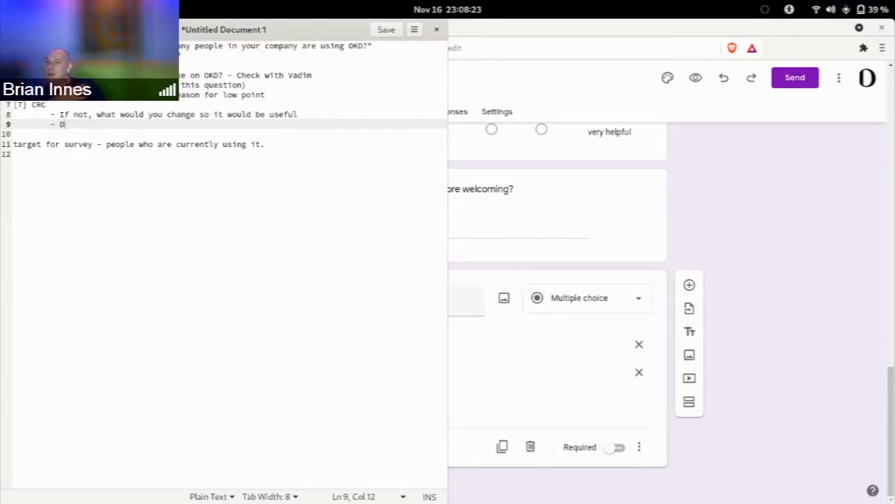
{"action": "type", "text": "No talk"}
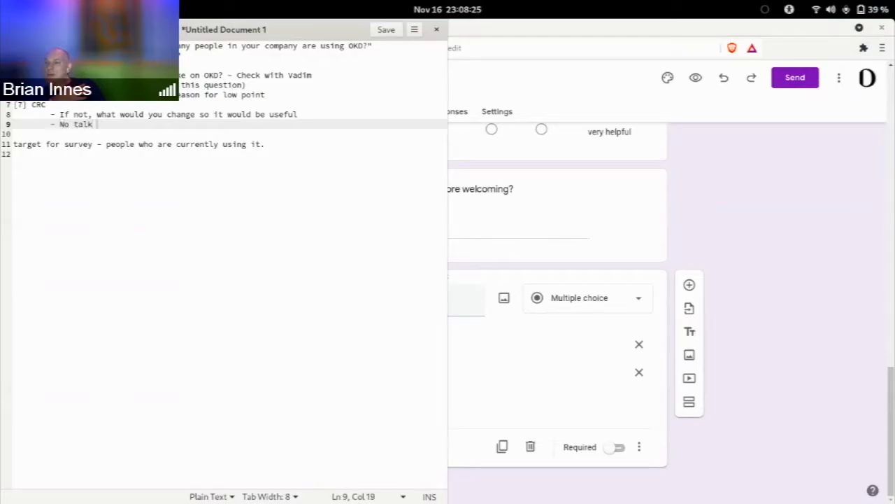
{"action": "type", "text": "about CRC"}
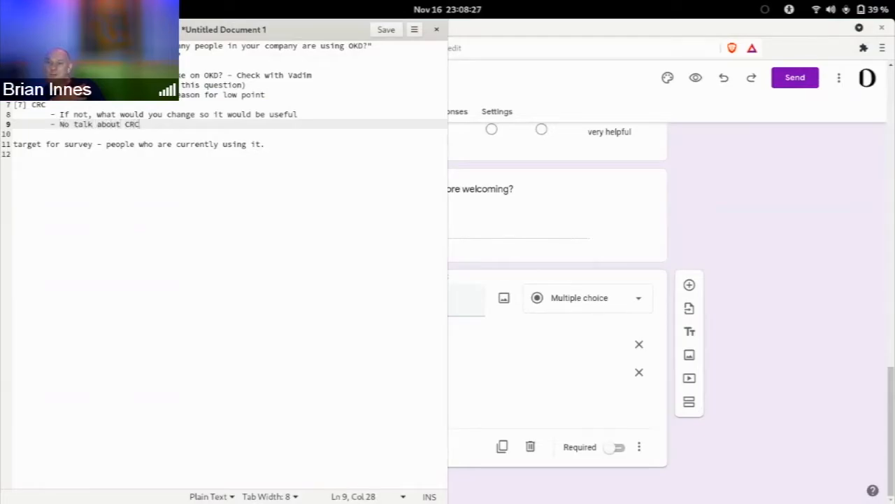
{"action": "type", "text": "- personal copy on lapt"}
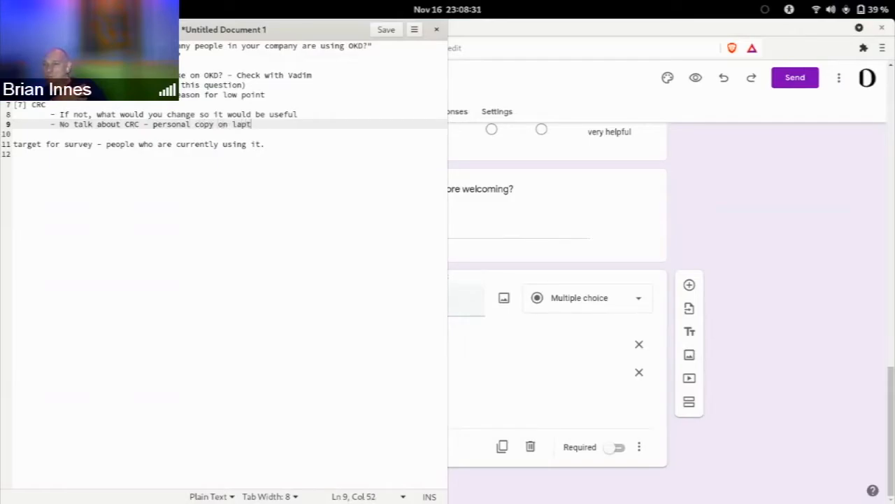
{"action": "type", "text": "op"}
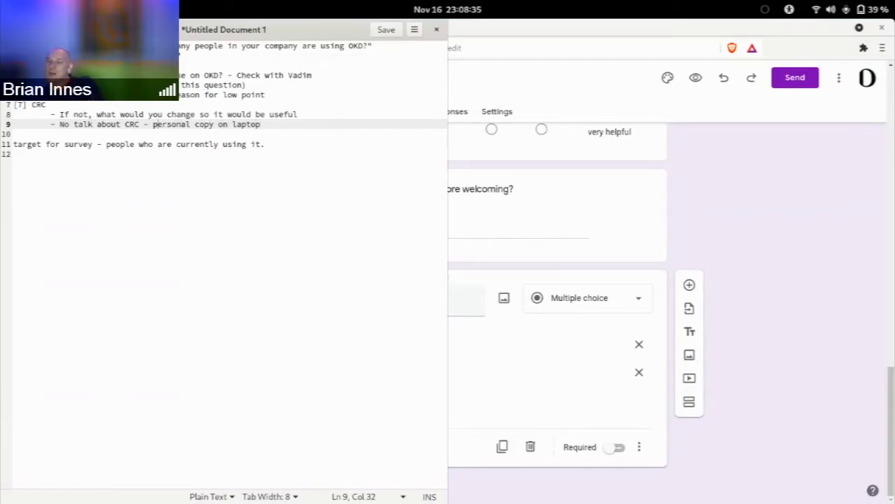
{"action": "type", "text": ">"}
{"action": "left_click", "coordinate": [223, 133]}
{"action": "type", "text": "- memory f"}
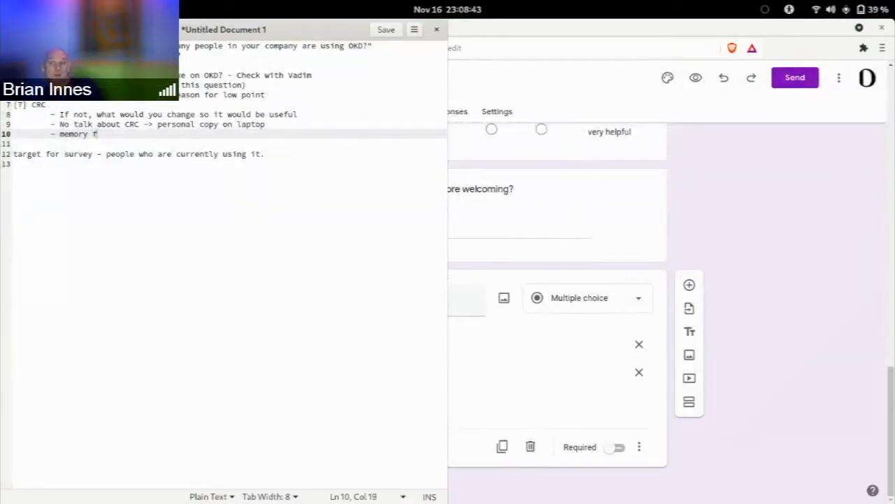
Step: Add the note 'memory footprint of your laptop'
{"action": "type", "text": "oot"}
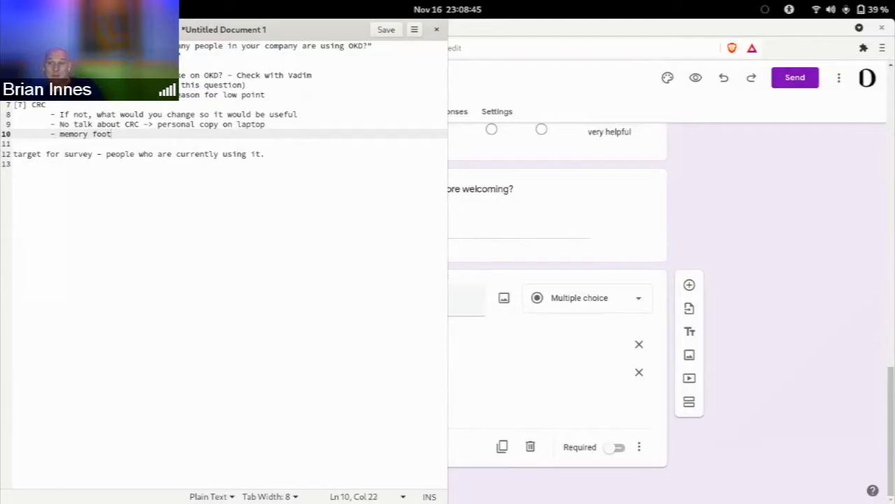
{"action": "type", "text": "print of your laptop"}
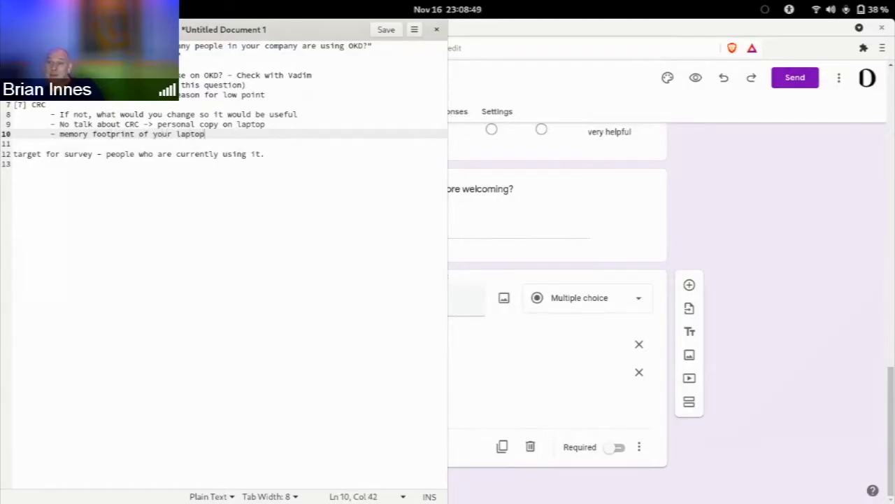
{"action": "key", "text": "Return"}
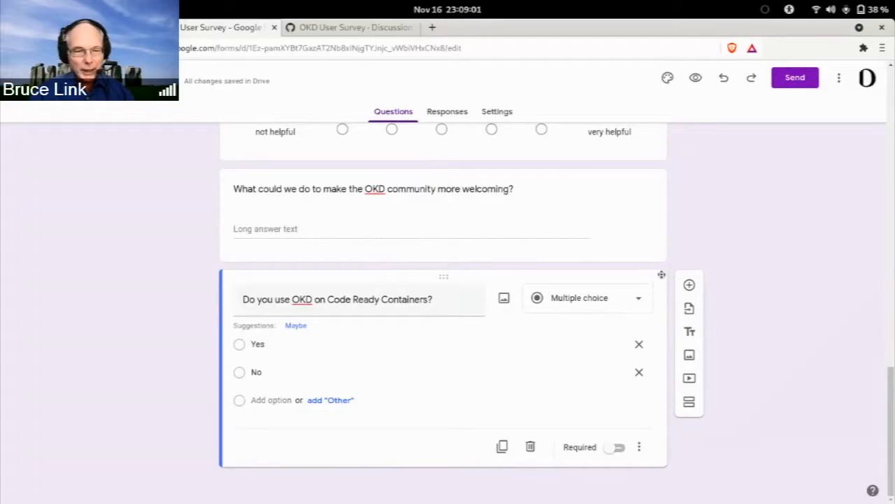
{"action": "mouse_move", "coordinate": [688, 400]}
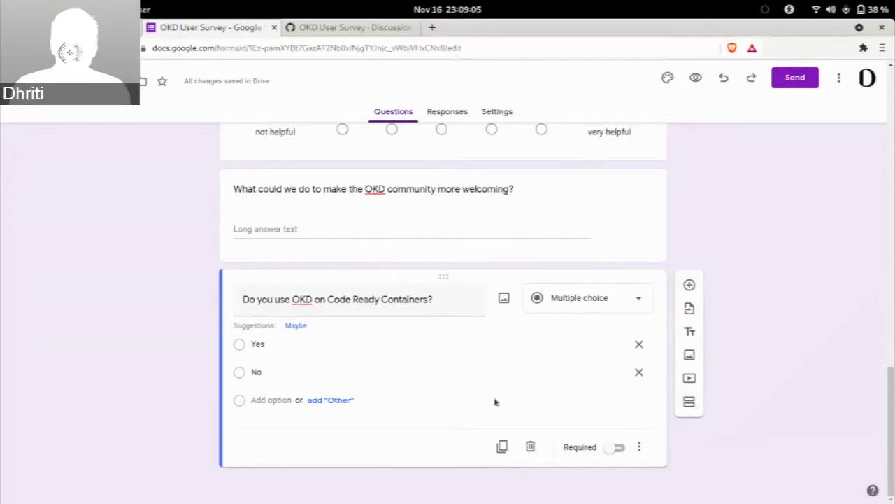
{"action": "mouse_move", "coordinate": [582, 292]}
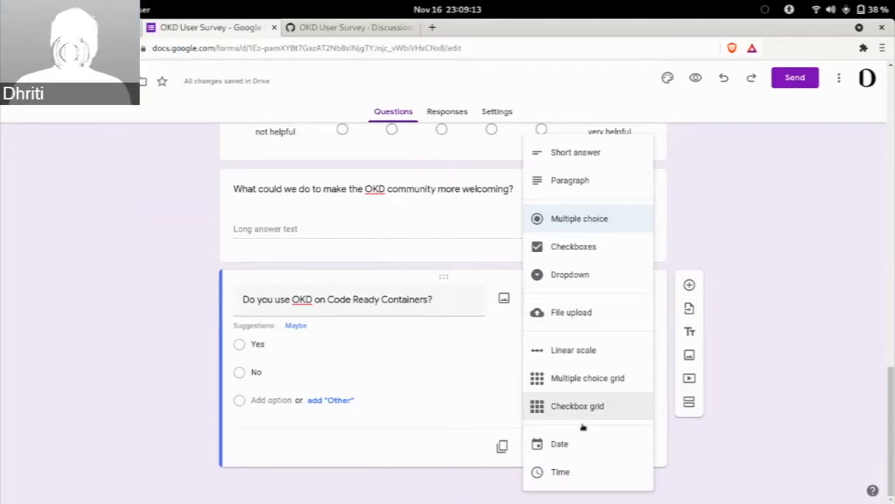
{"action": "mouse_move", "coordinate": [571, 274]}
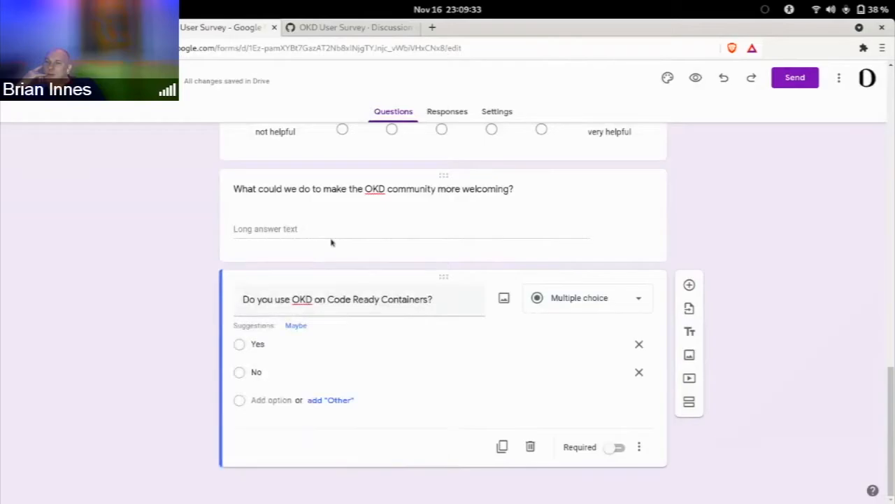
{"action": "scroll", "scroll_direction": "up", "scroll_amount": 3}
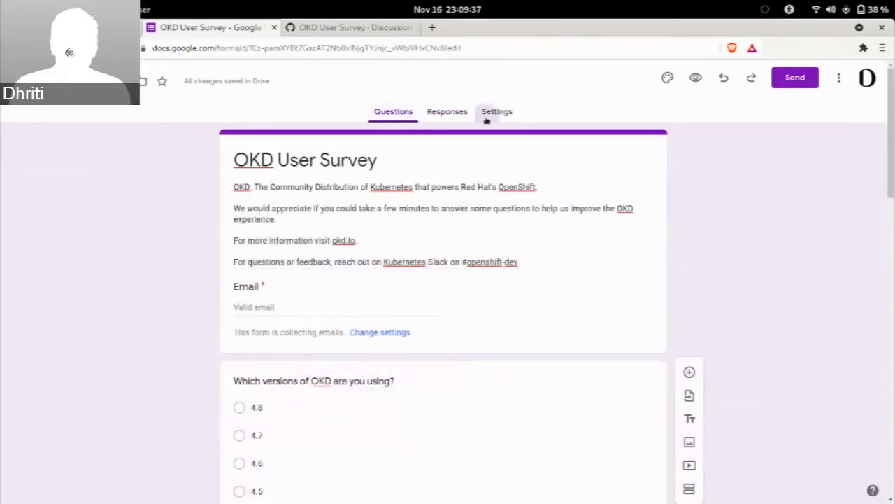
{"action": "left_click", "coordinate": [496, 112]}
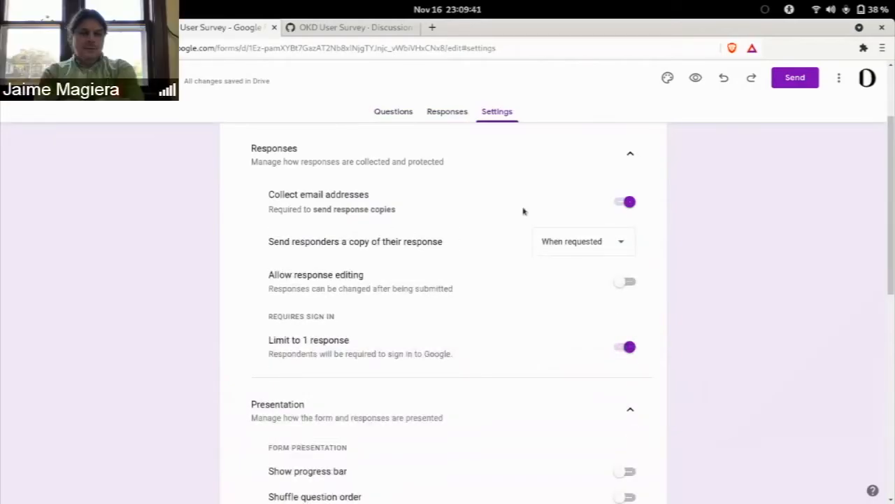
{"action": "left_click", "coordinate": [624, 202]}
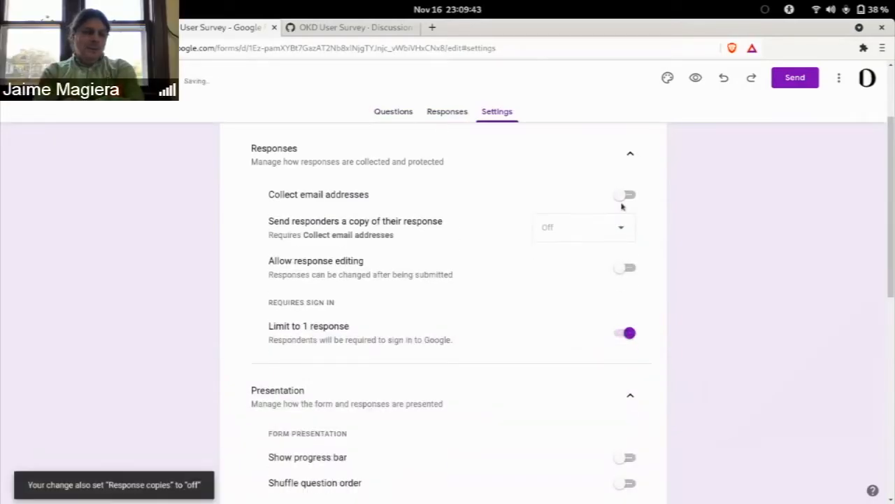
{"action": "left_click", "coordinate": [627, 333]}
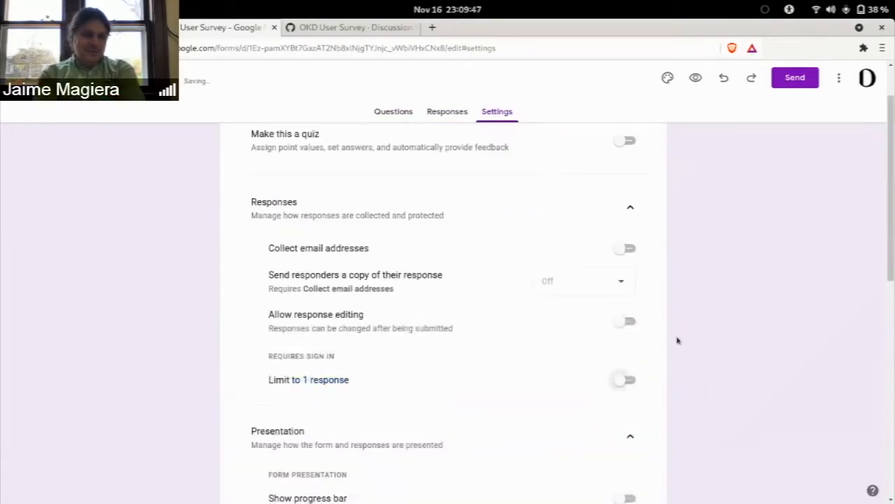
{"action": "scroll", "scroll_direction": "up", "scroll_amount": 3}
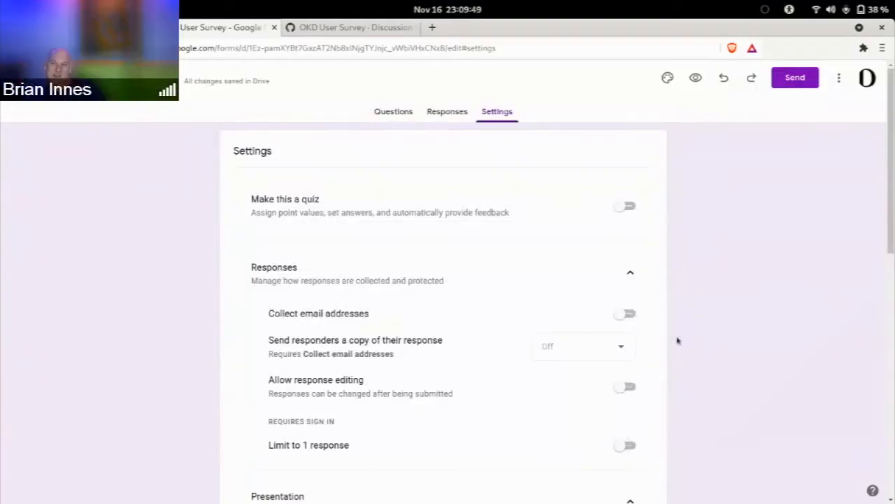
{"action": "mouse_move", "coordinate": [603, 364]}
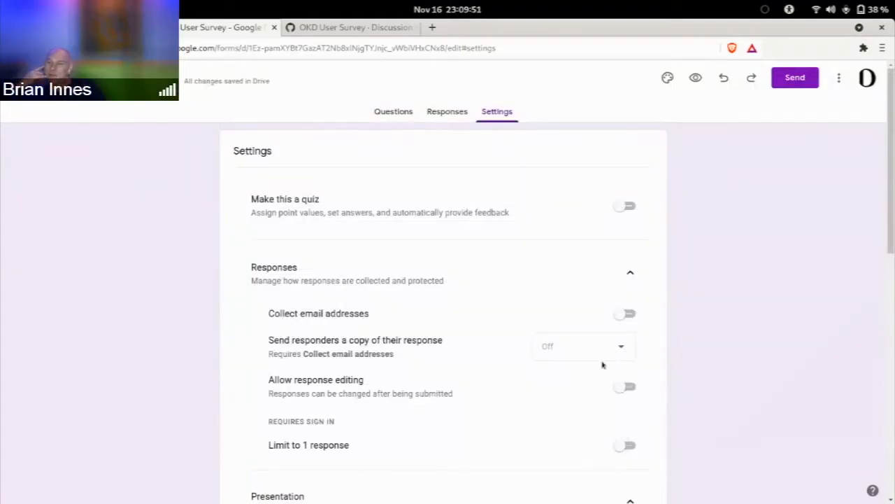
{"action": "mouse_move", "coordinate": [663, 372]}
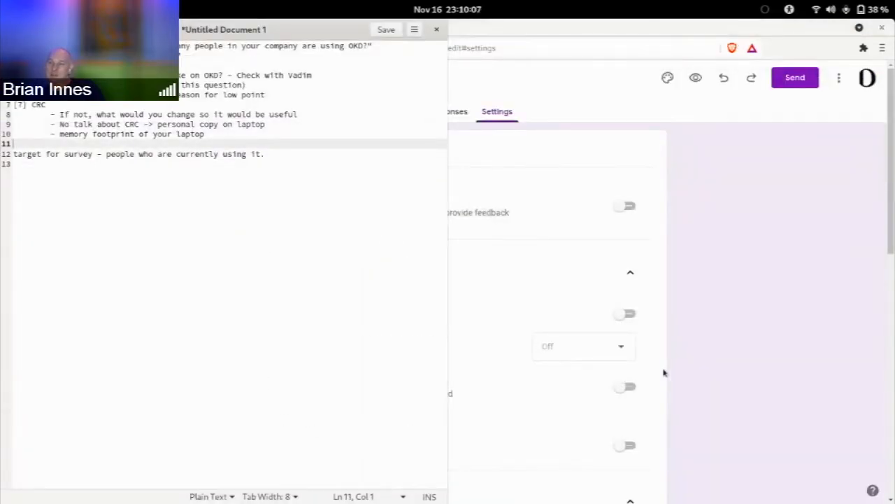
Step: Add note '[8] Collecting email address - GDPR'
{"action": "type", "text": "[8]"}
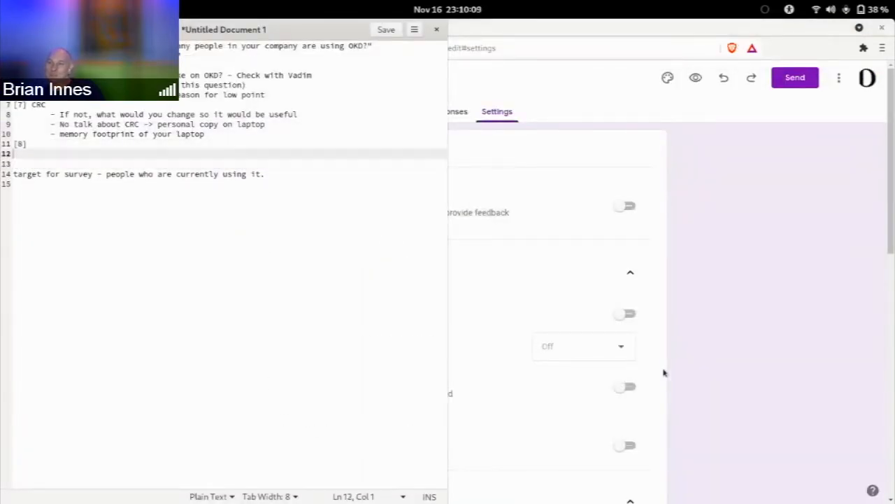
{"action": "type", "text": "At"}
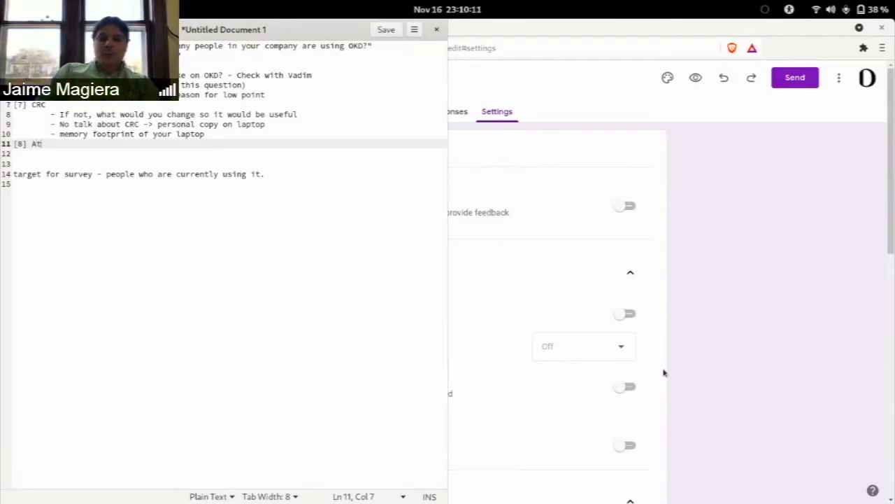
{"action": "type", "text": "Collect"}
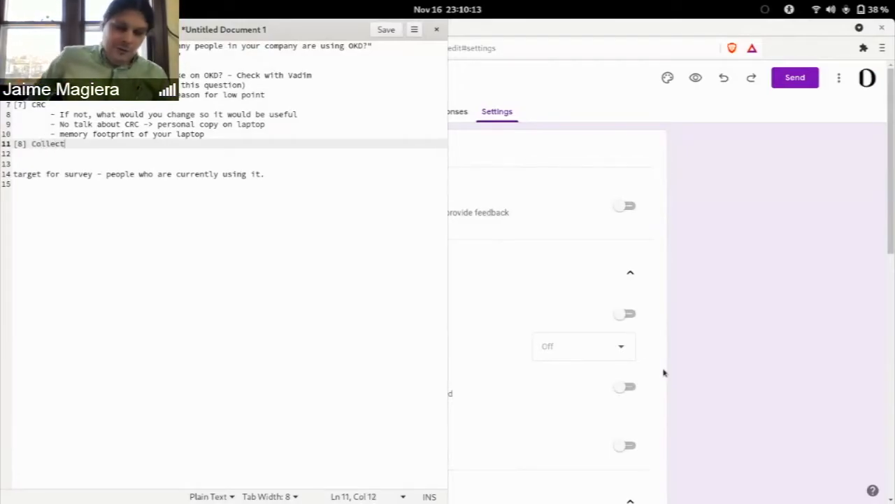
{"action": "type", "text": "ing email add"}
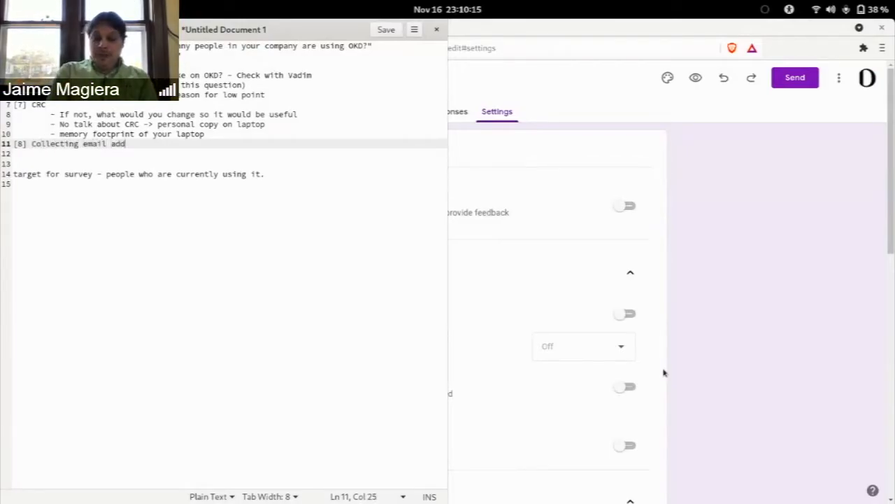
{"action": "type", "text": "ress -"}
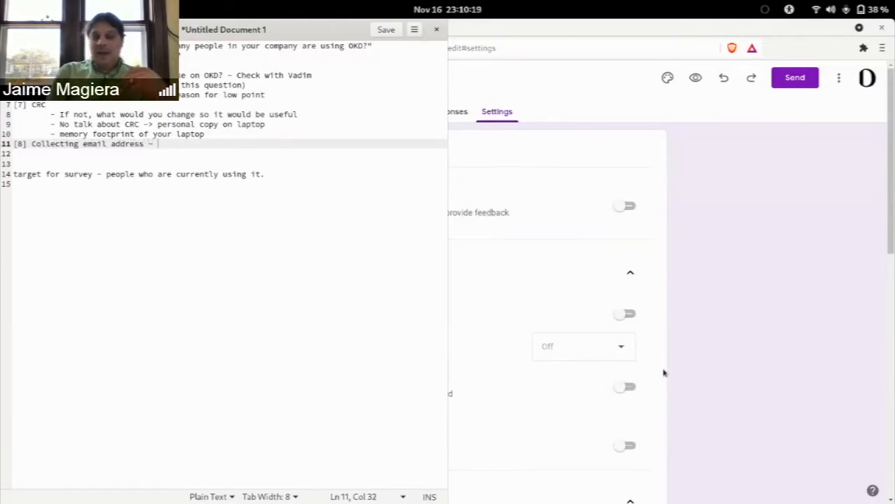
{"action": "type", "text": "GO"}
{"action": "left_click", "coordinate": [224, 153]}
{"action": "type", "text": "If you want to"}
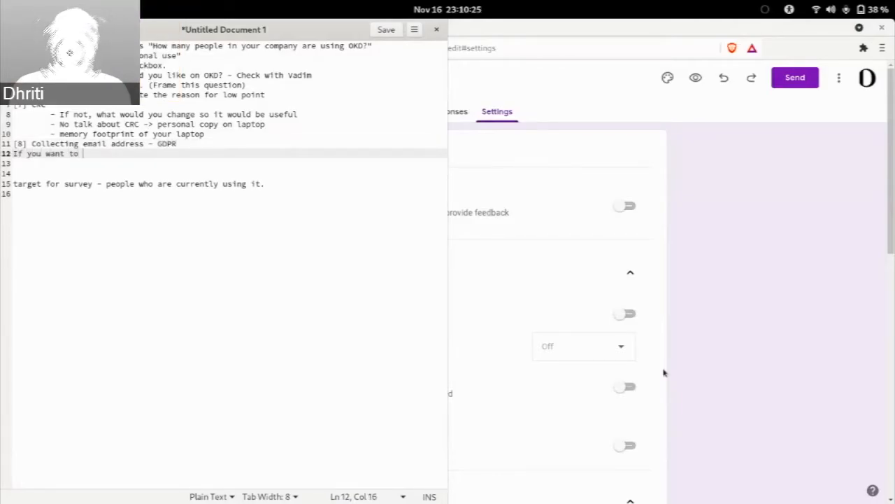
Step: Add a line inviting respondents to leave an email for follow-up, made optional
{"action": "type", "text": "us"}
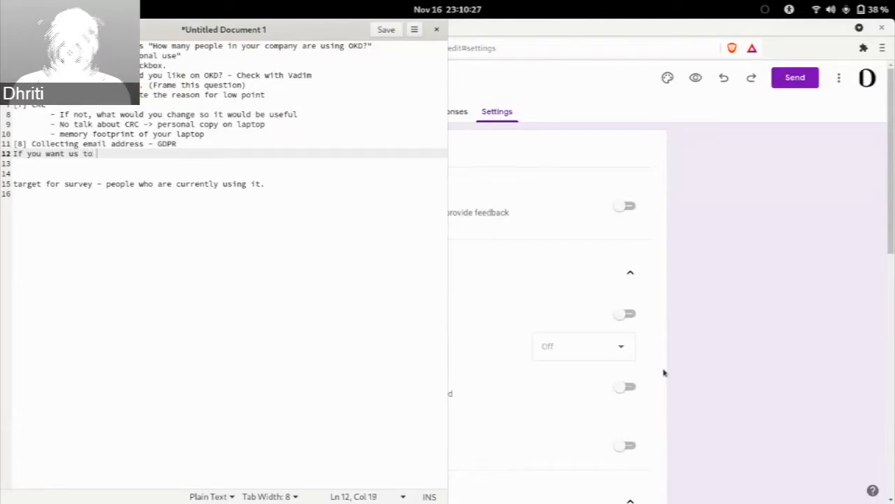
{"action": "type", "text": "reach out to you with respons"}
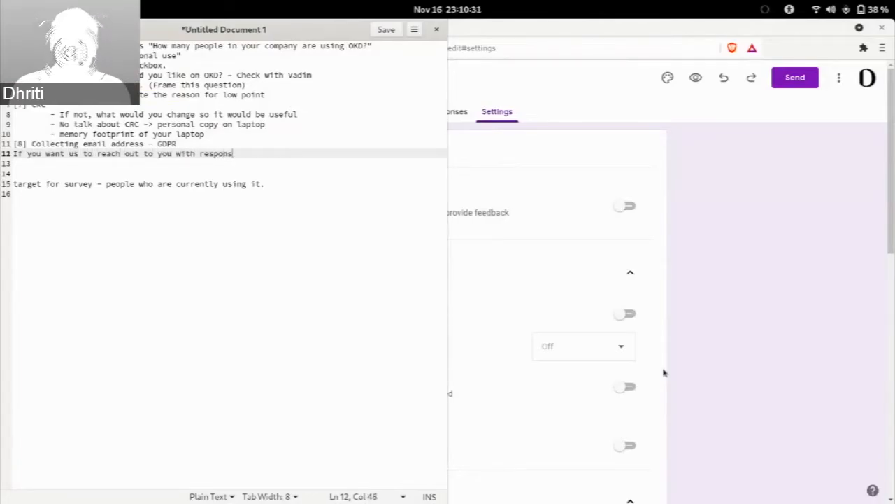
{"action": "type", "text": "e, leave your email"}
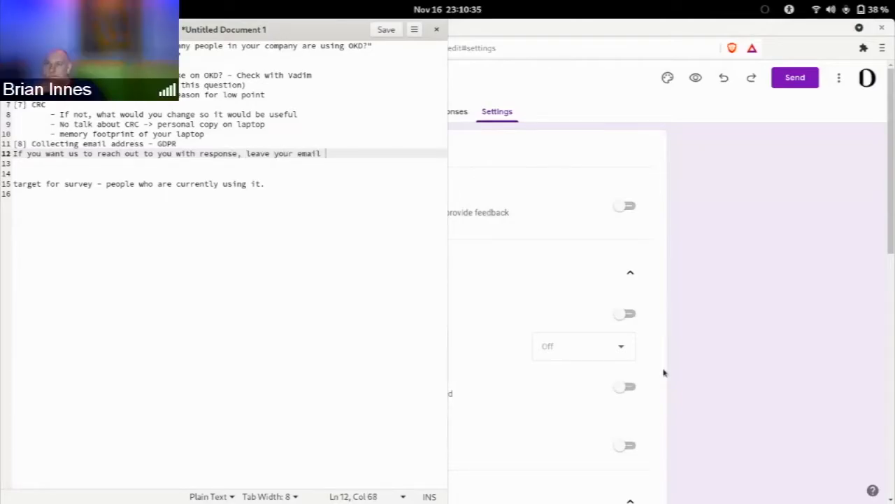
{"action": "type", "text": ", make it opt"}
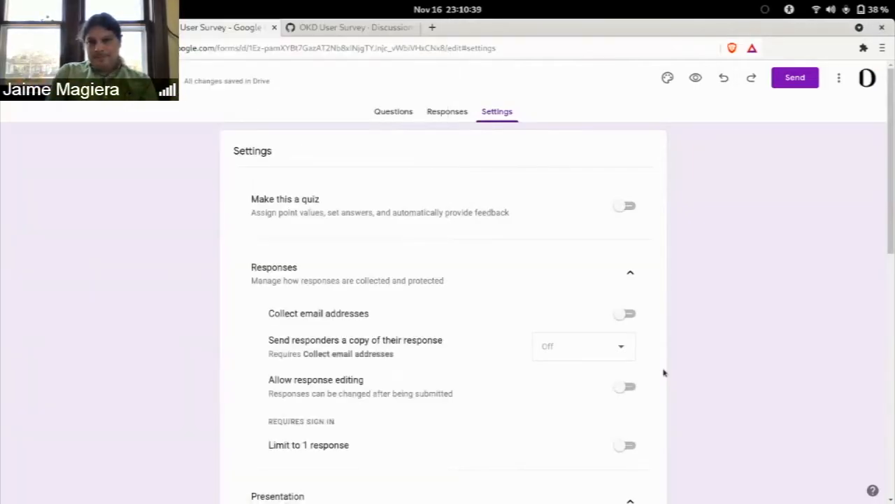
{"action": "scroll", "scroll_direction": "down", "scroll_amount": 3}
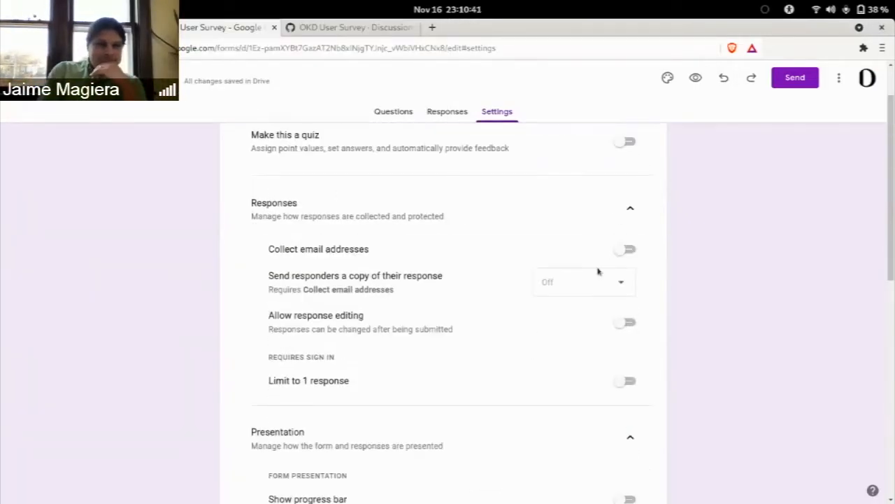
{"action": "left_click", "coordinate": [393, 112]}
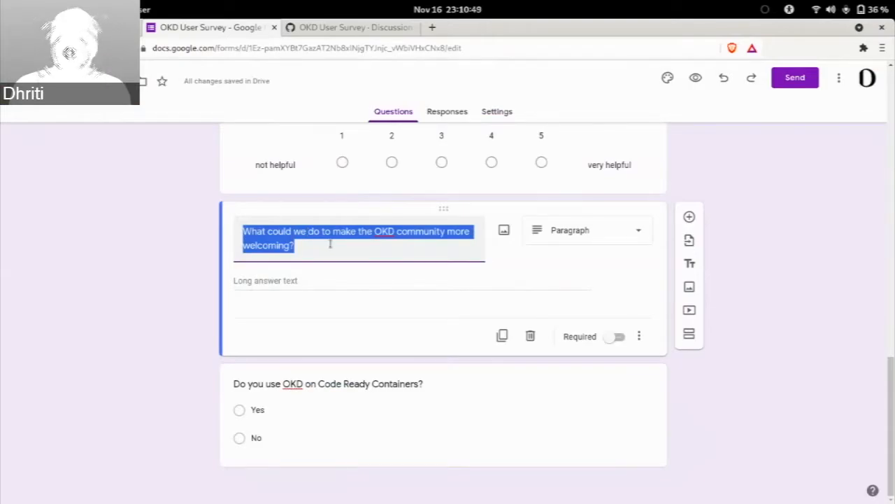
{"action": "mouse_move", "coordinate": [349, 249]}
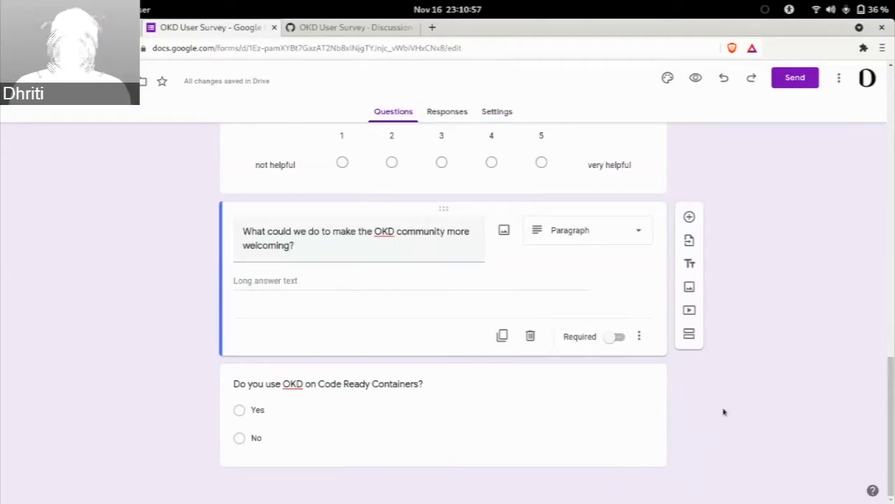
{"action": "mouse_move", "coordinate": [688, 217]}
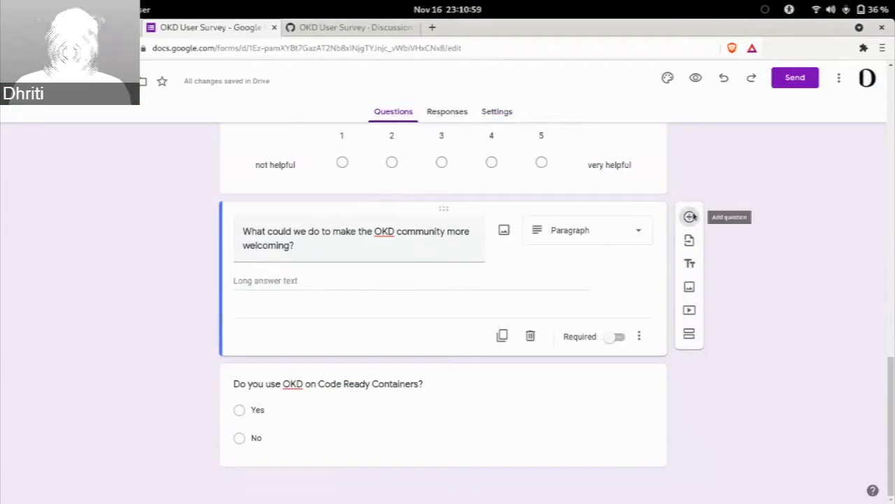
Step: Add a new question titled 'Any additional comments' below the community question
{"action": "left_click", "coordinate": [688, 217]}
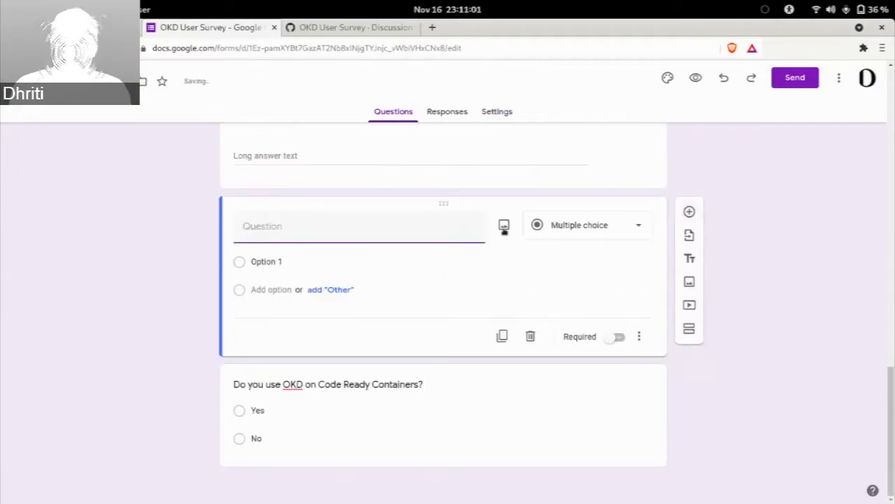
{"action": "type", "text": "Any comment"}
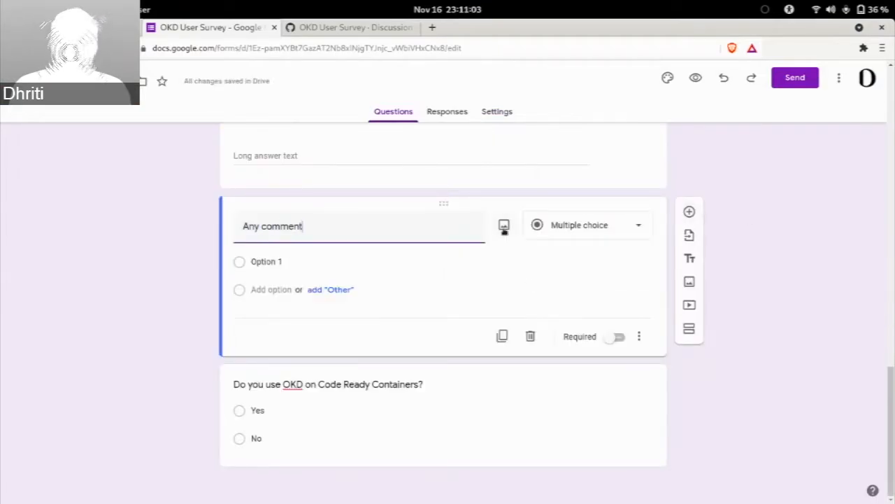
{"action": "left_click", "coordinate": [586, 224]}
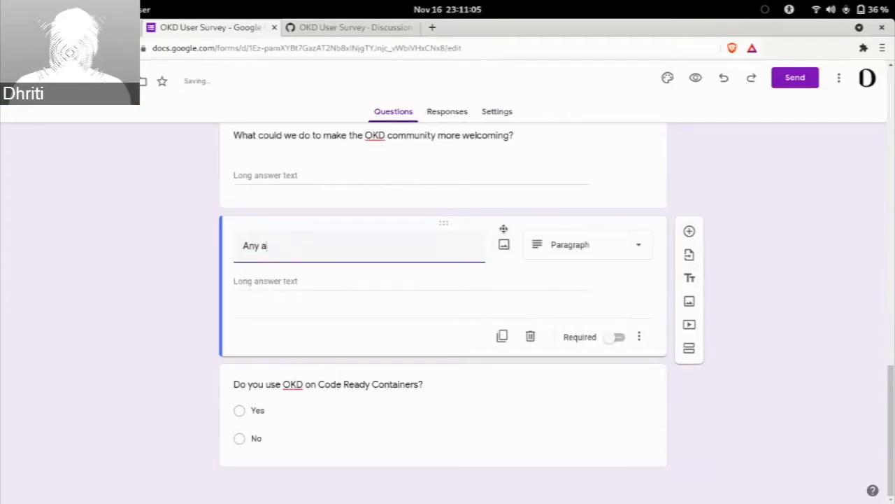
{"action": "type", "text": "dditional comment"}
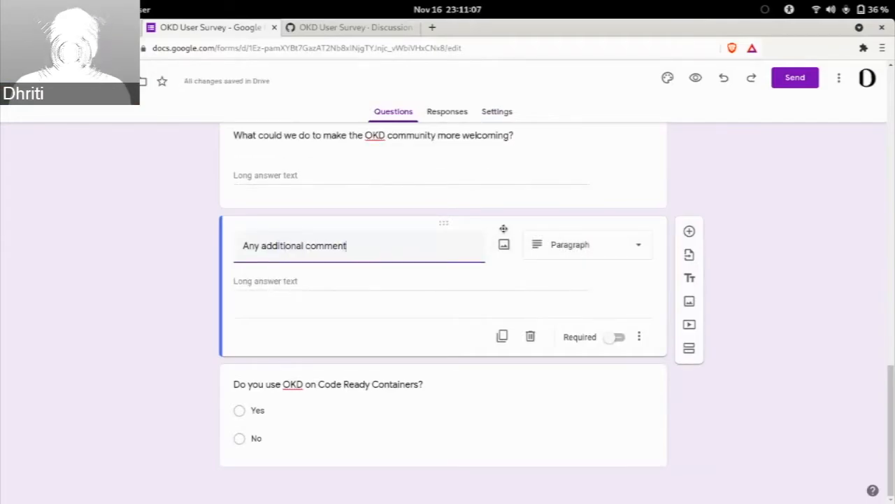
{"action": "type", "text": "s.."}
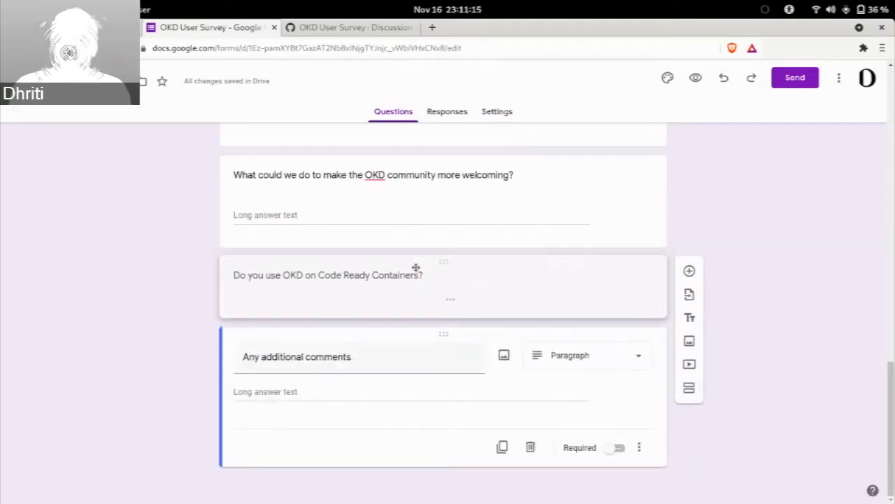
Step: Extend the title to 'Any additional comments (frame this)' and return to the notes
{"action": "left_click", "coordinate": [327, 274]}
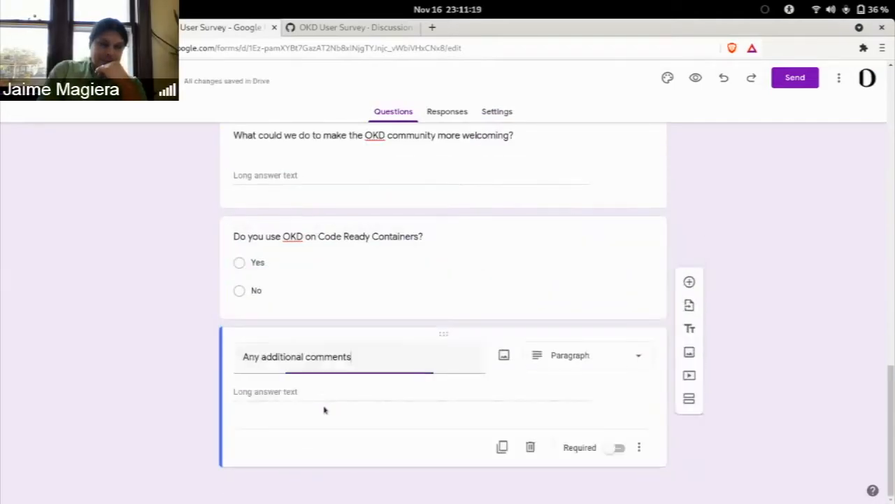
{"action": "type", "text": "(frame"}
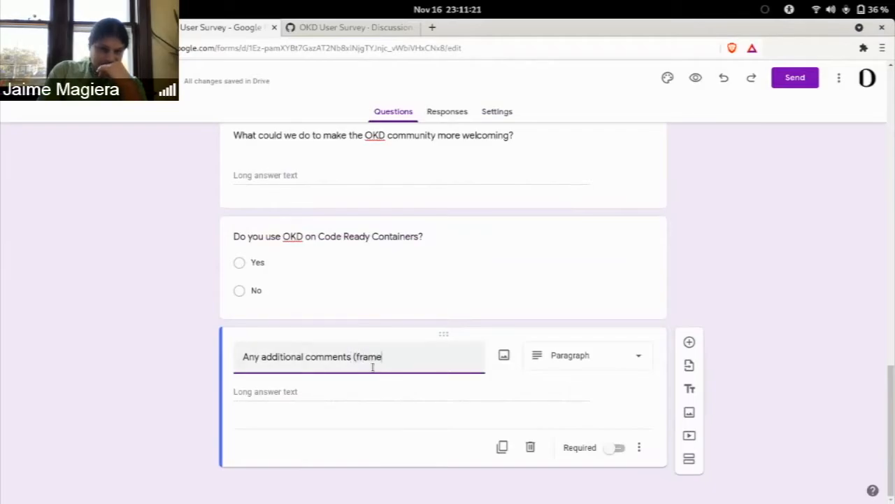
{"action": "type", "text": "this)"}
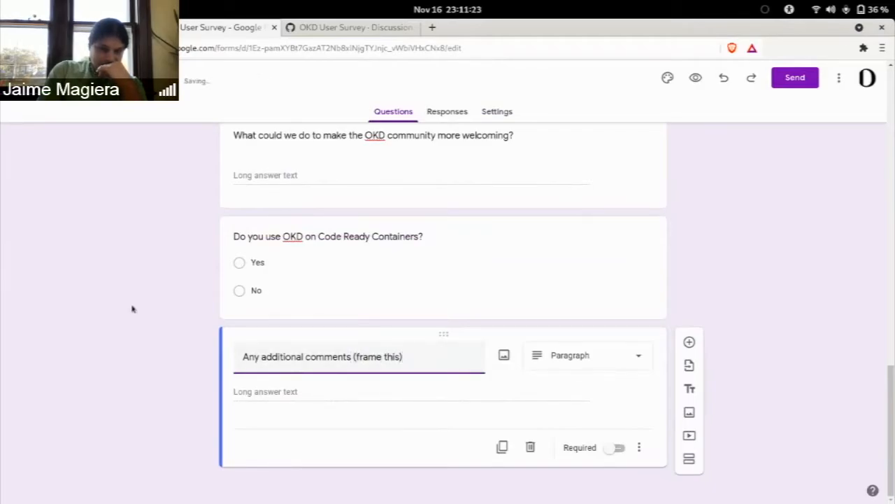
{"action": "scroll", "scroll_direction": "up", "scroll_amount": 3}
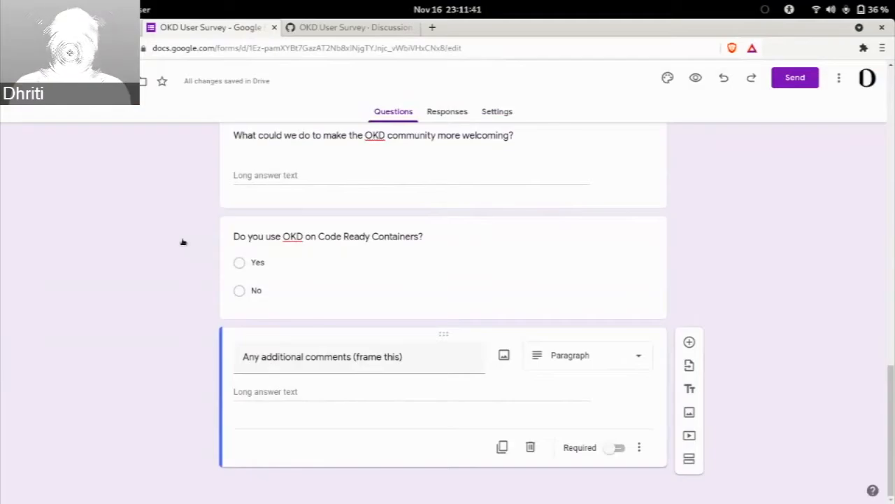
{"action": "left_click", "coordinate": [350, 28]}
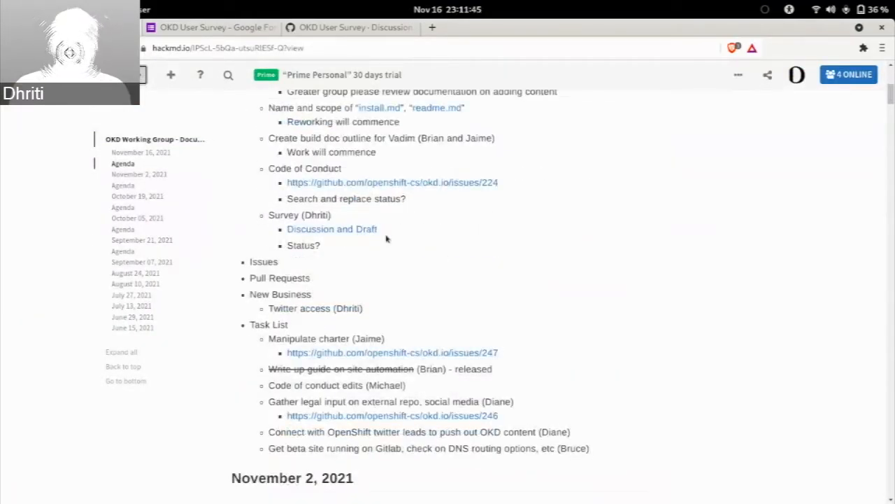
{"action": "scroll", "scroll_direction": "up", "scroll_amount": 3}
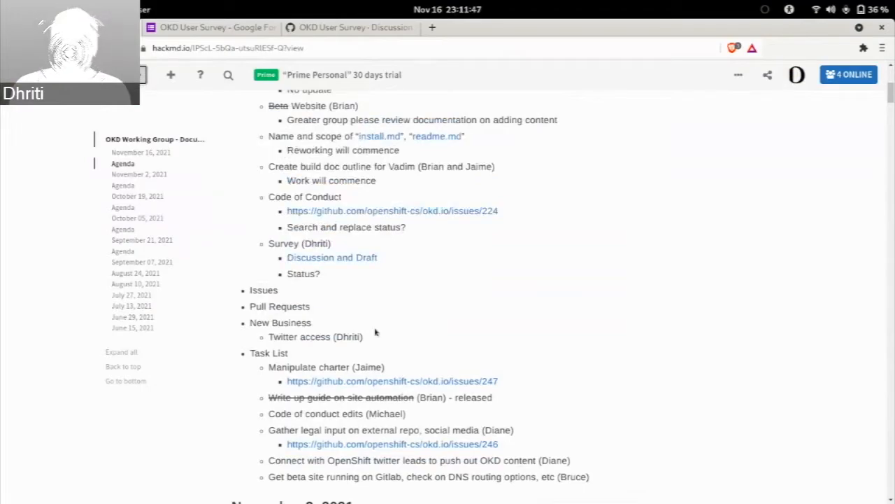
{"action": "left_click", "coordinate": [210, 28]}
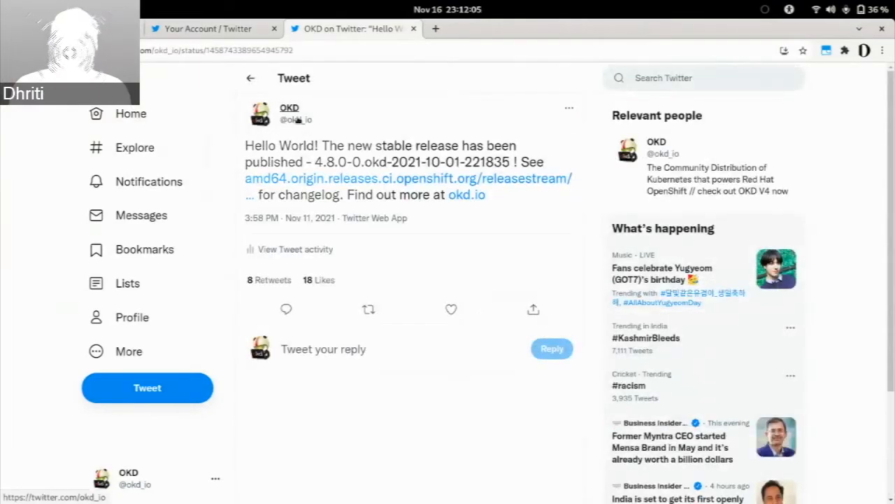
{"action": "mouse_move", "coordinate": [288, 114]}
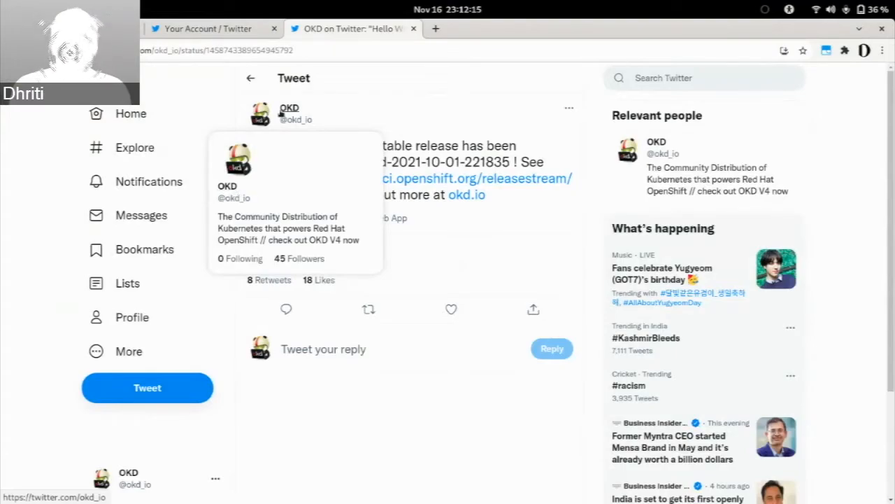
Step: Open the OKD Twitter profile in a new tab from the sidebar Profile link
{"action": "right_click", "coordinate": [131, 316]}
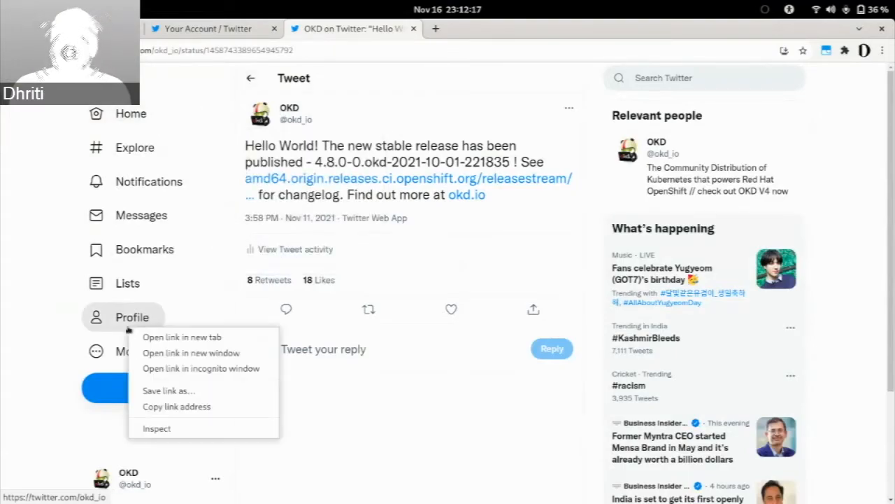
{"action": "left_click", "coordinate": [182, 336]}
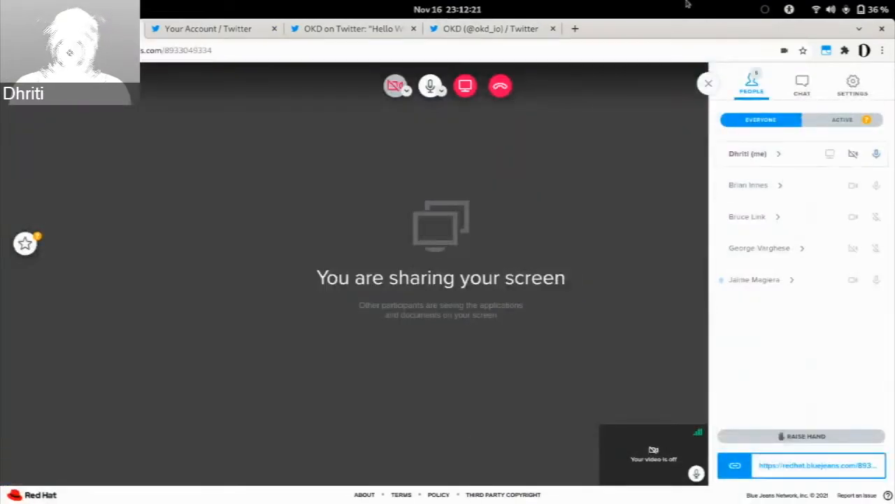
{"action": "left_click", "coordinate": [802, 84]}
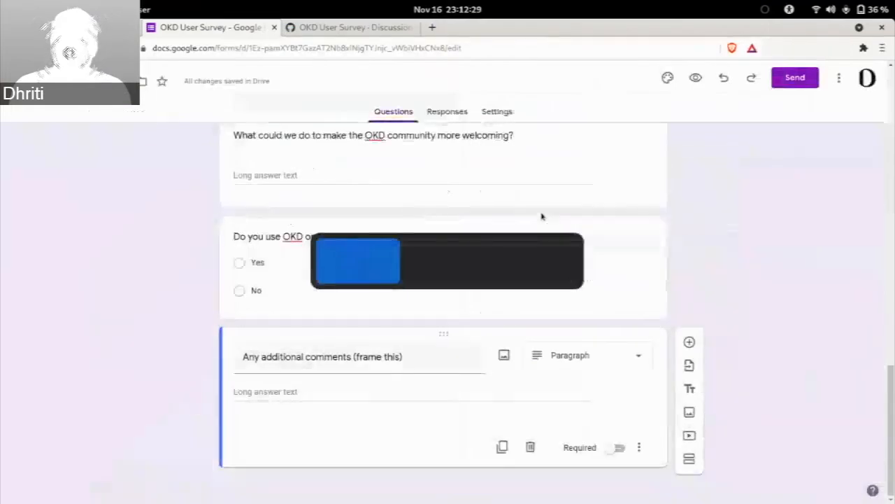
{"action": "left_click", "coordinate": [349, 28]}
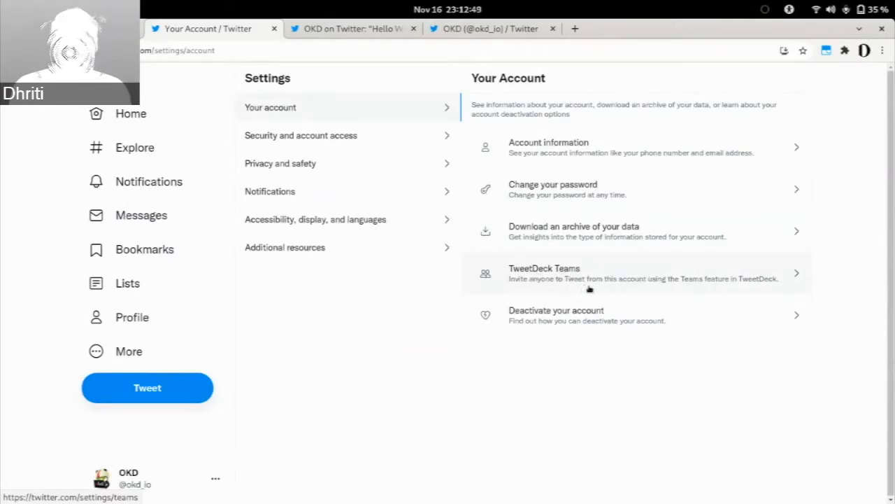
{"action": "mouse_move", "coordinate": [599, 283]}
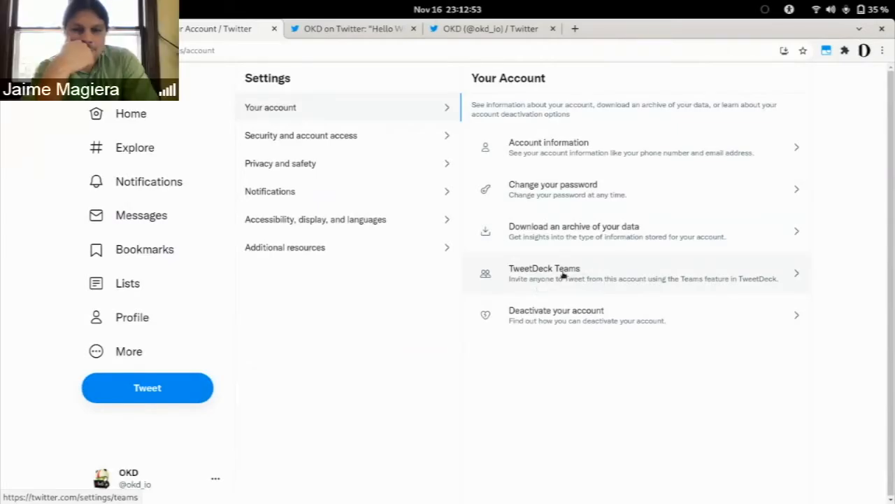
Step: Open TweetDeck Teams under Settings > Your account for the OKD account
{"action": "left_click", "coordinate": [544, 272]}
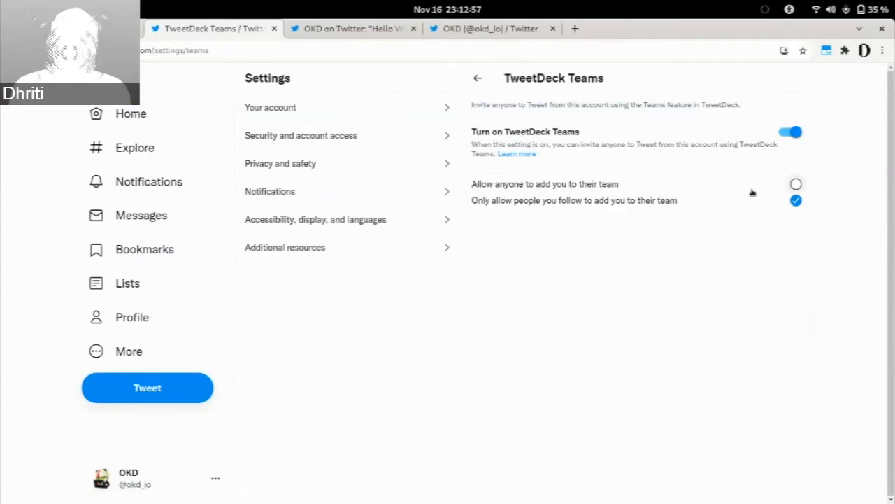
{"action": "mouse_move", "coordinate": [759, 238]}
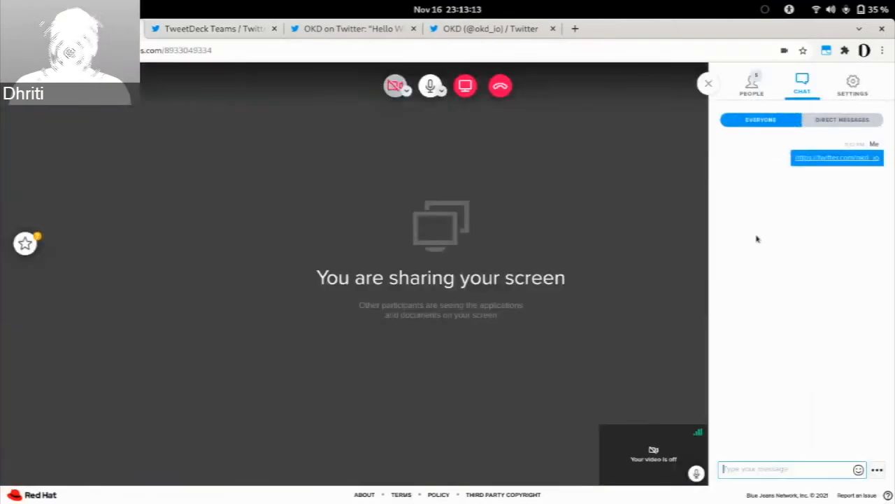
{"action": "mouse_move", "coordinate": [602, 183]}
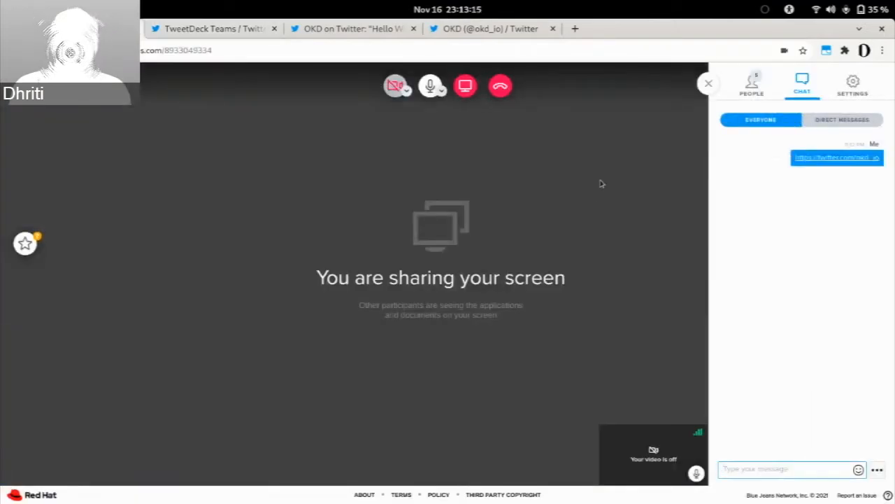
Step: Switch from the BlueJeans chat back to the shared Twitter browser window
{"action": "left_click", "coordinate": [751, 83]}
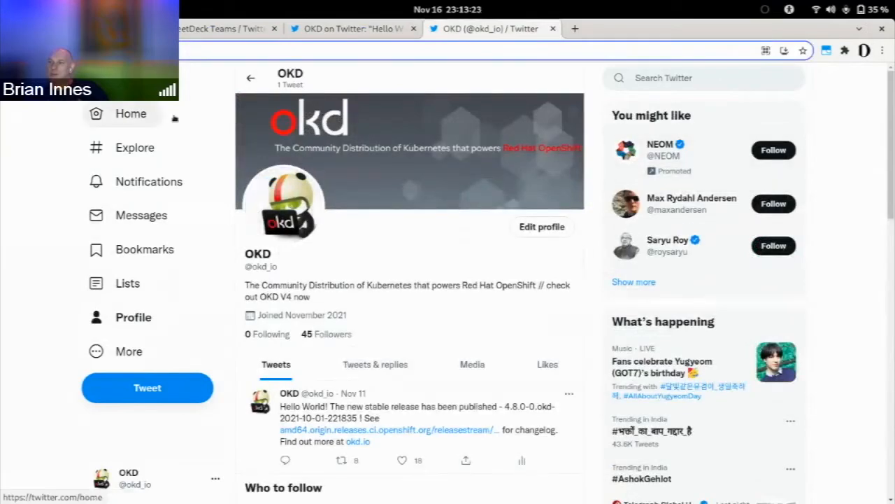
Step: Review the OKD account's home timeline and notifications for recent activity
{"action": "left_click", "coordinate": [131, 114]}
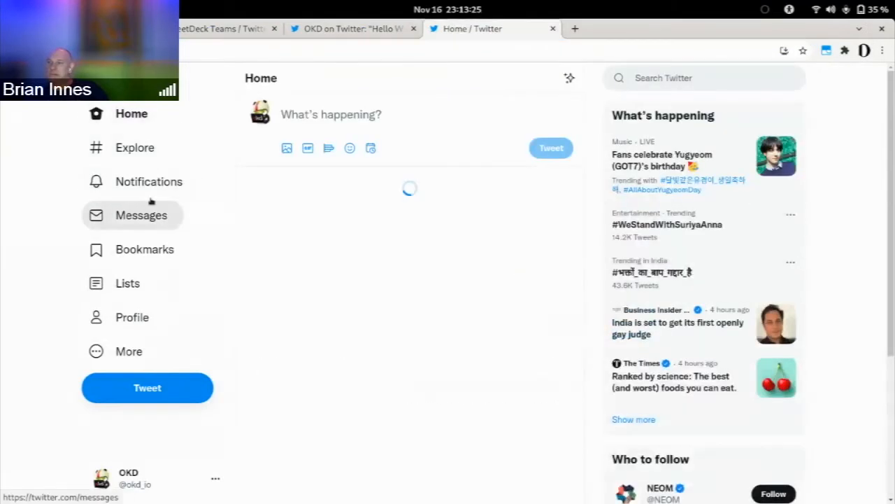
{"action": "left_click", "coordinate": [148, 182]}
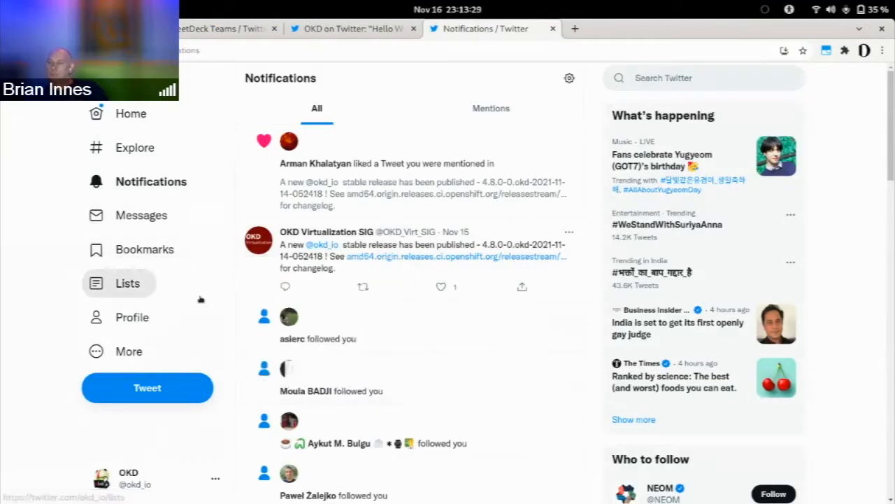
{"action": "scroll", "scroll_direction": "down", "scroll_amount": 3}
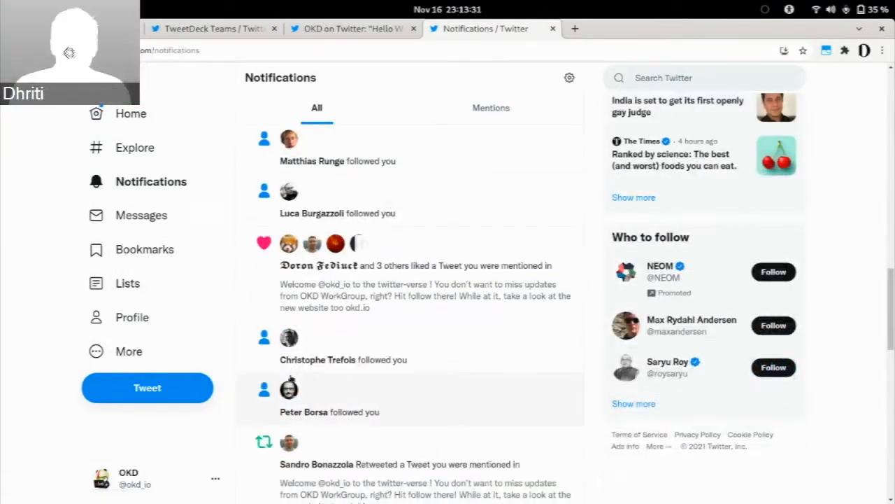
{"action": "scroll", "scroll_direction": "down", "scroll_amount": 3}
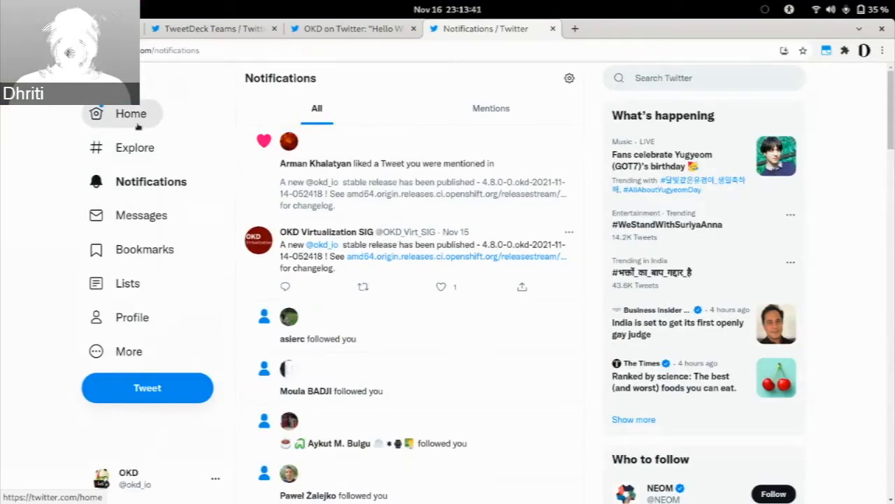
{"action": "left_click", "coordinate": [131, 114]}
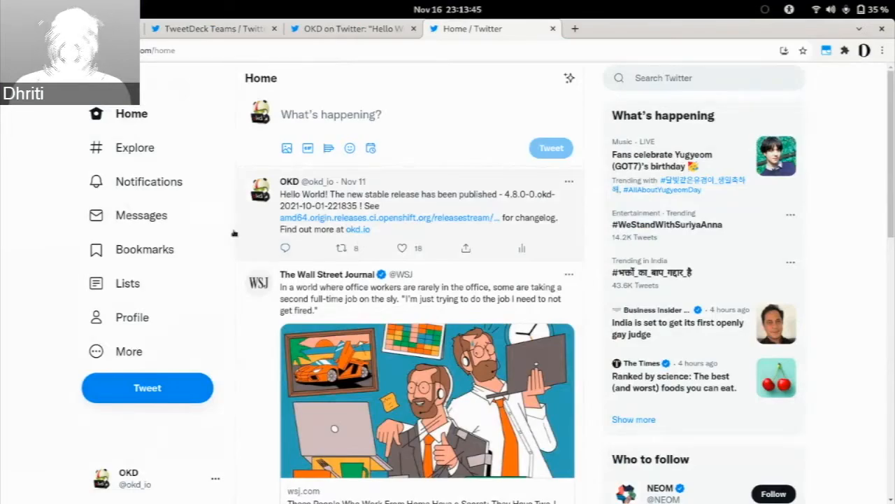
{"action": "mouse_move", "coordinate": [144, 249]}
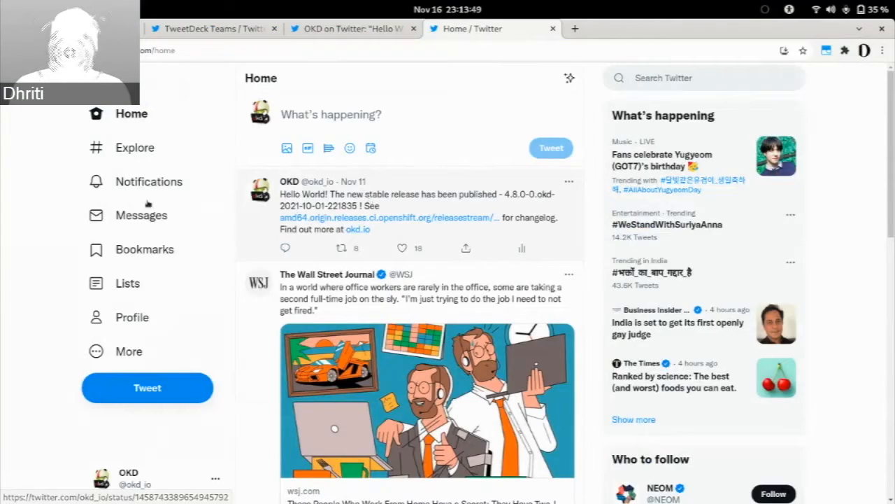
{"action": "left_click", "coordinate": [148, 182]}
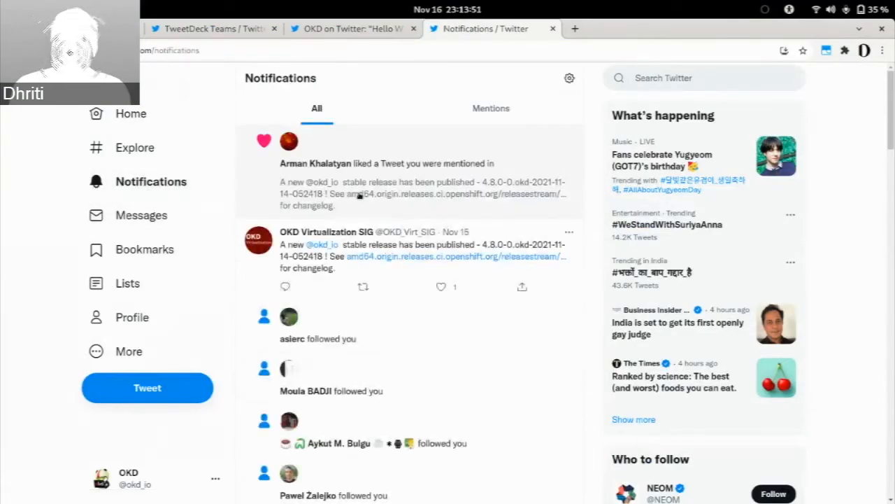
Step: Follow the OKD Virtualization SIG account from its profile via the notification
{"action": "left_click", "coordinate": [324, 232]}
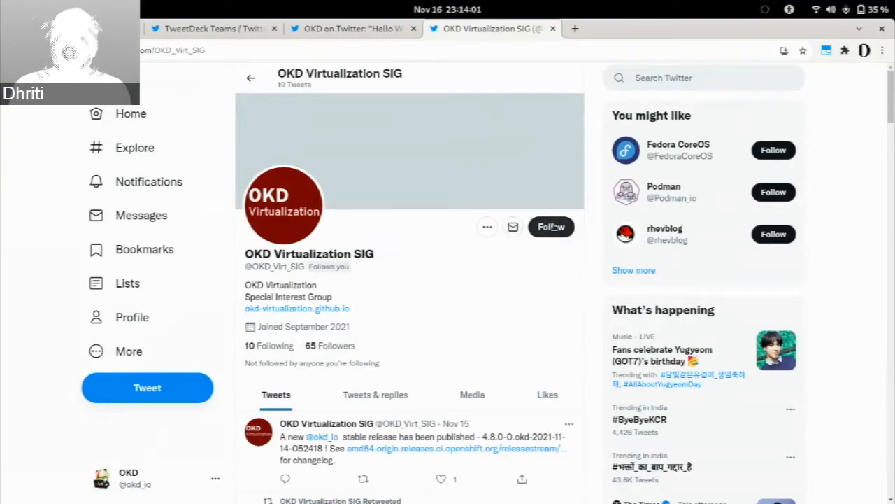
{"action": "left_click", "coordinate": [551, 227]}
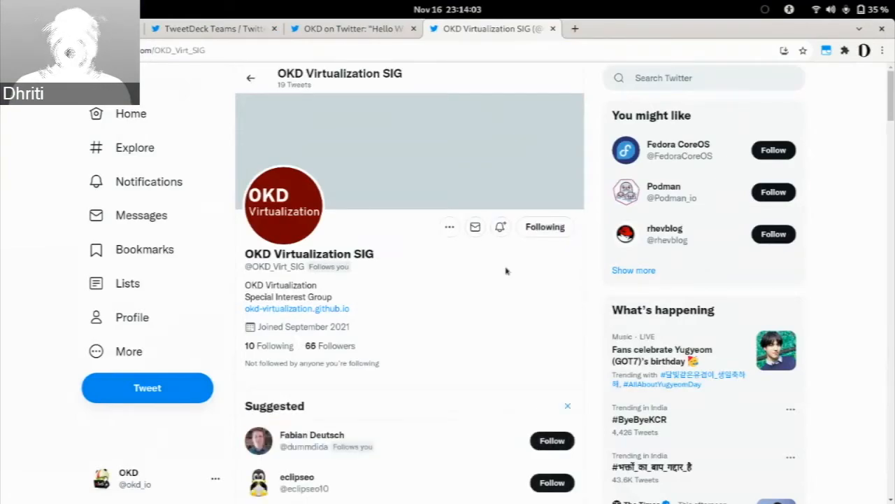
{"action": "scroll", "scroll_direction": "down", "scroll_amount": 3}
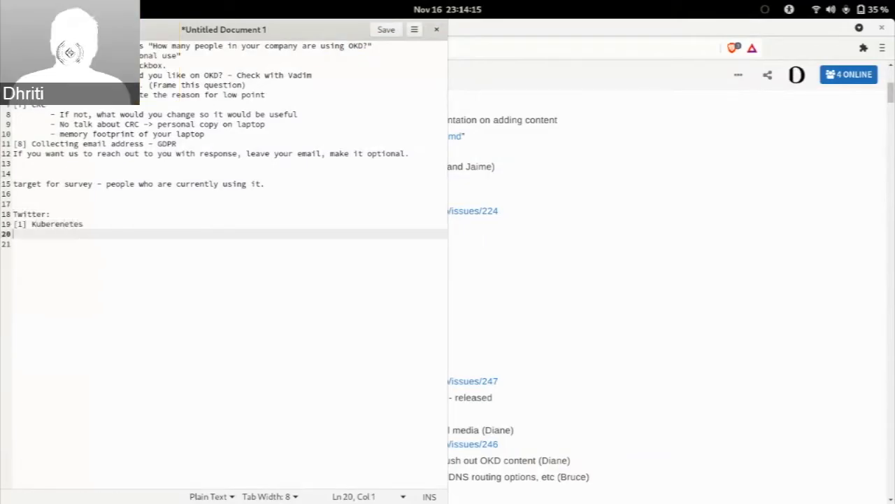
Step: Add '[2] GitOps', '[3] Community members', '[4] Fedora CoreOS' and retitle the heading 'Twitter foll:'
{"action": "type", "text": "[2] GitOps"}
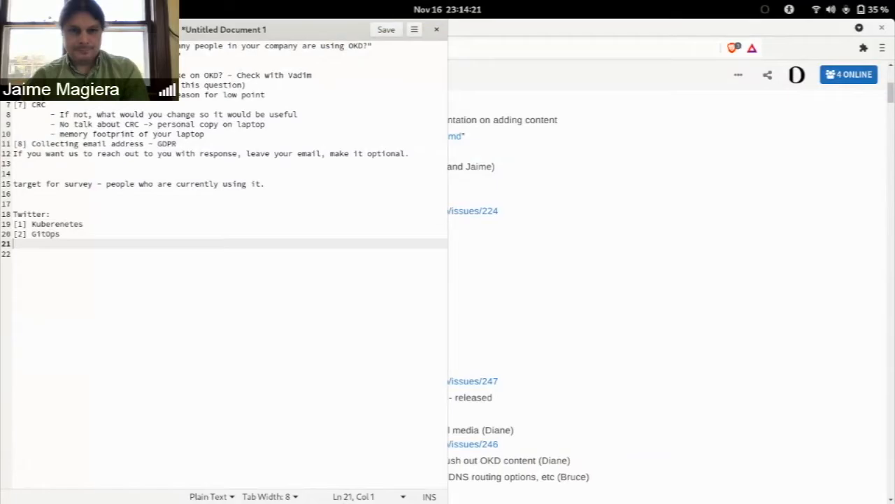
{"action": "type", "text": "[3] Community members"}
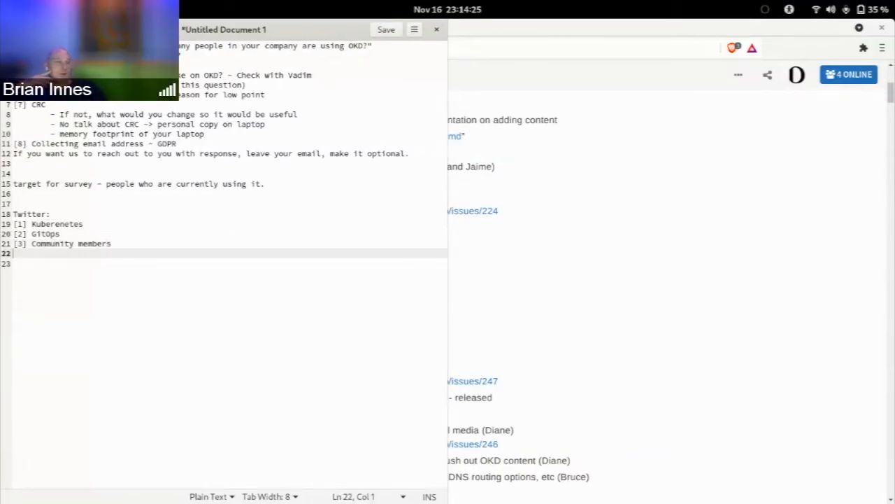
{"action": "type", "text": "[4] Fedora CoreOS"}
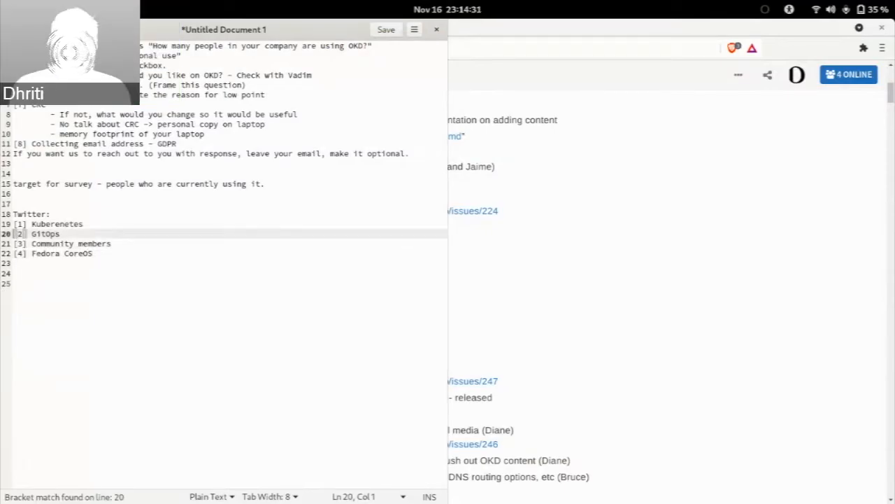
{"action": "type", "text": "foll"}
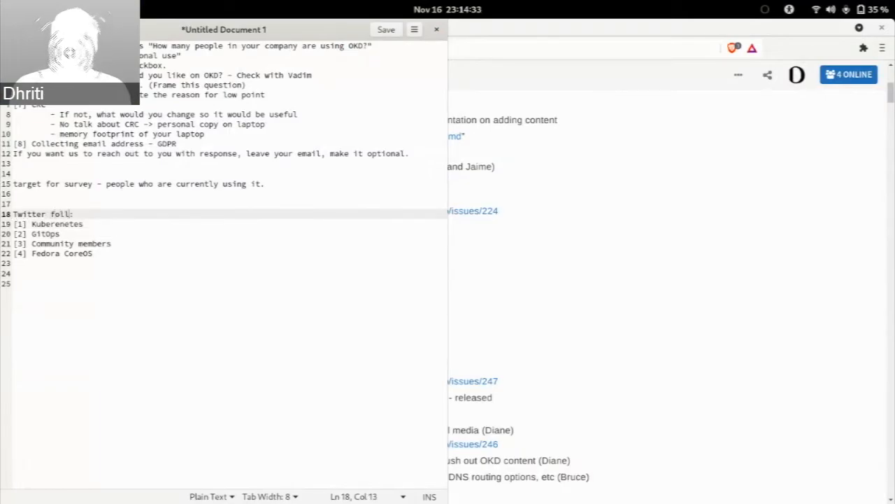